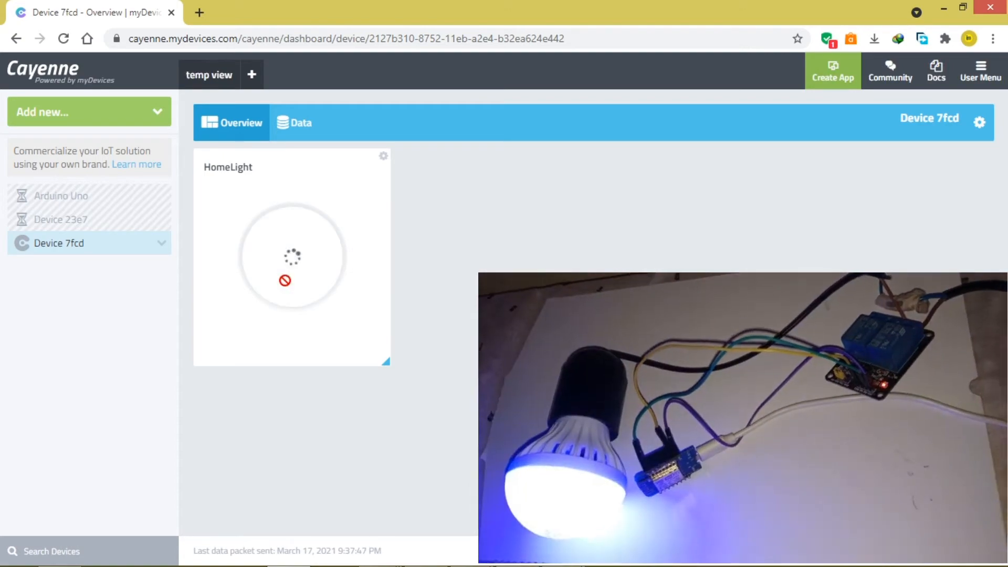
Leave the 'cayenne dashboard' Google results for the 'Log in to Cayenne' tab
click(257, 12)
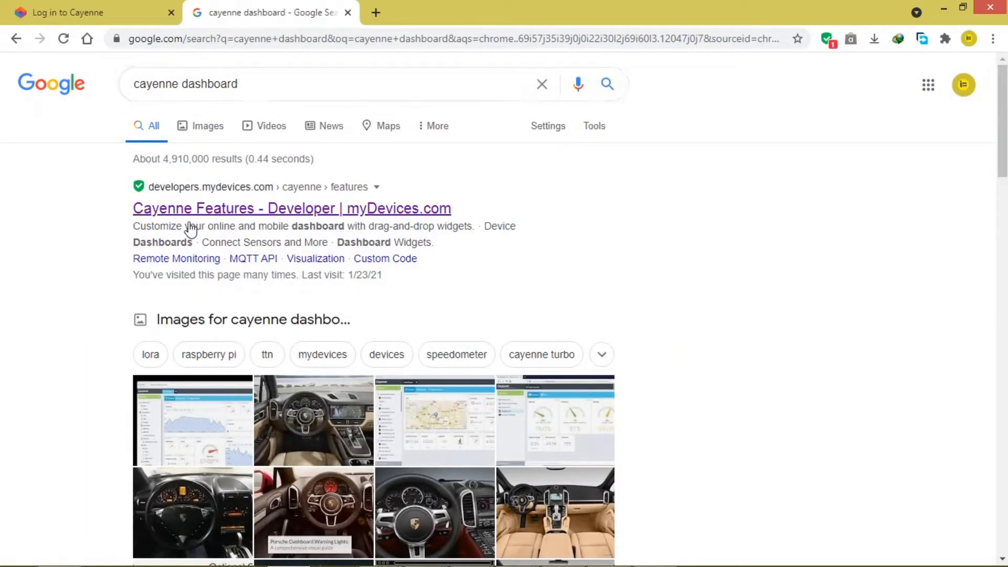
mouse_move(200, 125)
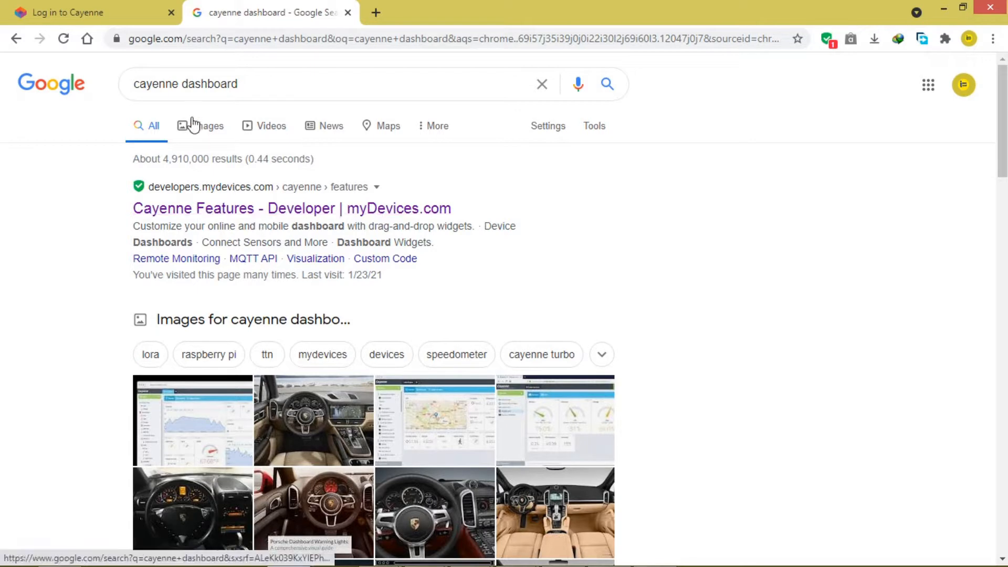
click(89, 12)
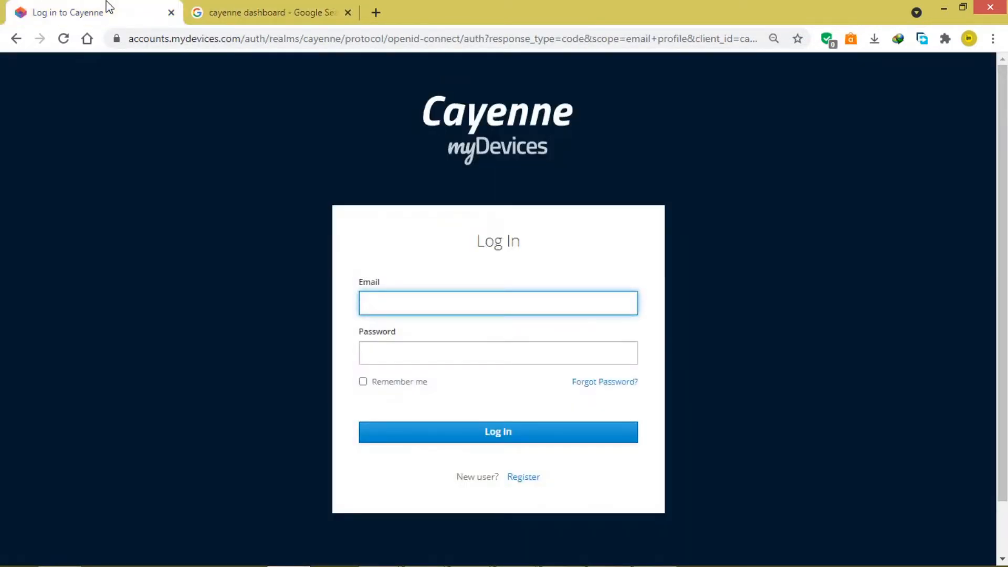
Log in to Cayenne with the Gmail address and account password
click(497, 303)
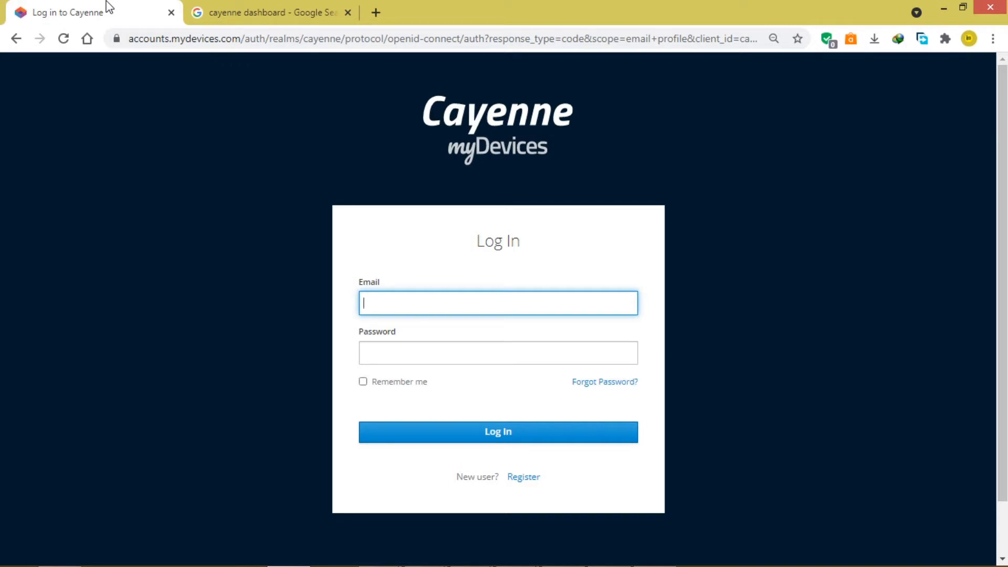
mouse_move(386, 329)
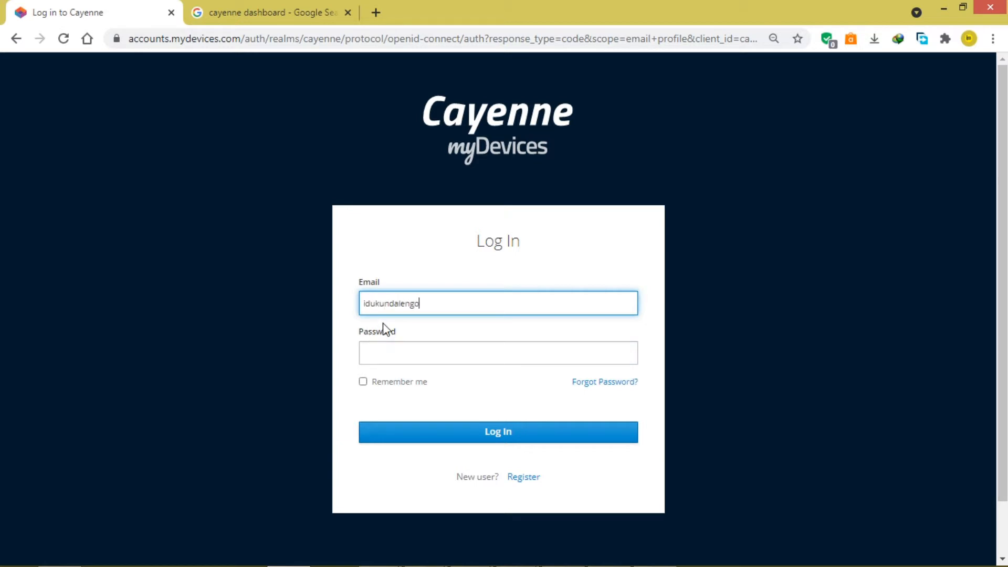
text(@gmail.com)
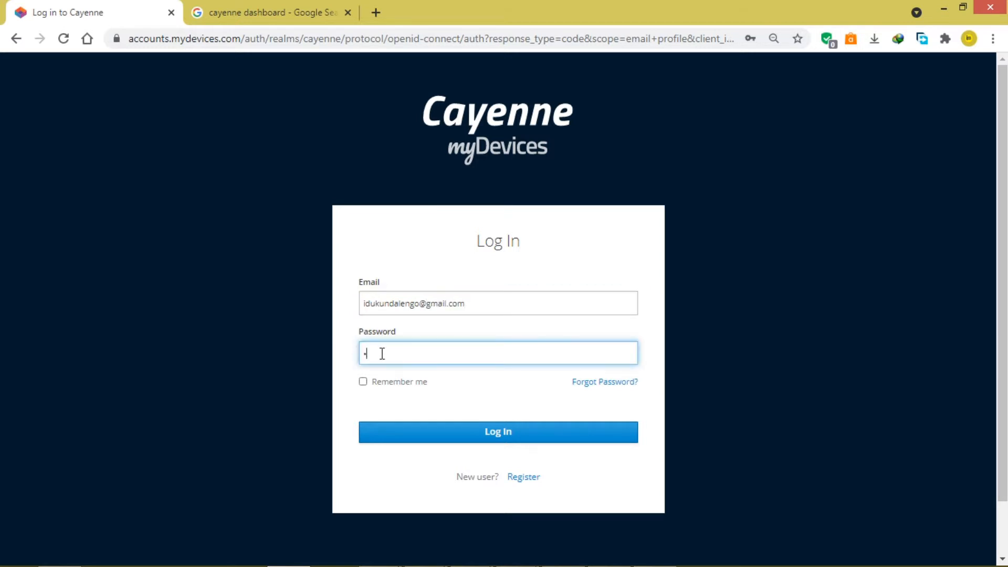
text(password)
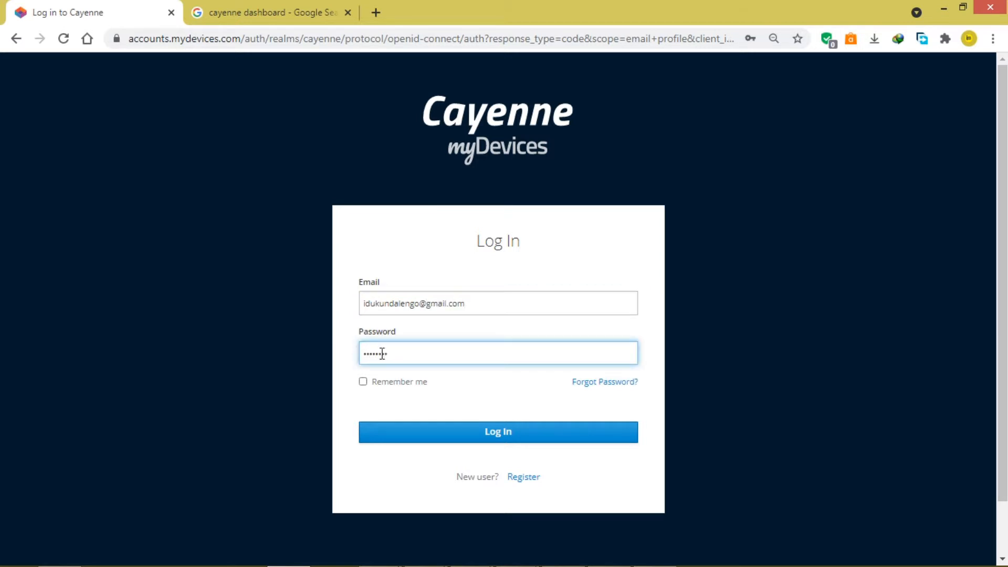
click(497, 432)
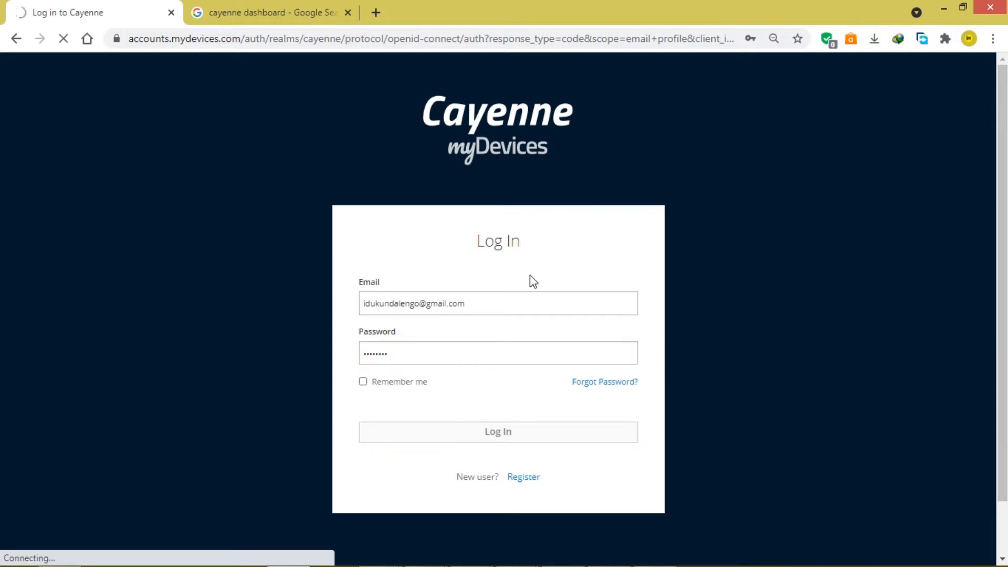
click(497, 431)
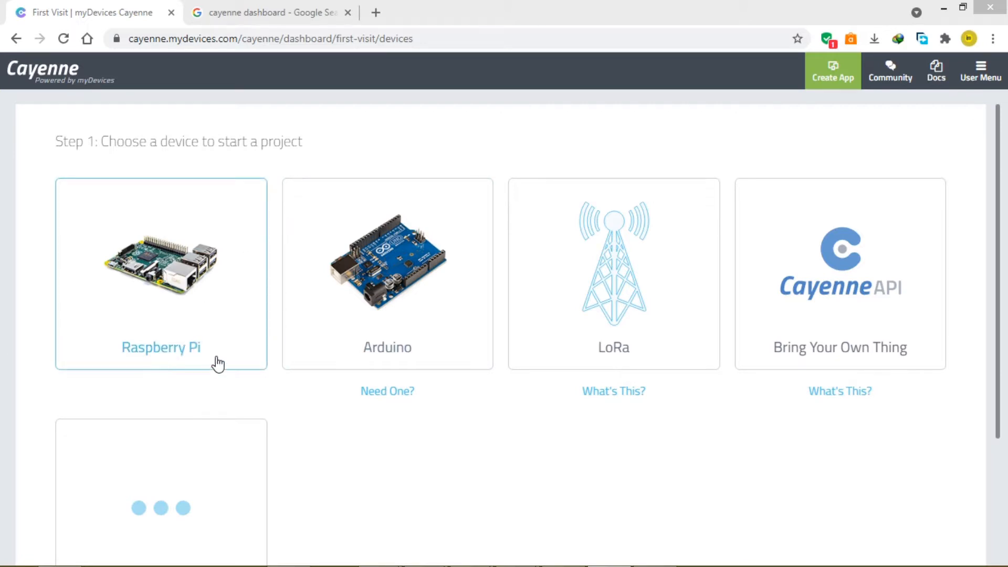
mouse_move(839, 347)
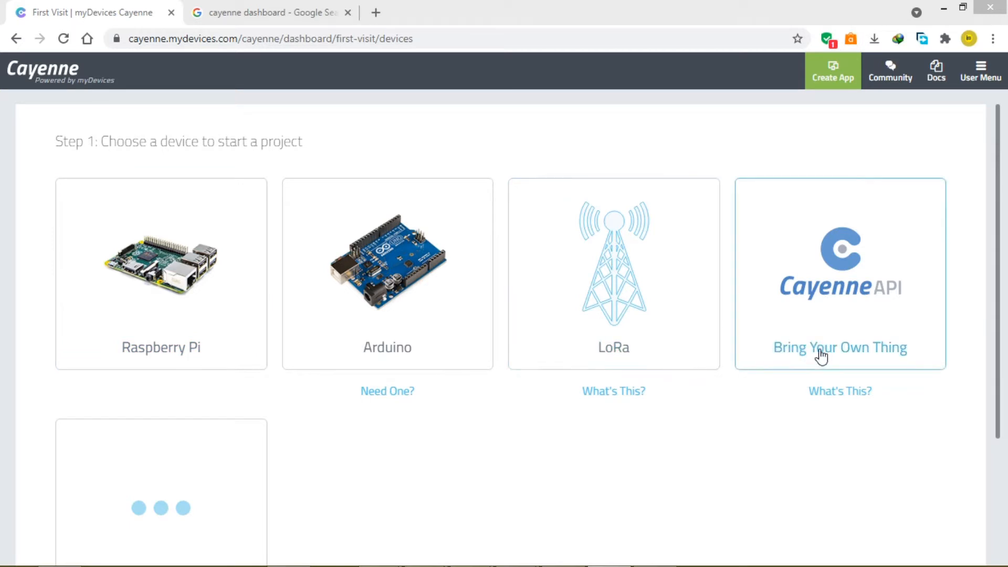
mouse_move(746, 427)
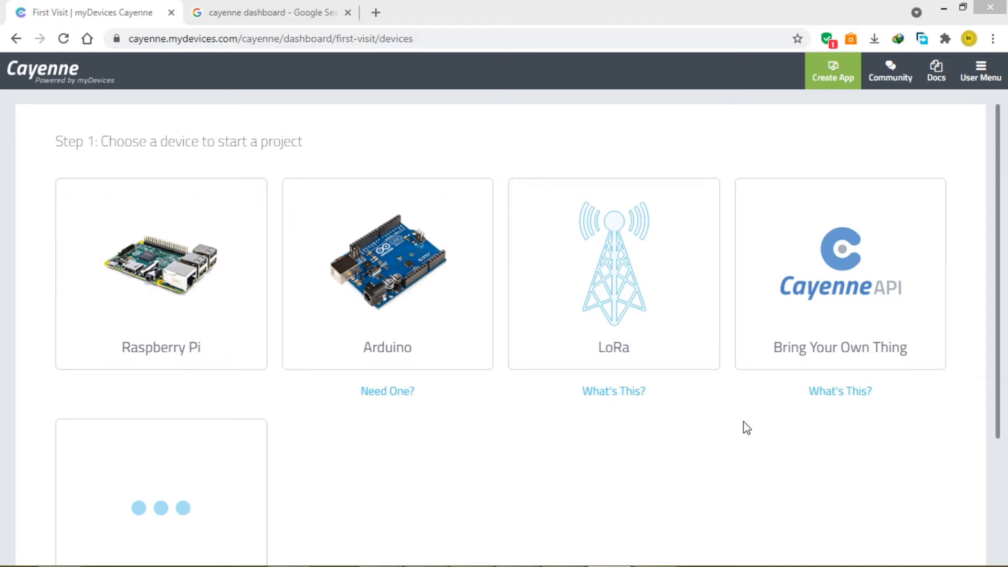
Pick the Bring Your Own Thing device tile on Step 1: Choose a device
click(839, 273)
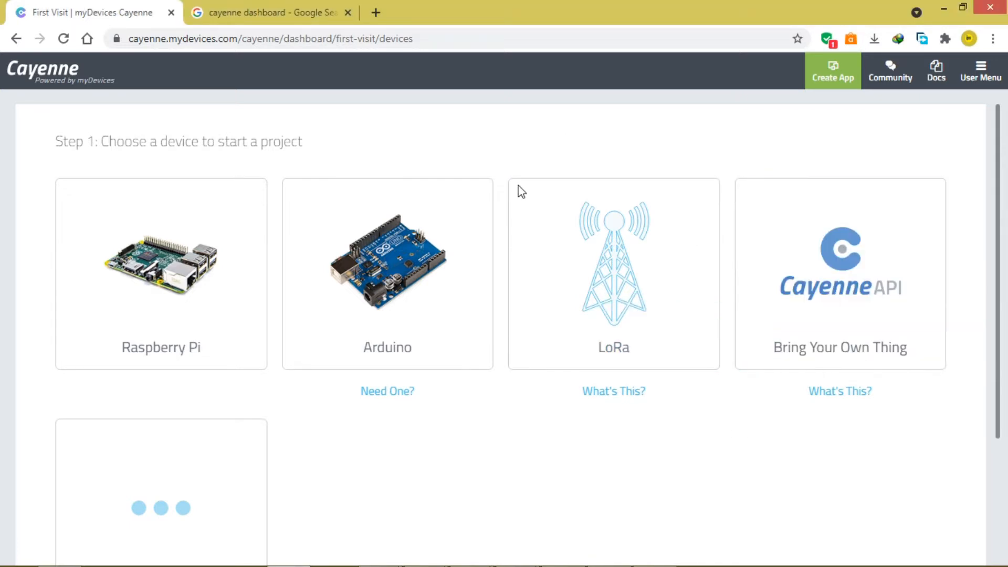
mouse_move(628, 233)
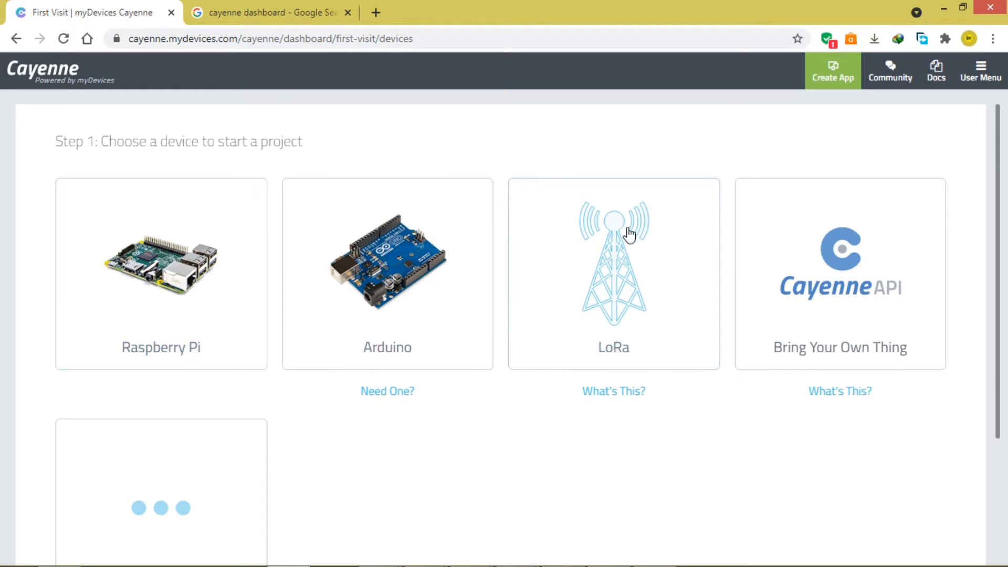
mouse_move(416, 273)
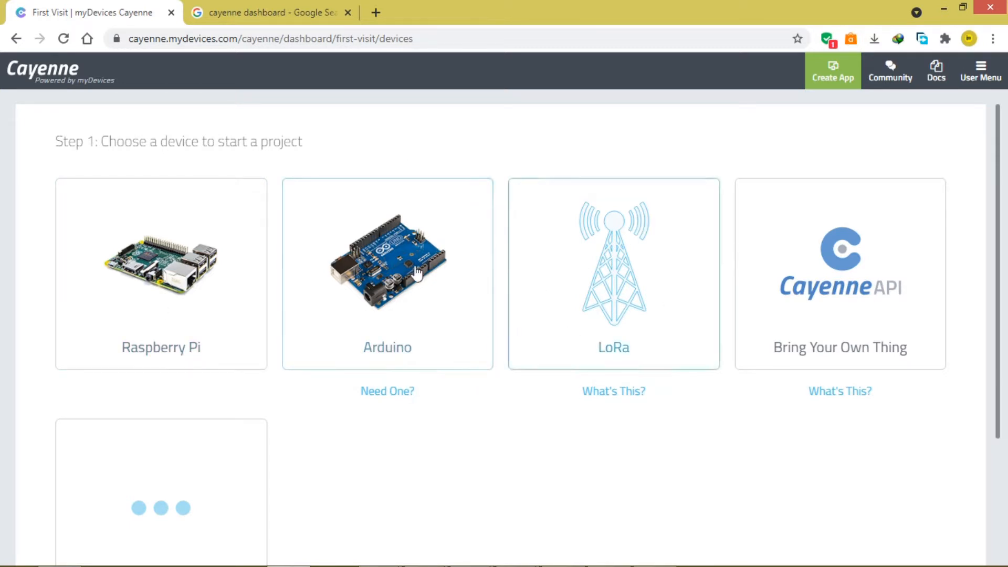
mouse_move(855, 346)
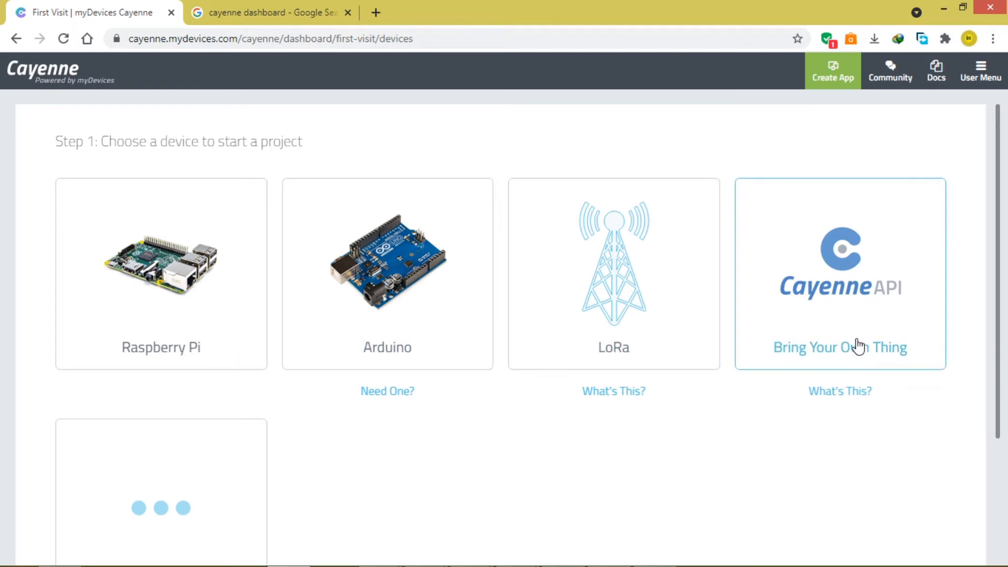
click(839, 273)
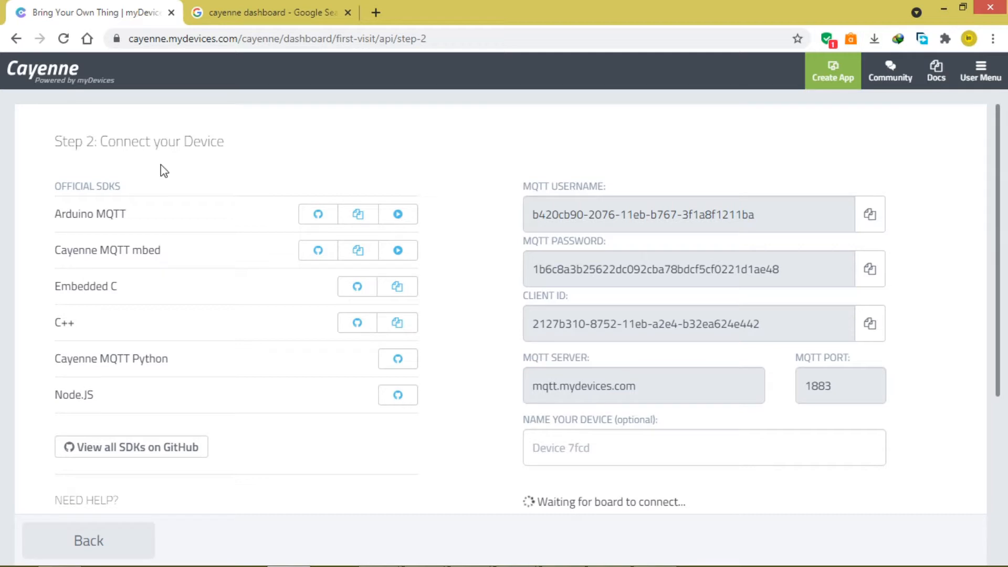
mouse_move(357, 204)
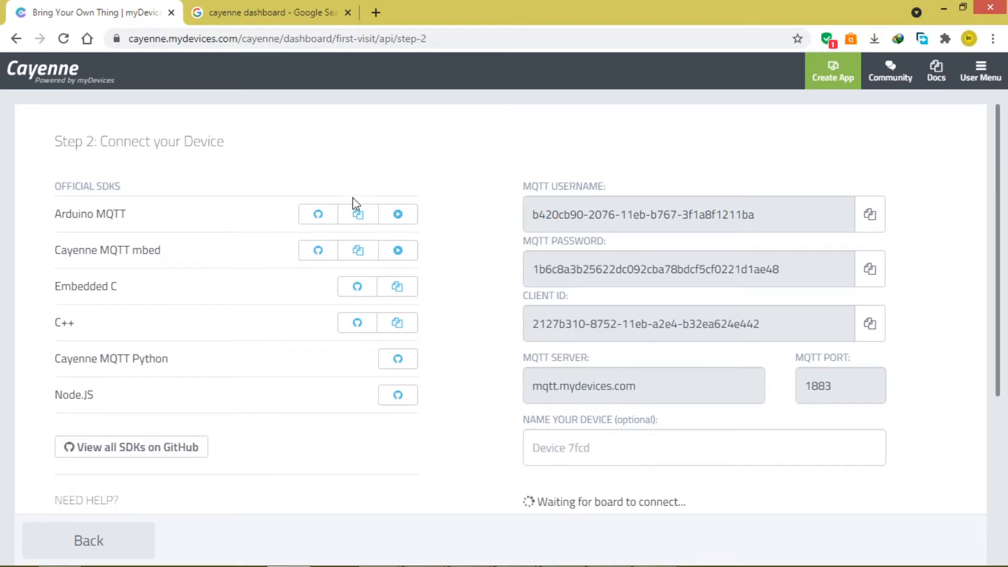
mouse_move(479, 226)
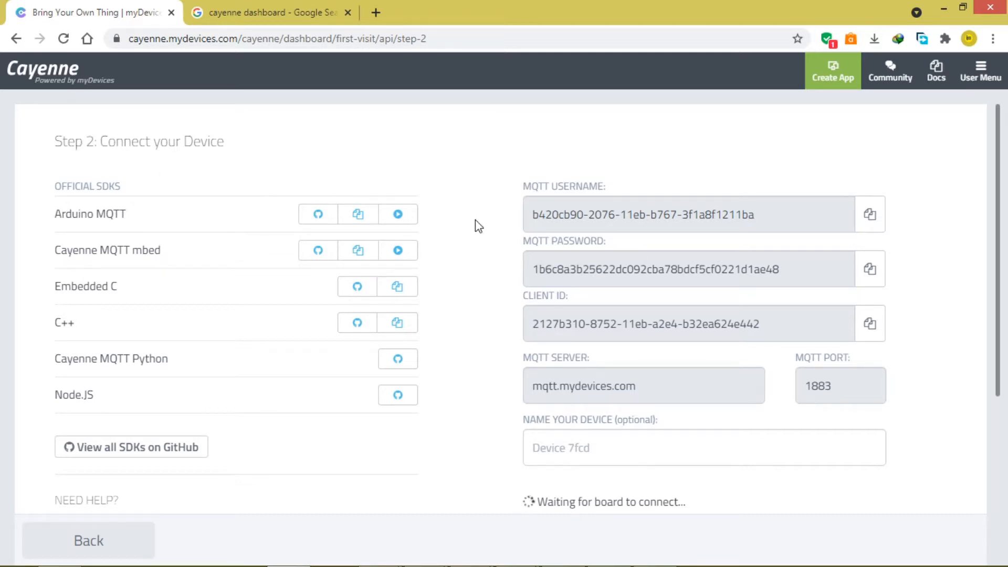
mouse_move(538, 199)
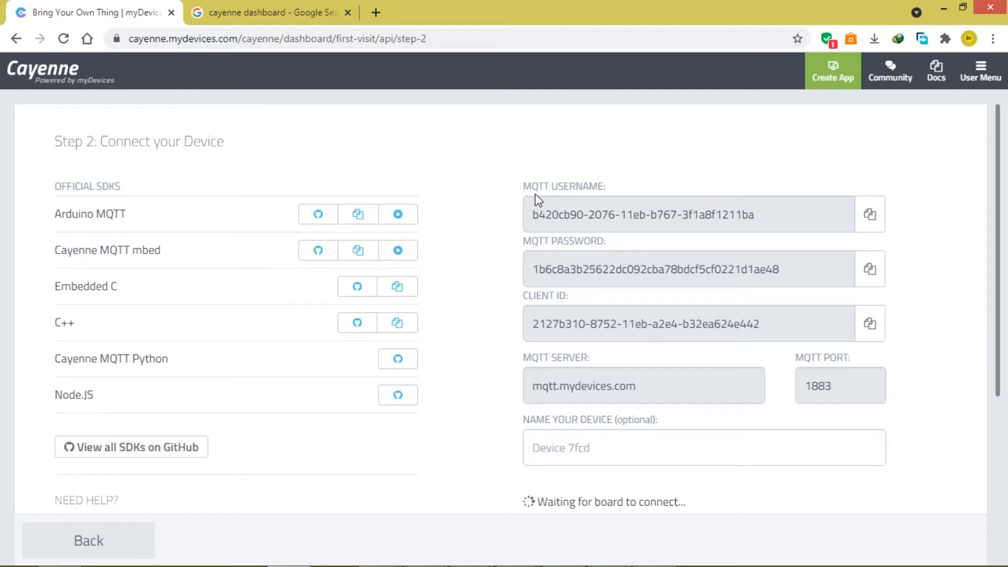
mouse_move(302, 192)
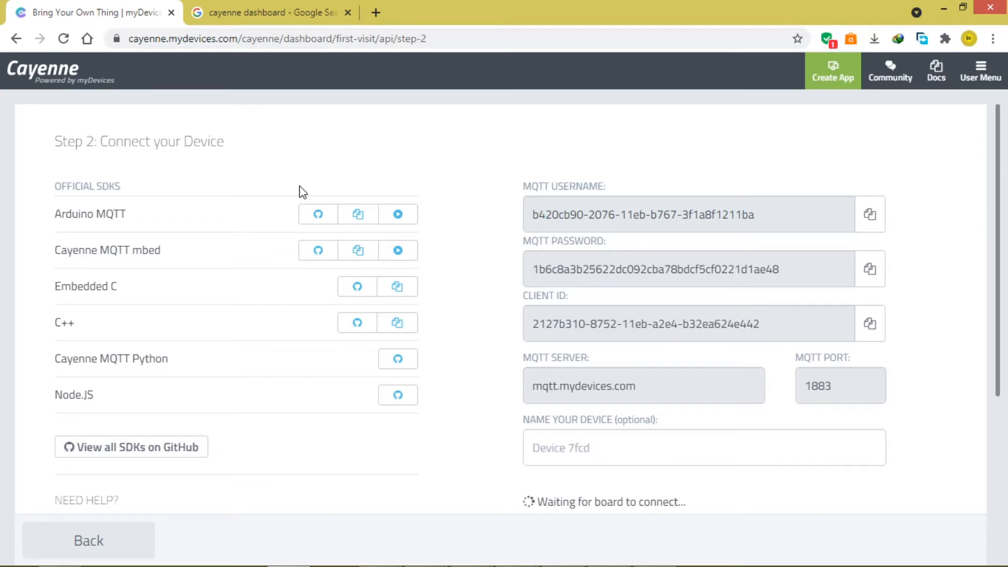
mouse_move(461, 229)
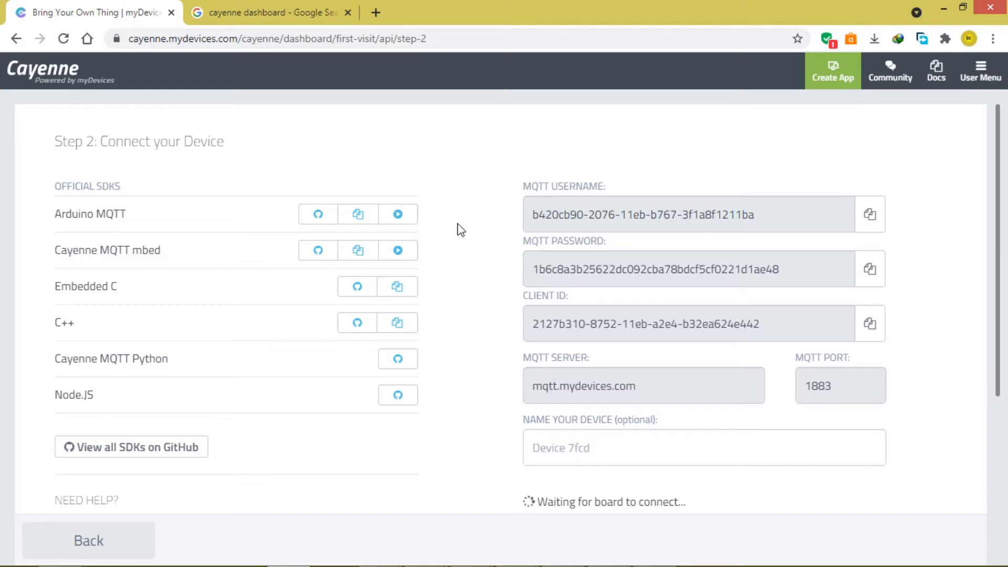
mouse_move(522, 192)
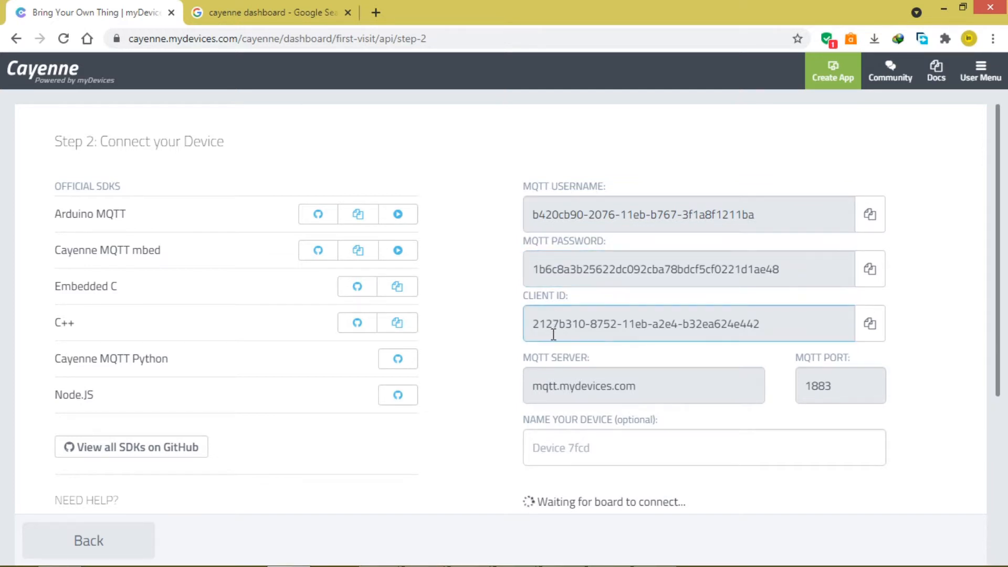
mouse_move(939, 217)
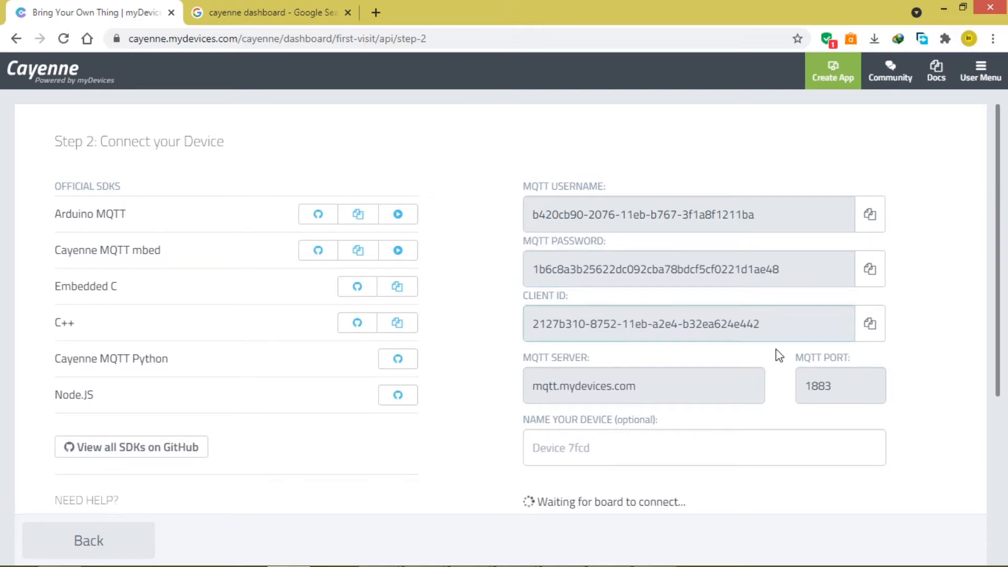
mouse_move(775, 504)
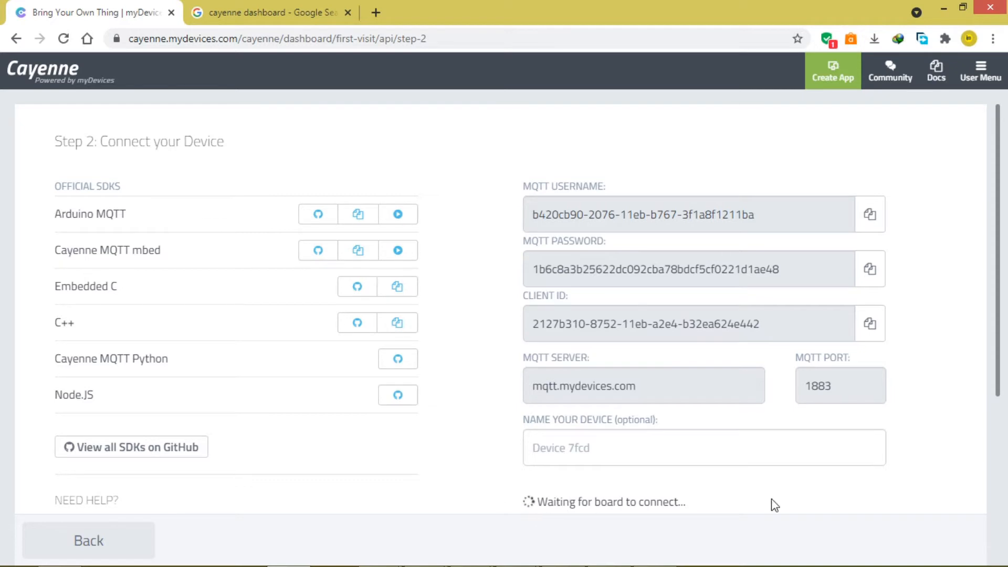
mouse_move(594, 505)
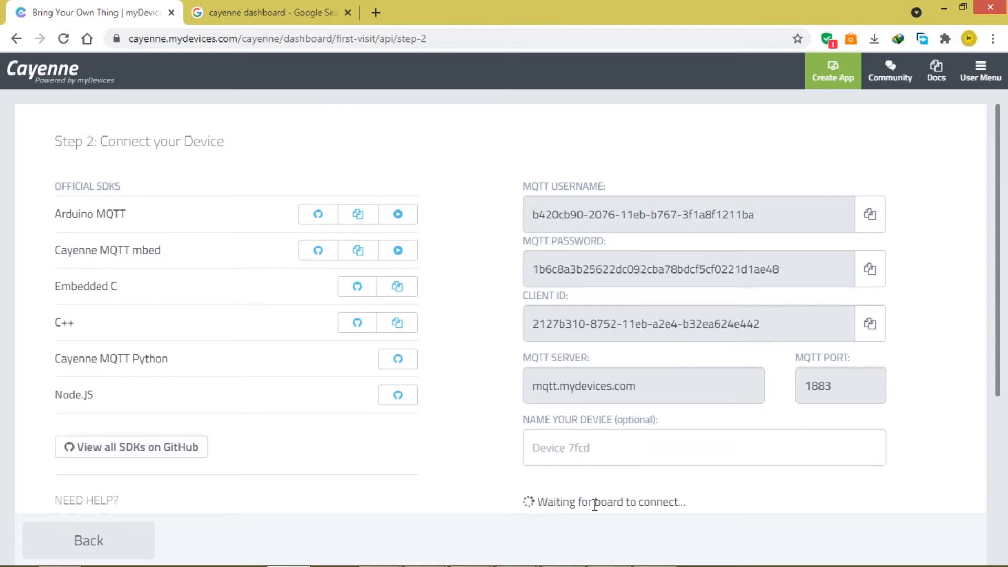
mouse_move(566, 508)
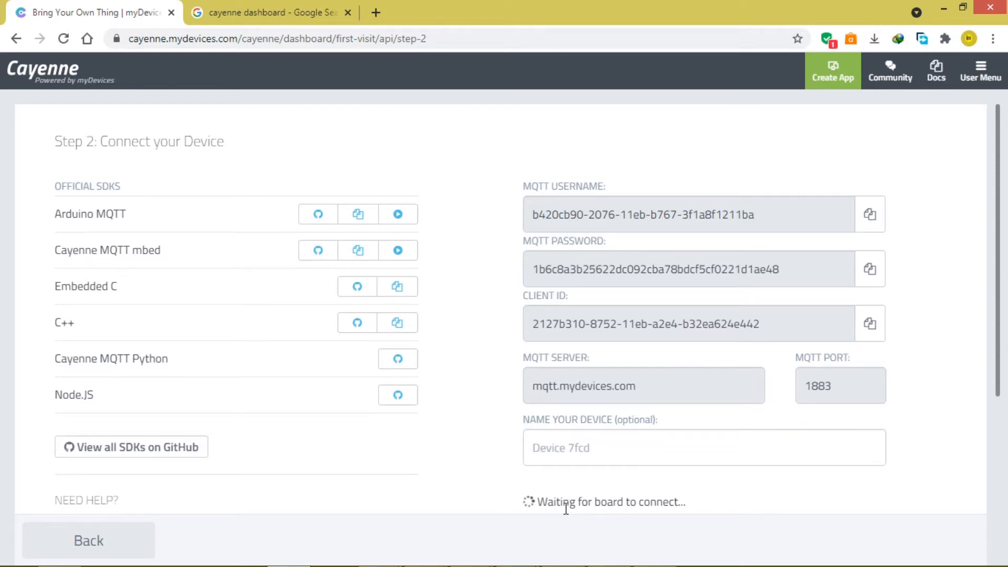
mouse_move(633, 505)
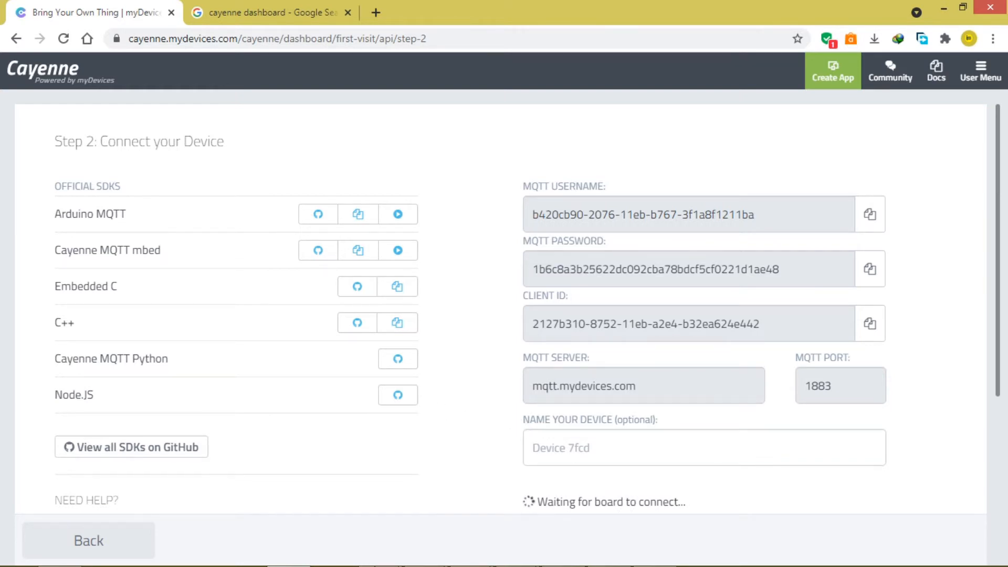
click(468, 551)
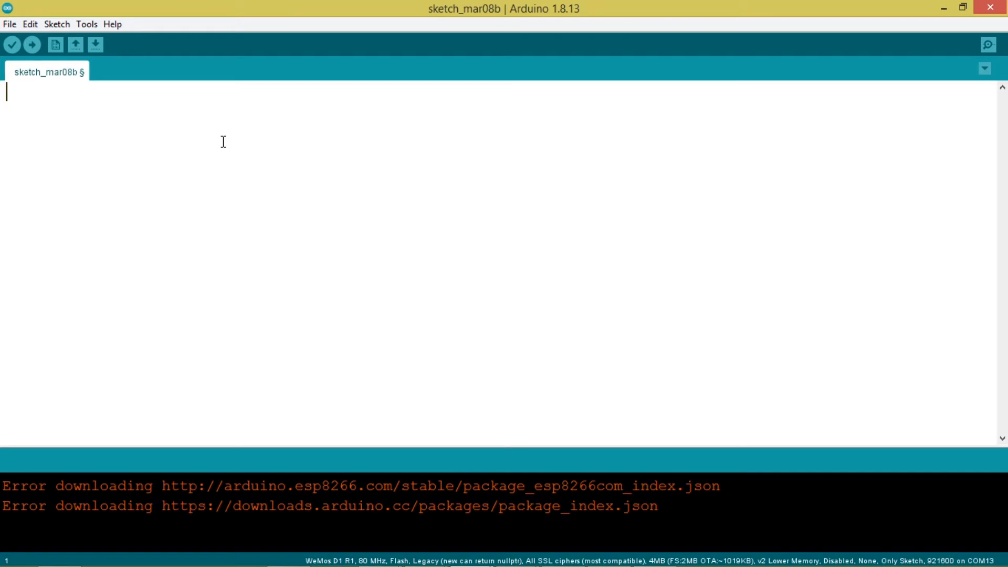
Type the #include<CayenneMQTTESP8266.h> library line
text(#i)
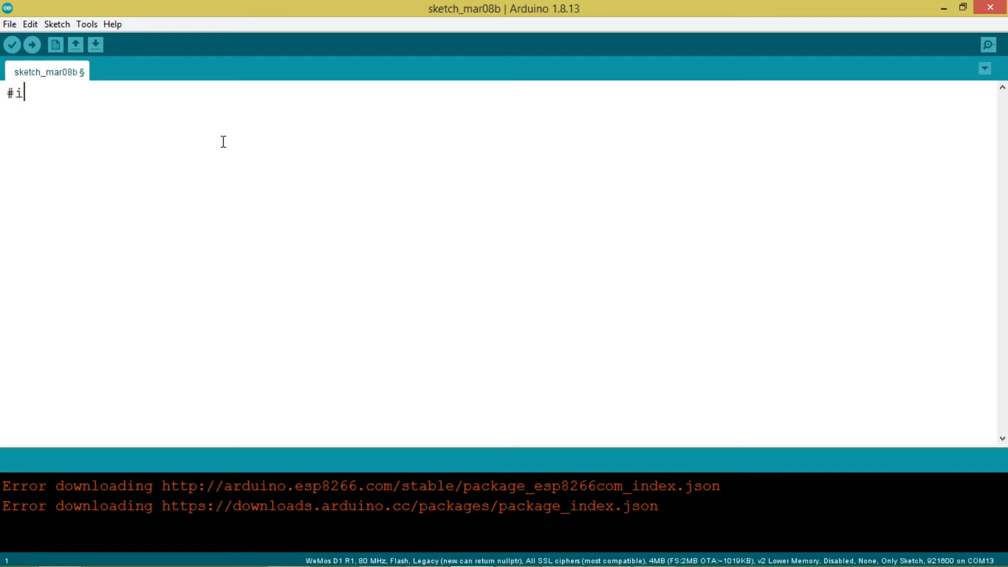
text(nclude)
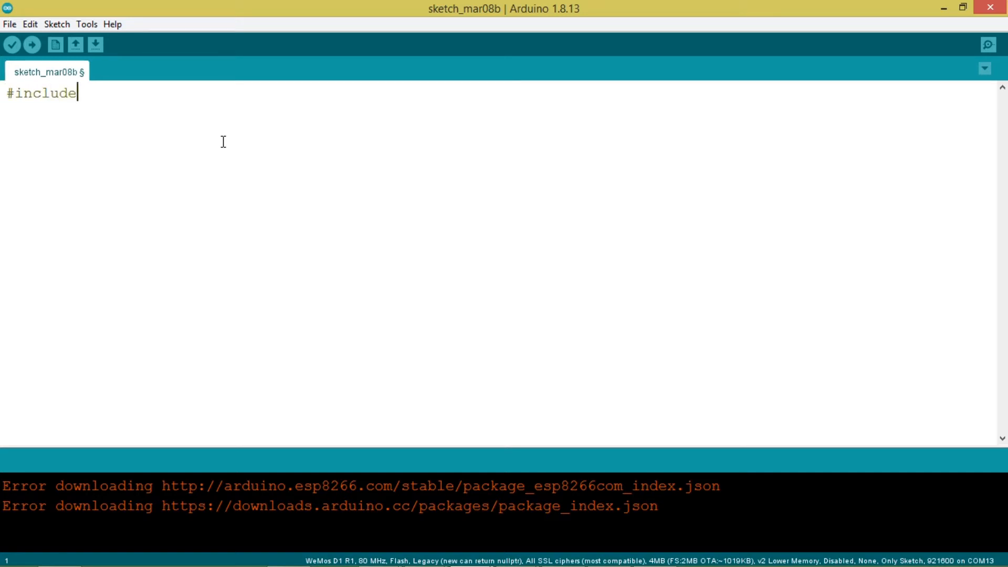
text(<Caye)
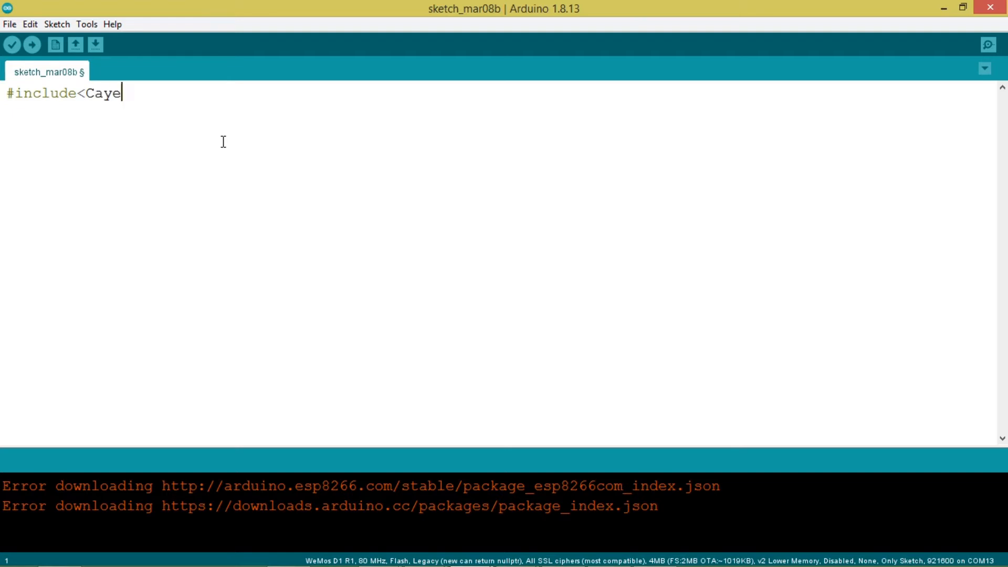
text(nneM)
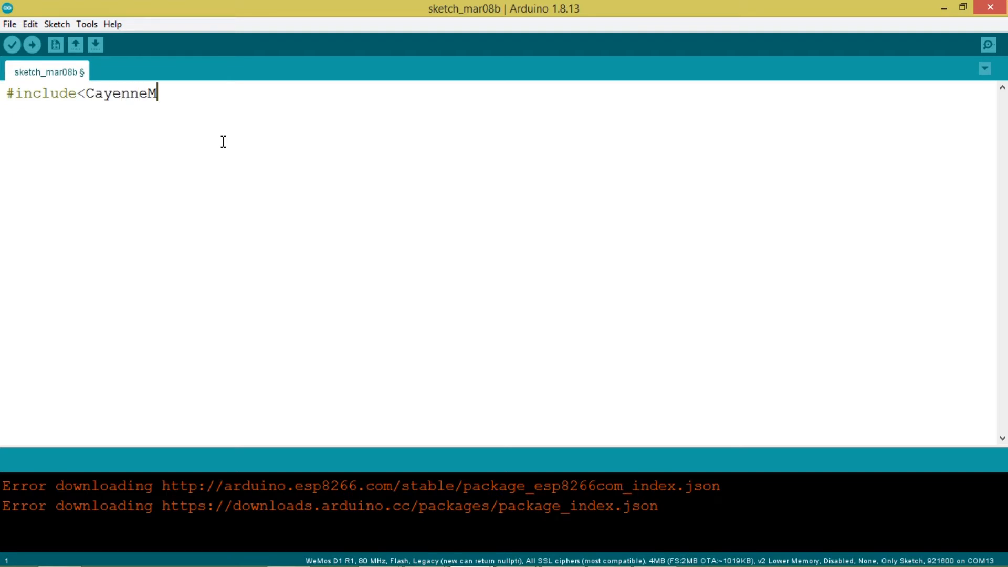
text(QTT)
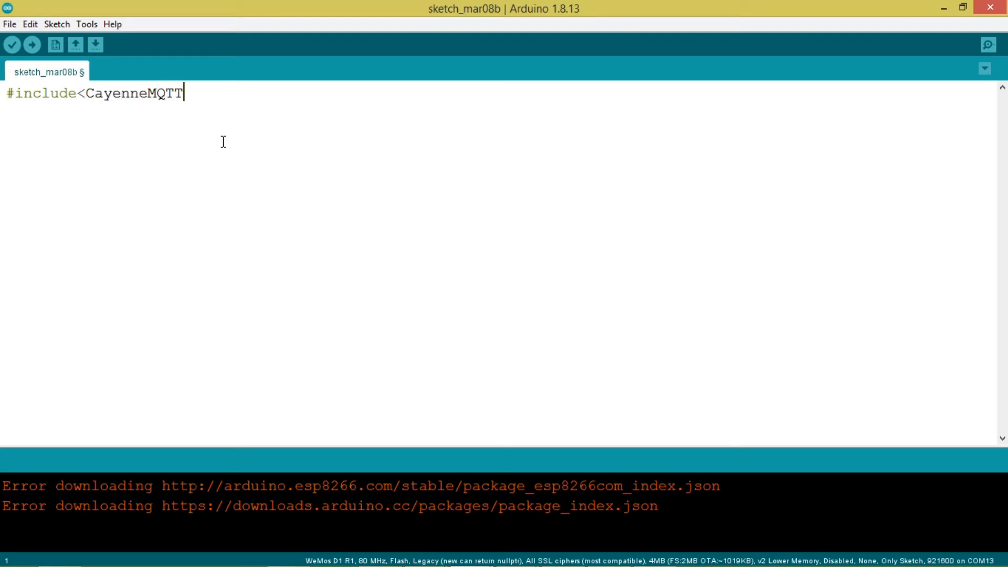
text(ESP)
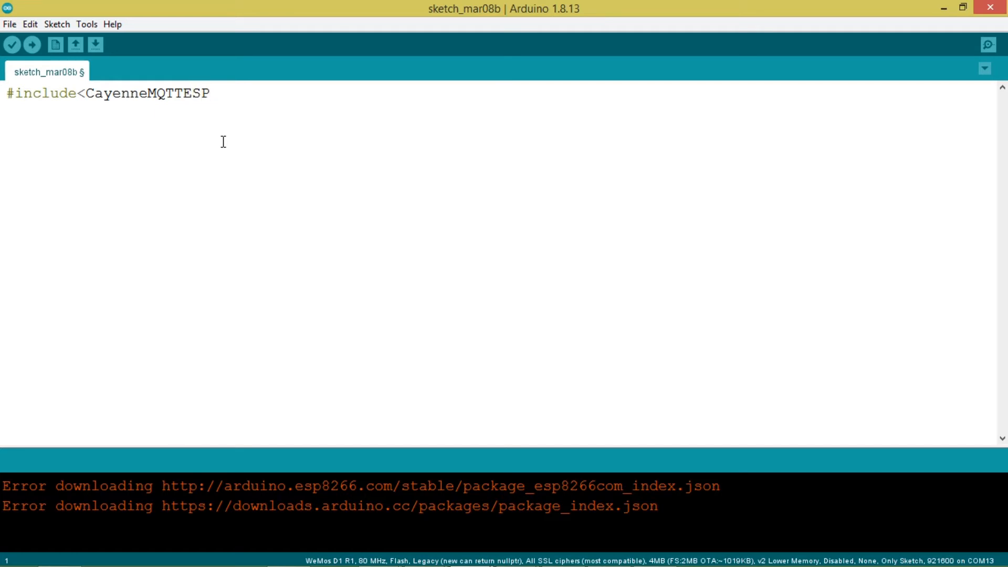
text(82)
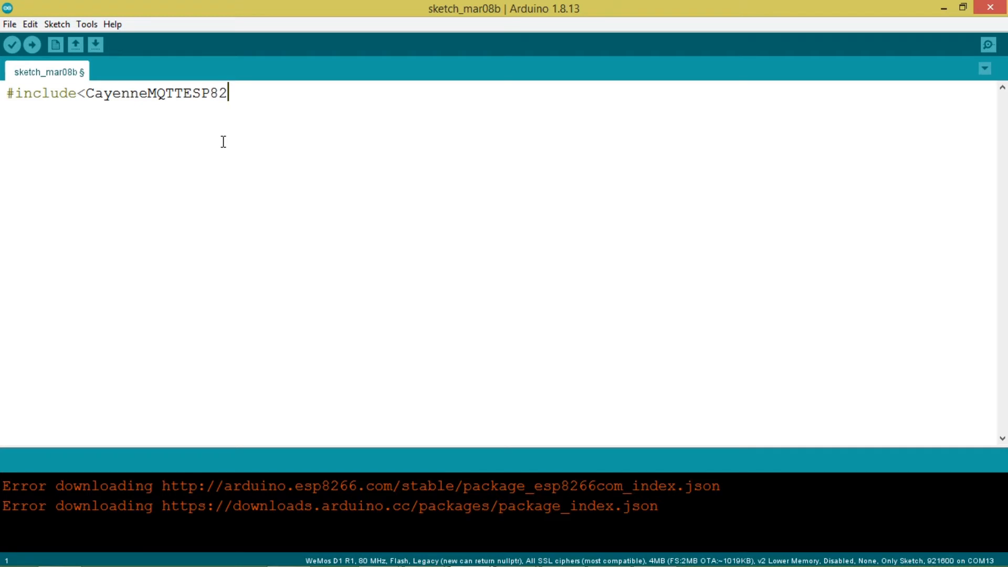
text(66.h>)
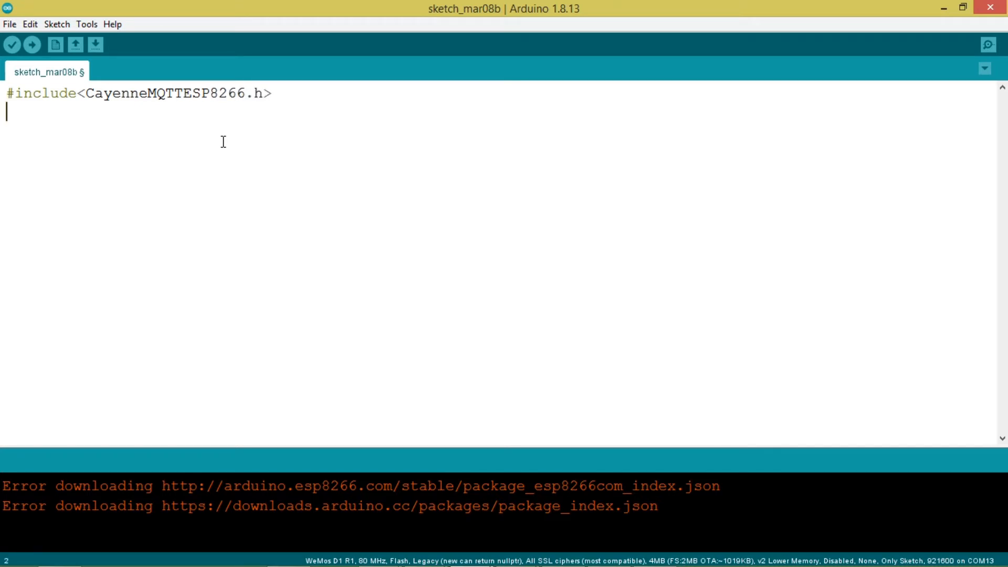
Add the #define CAYENNE_DUBUG and #define CAYENNE_PRINT Serial lines
text(#)
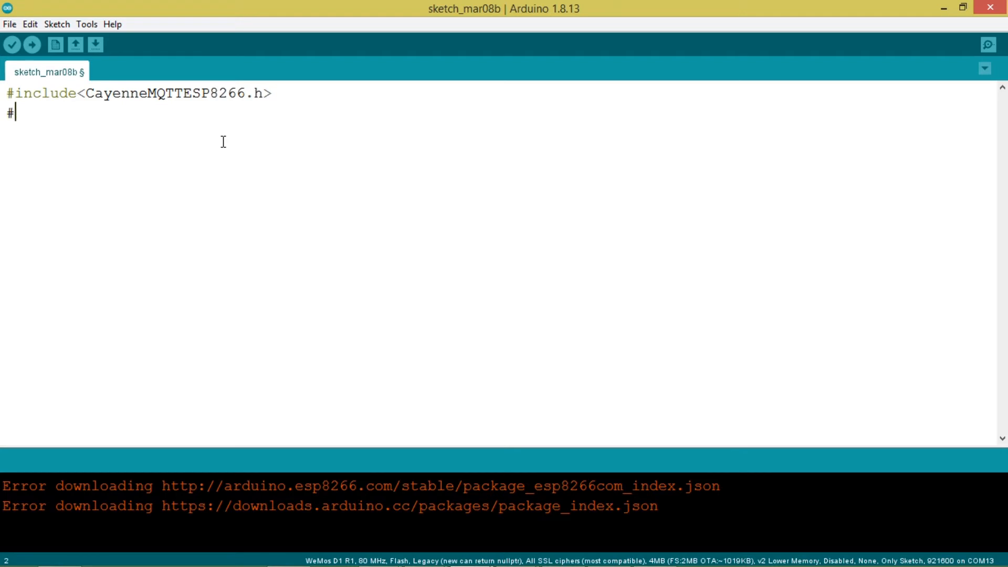
text(define)
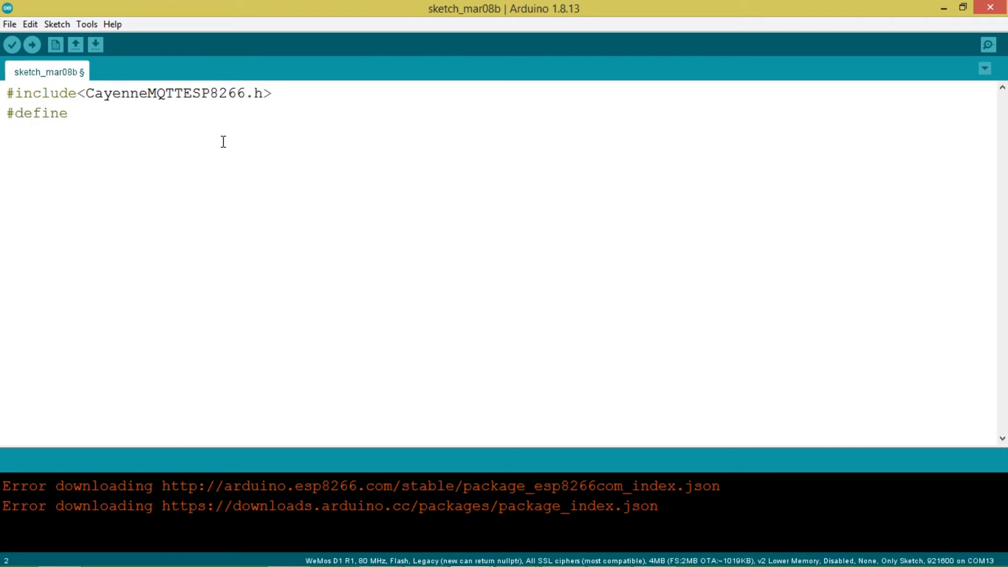
text(CAY)
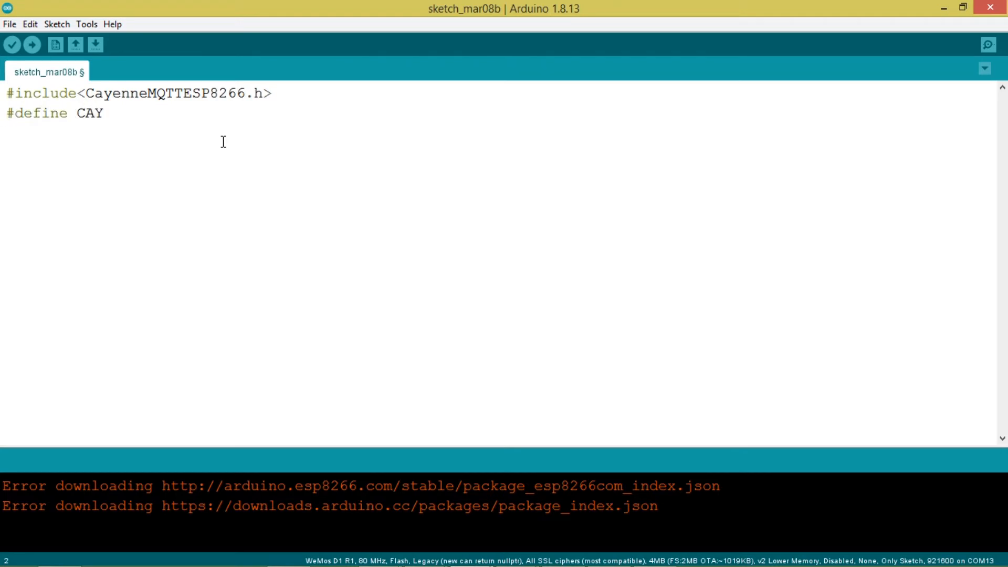
text(ENNE_DUBUG)
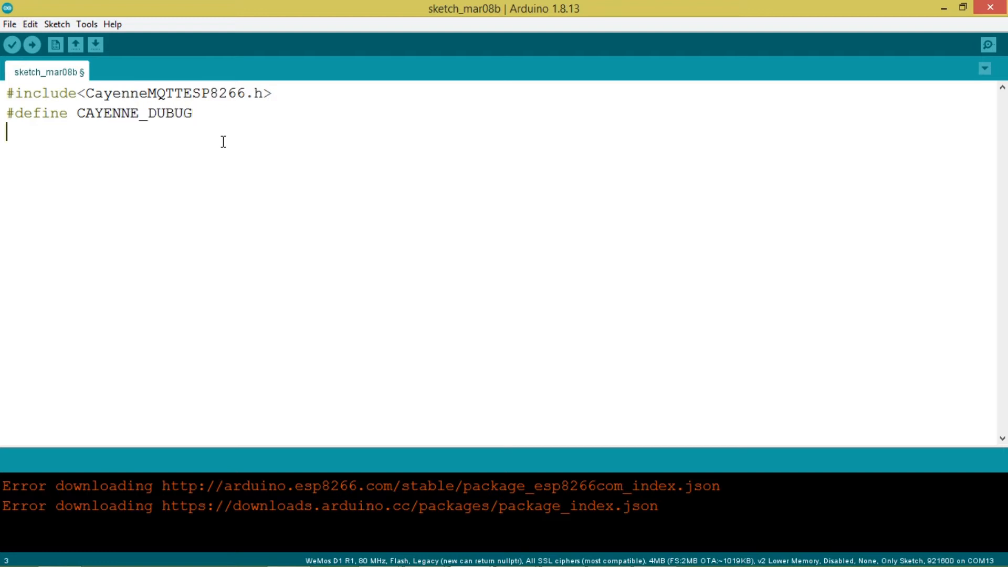
text(#DEFINE)
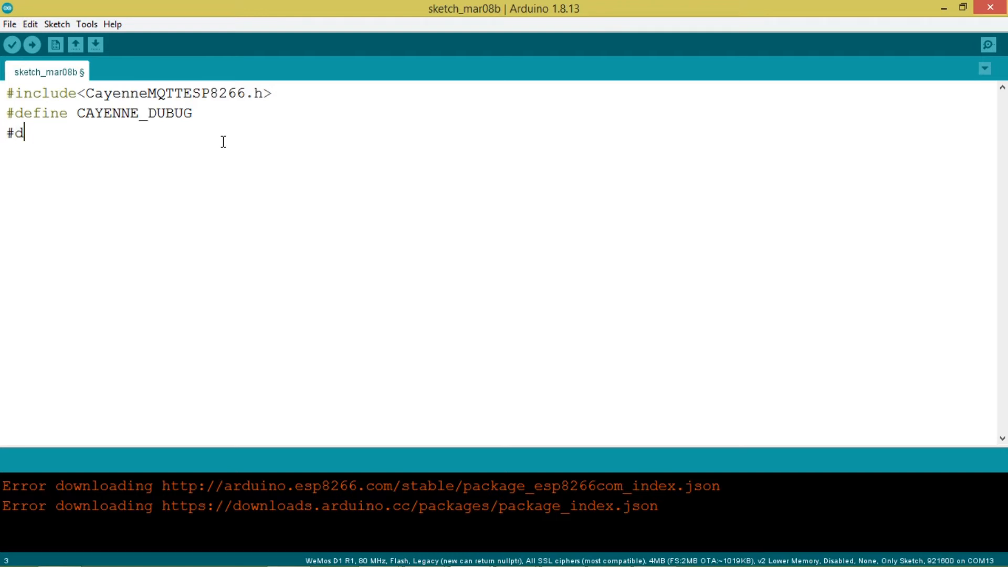
text(efine)
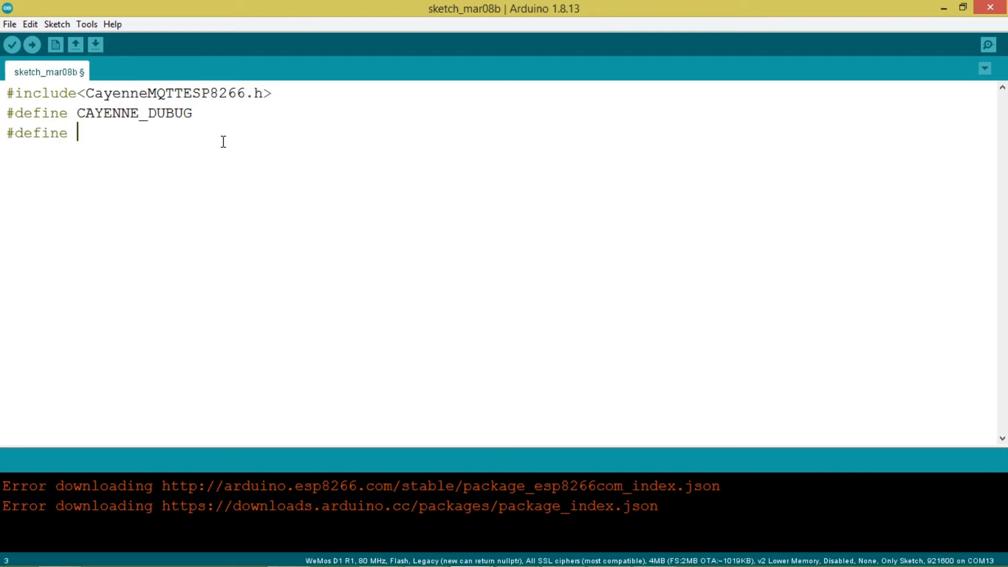
text(CAYENNE)
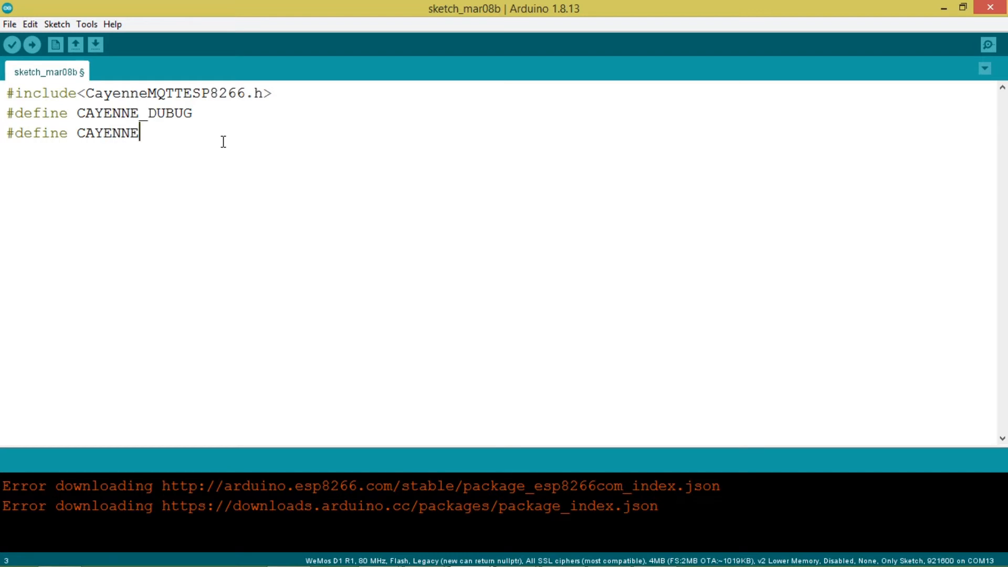
text(_P)
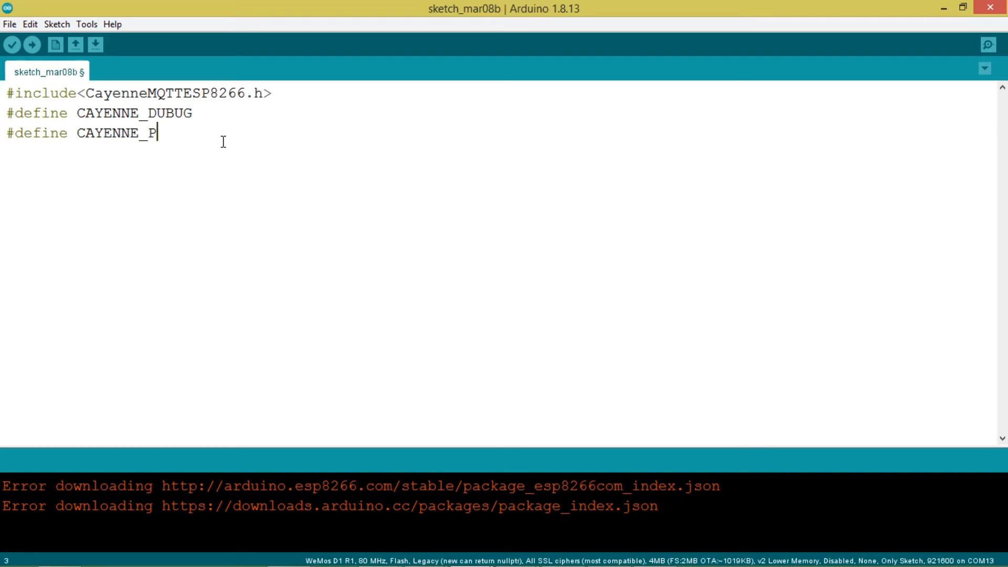
text(RINT Serial)
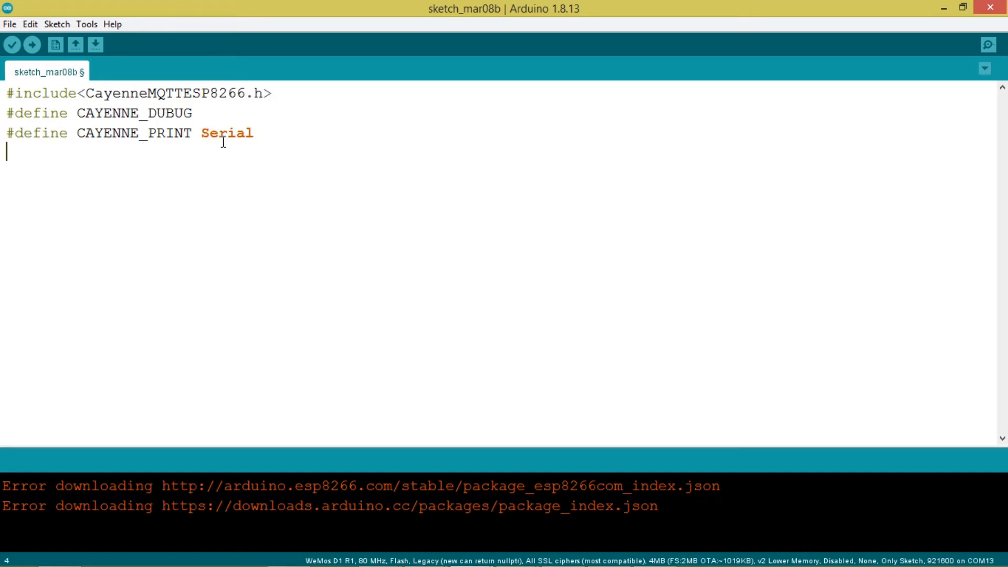
Declare the Wi-Fi ssid character array below the defines
key(Return)
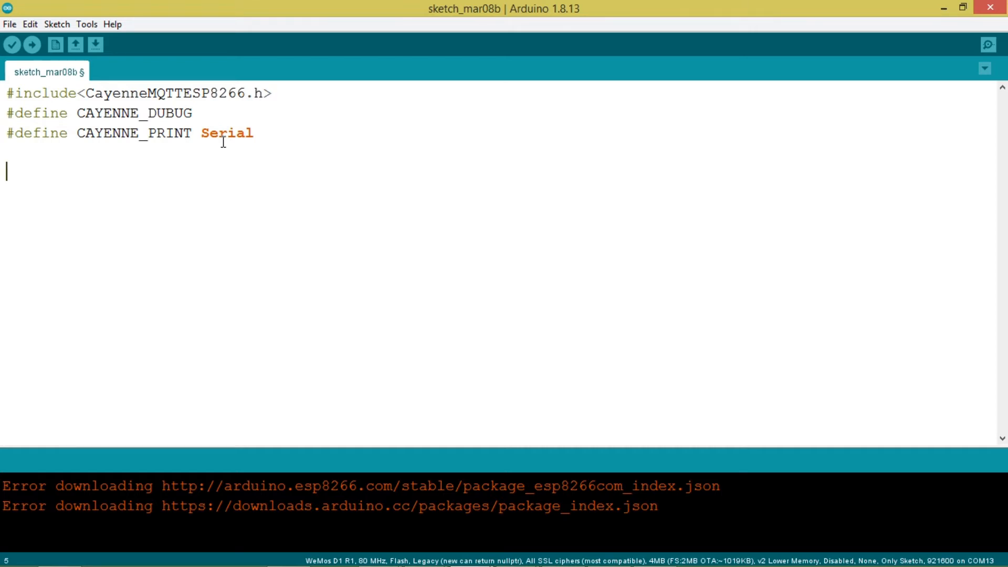
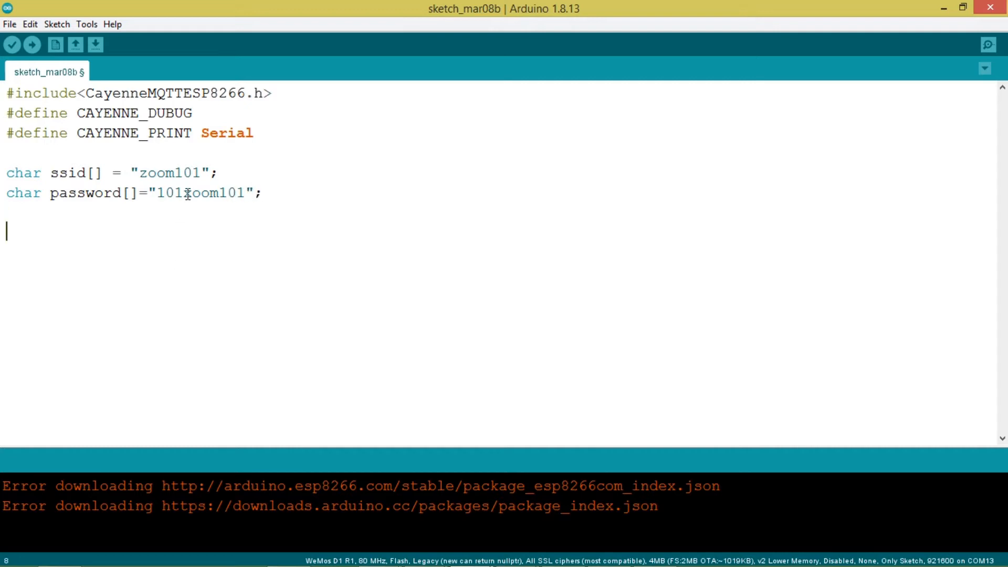
click(288, 551)
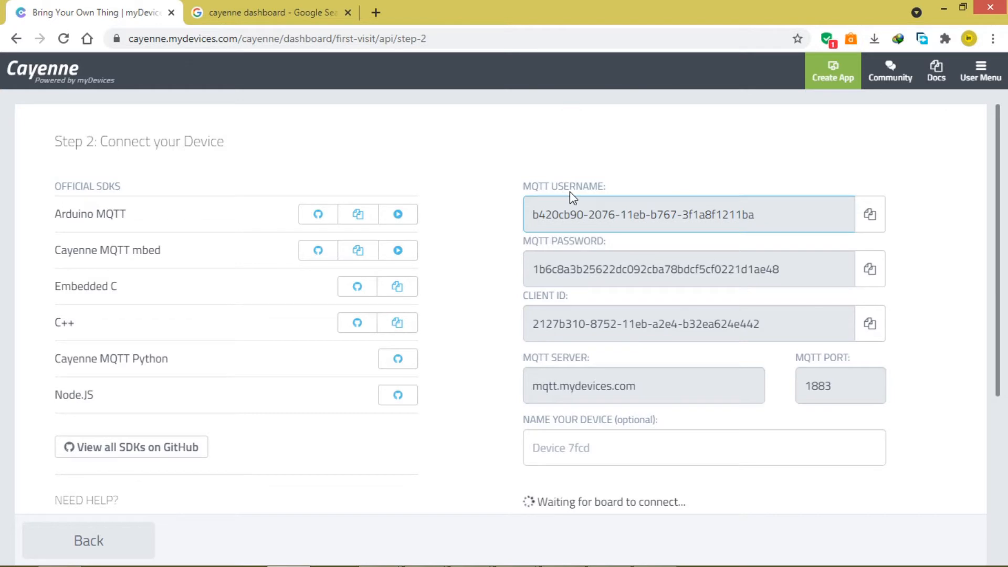
mouse_move(603, 254)
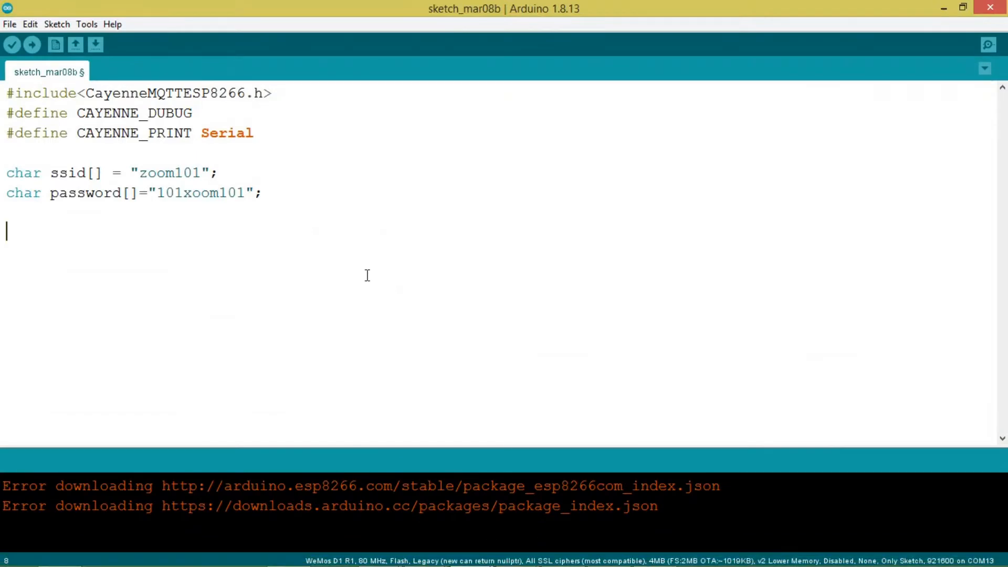
Add empty char username[] and mqtt_pass[] string declarations
text(char)
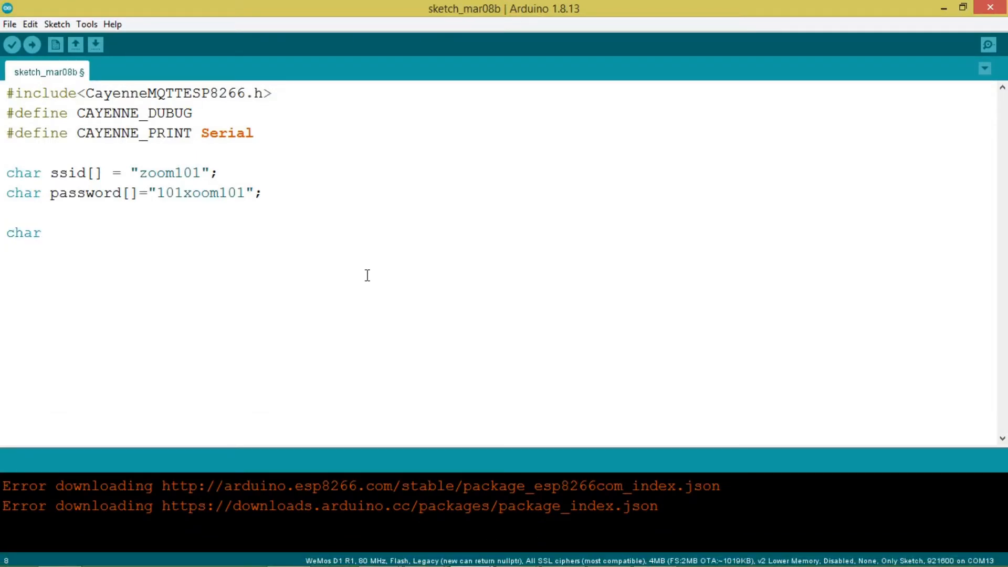
text(username)
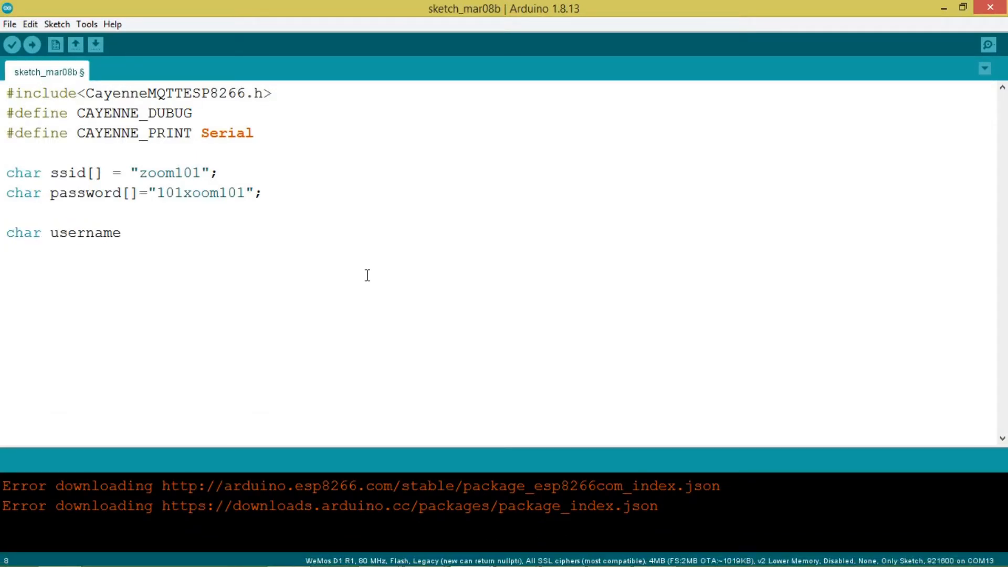
text([]=)
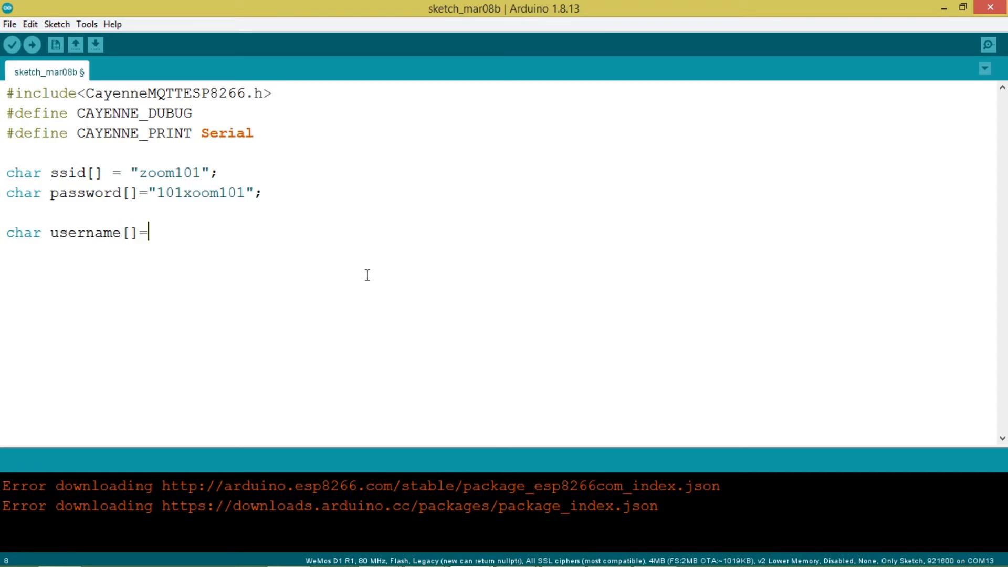
text("";)
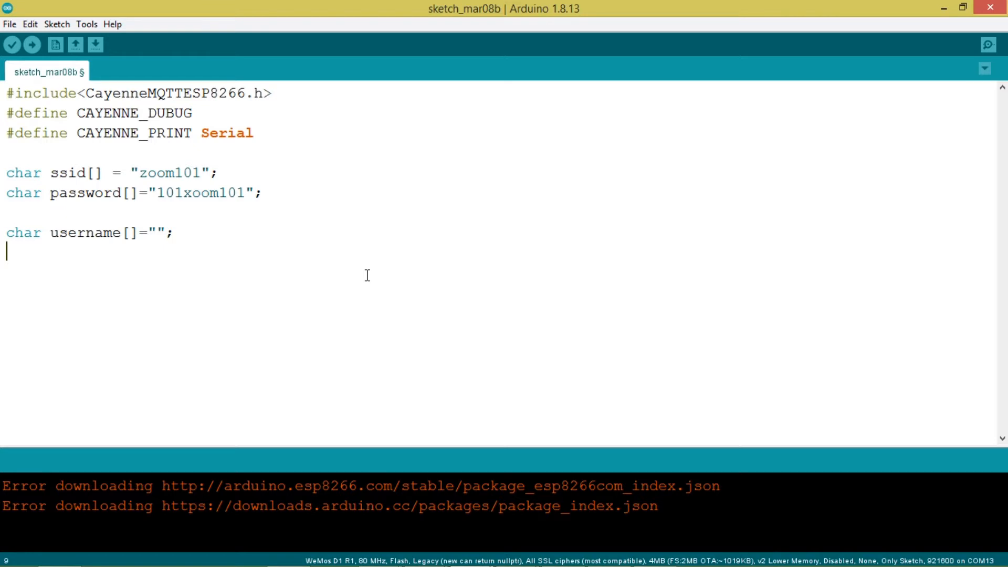
text(char)
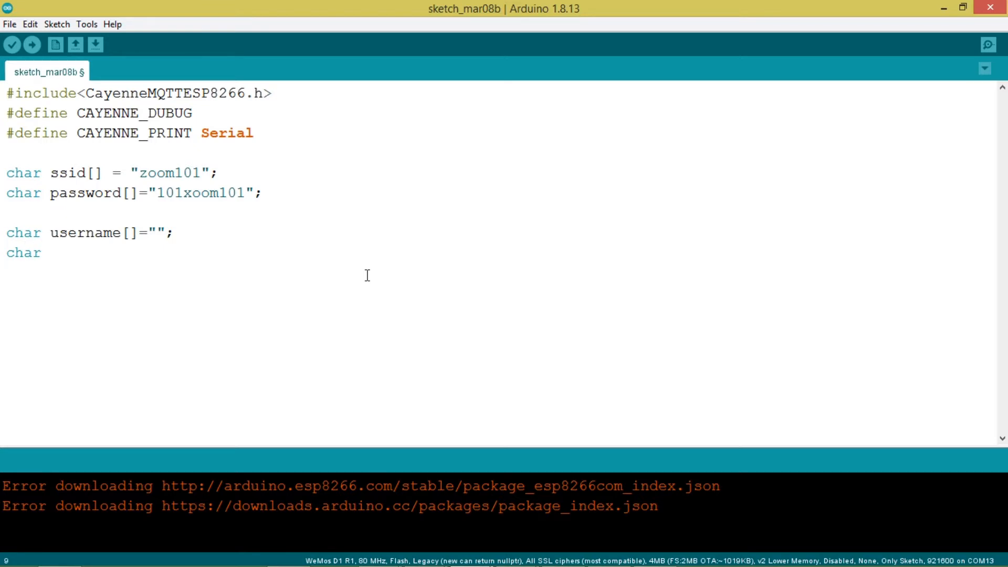
text(mq)
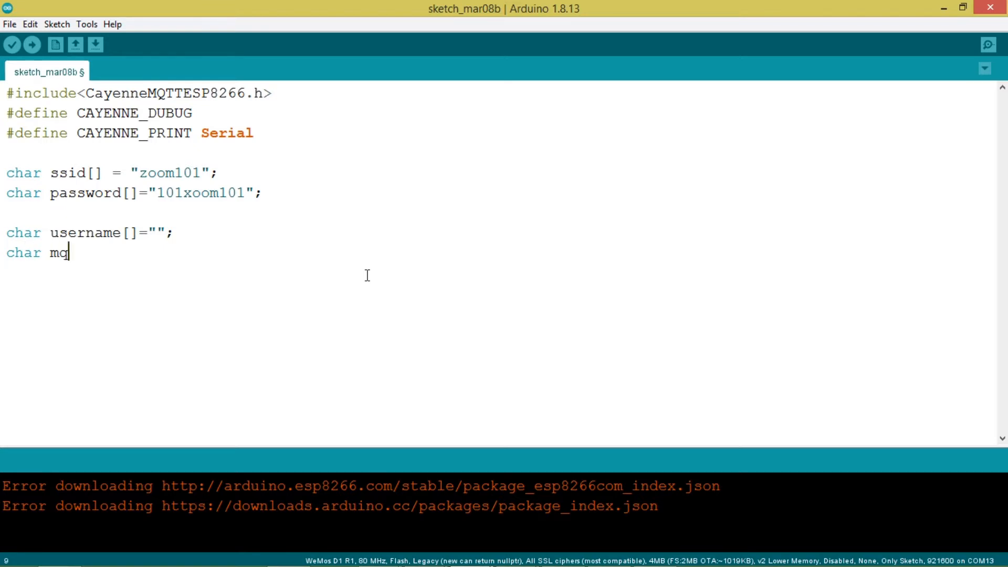
text(tt_)
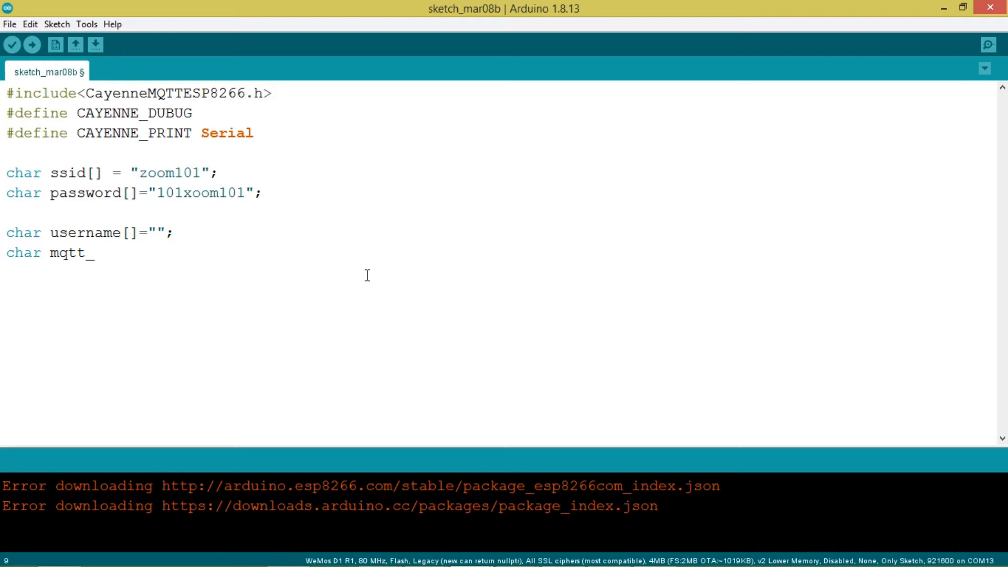
key(Backspace)
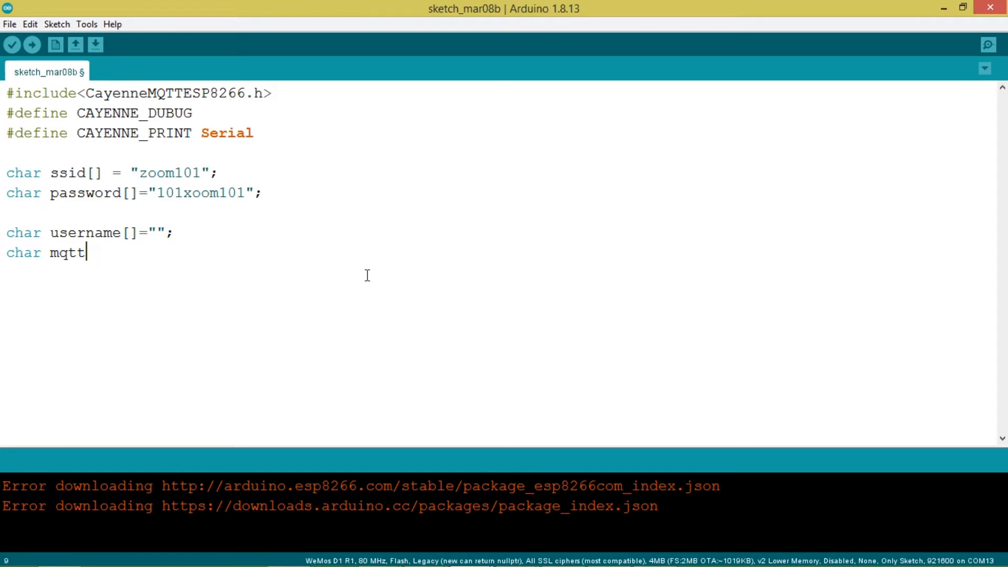
text(_pass)
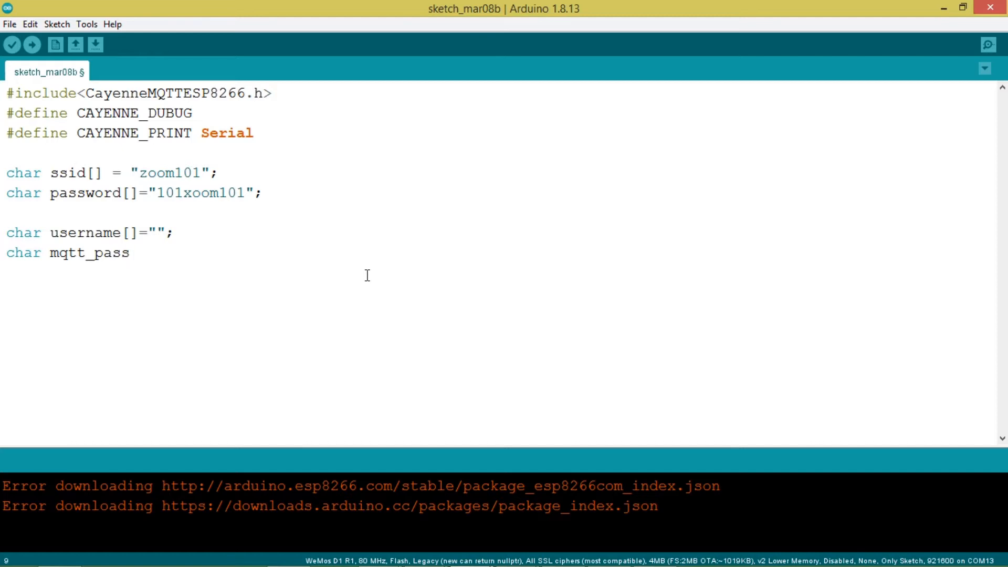
text([]="";)
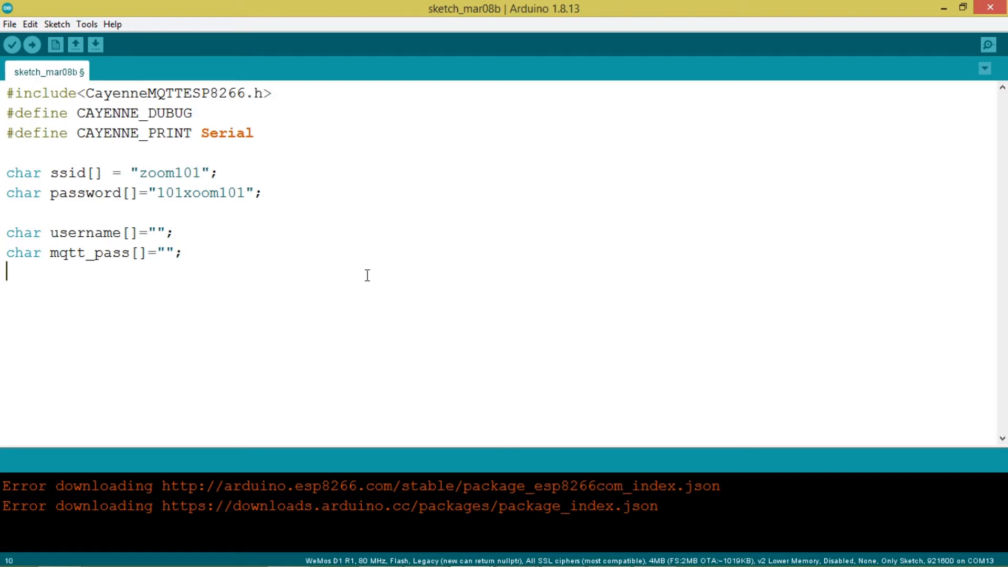
Add the empty client_id[]=""; declaration
text(cli)
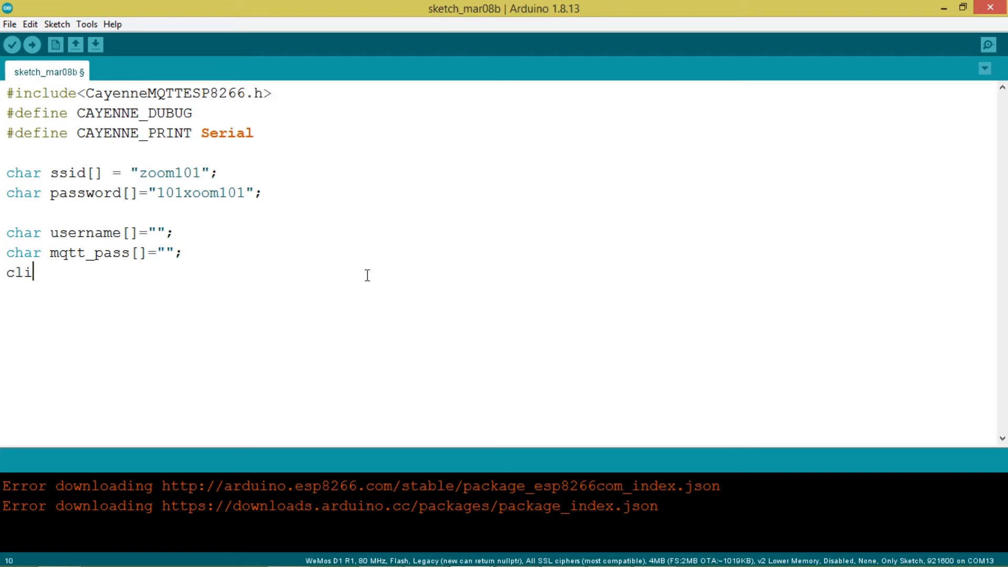
text(ent)
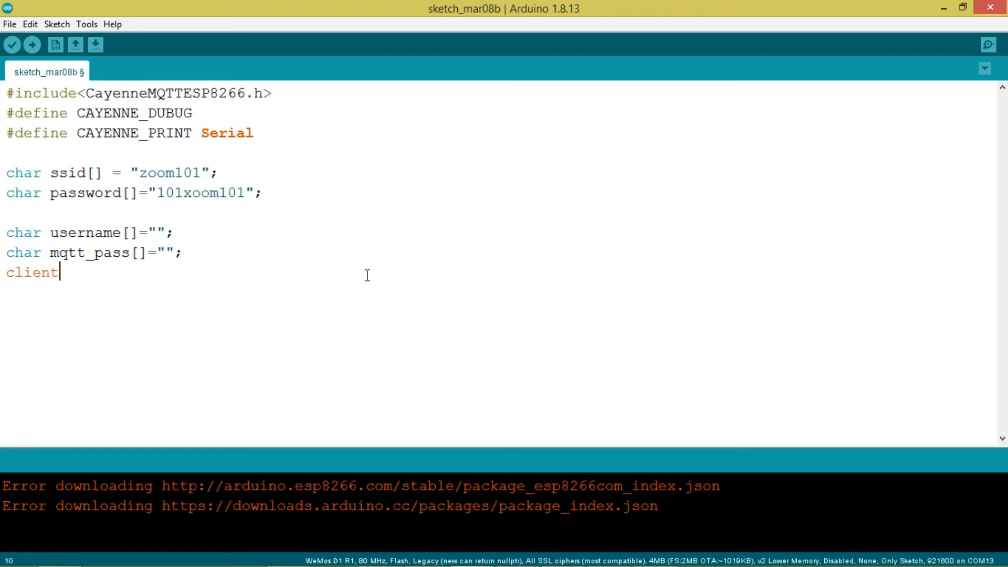
text(_id)
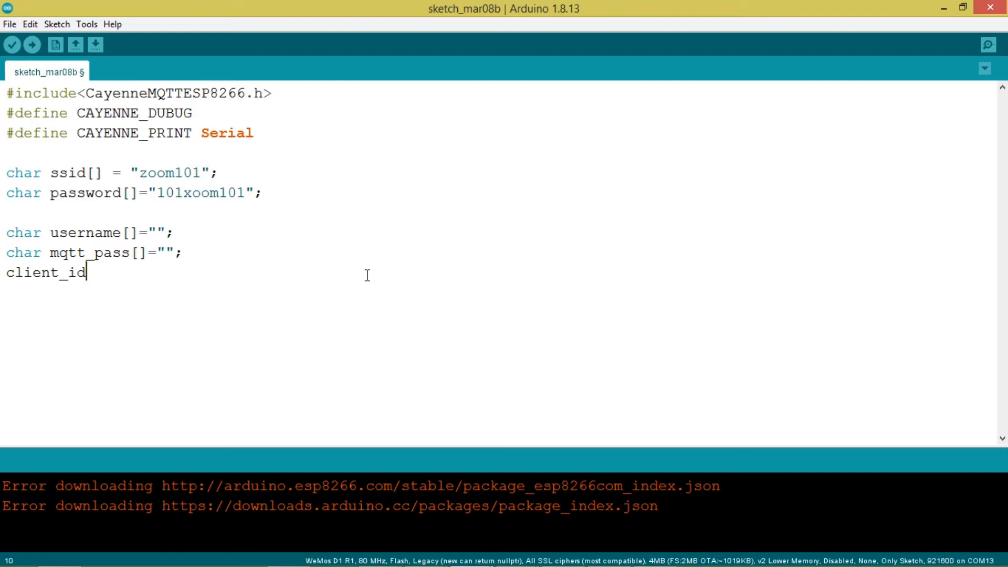
text([])
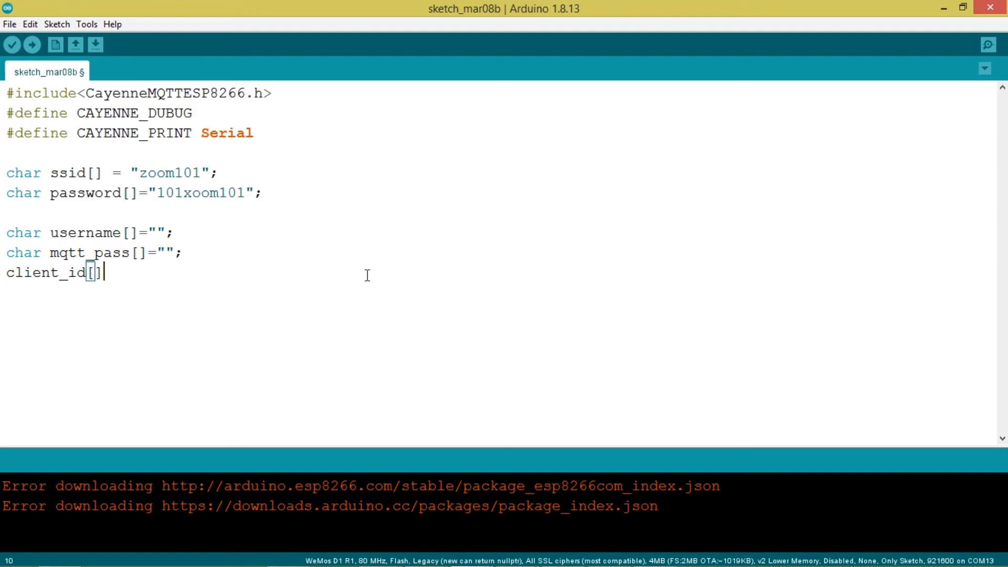
text(="")
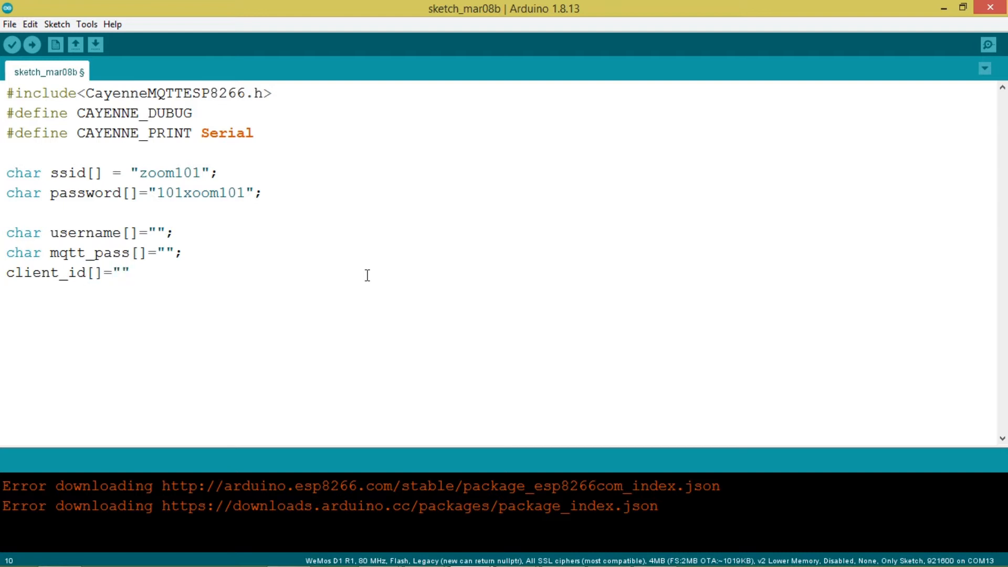
text(;)
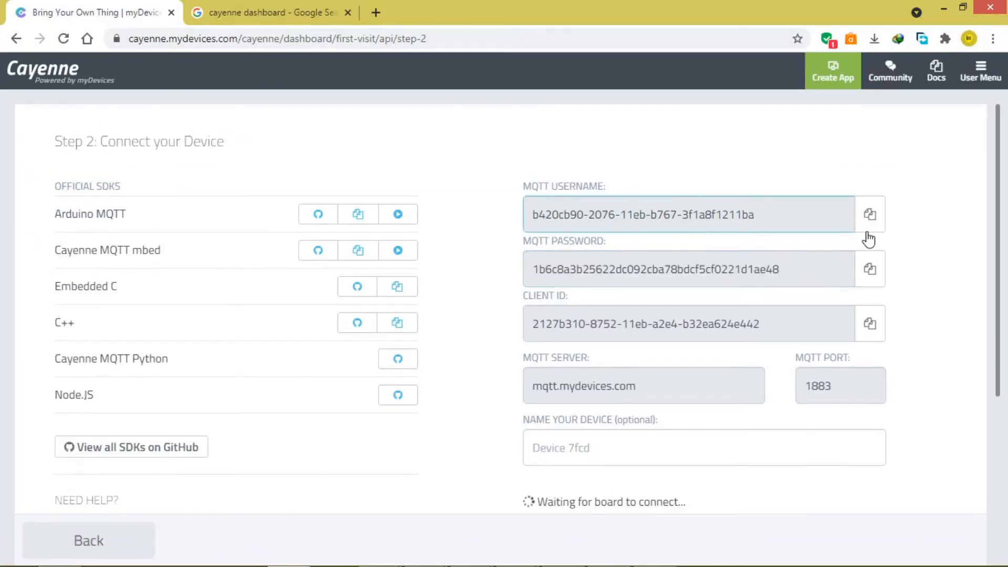
triple_click(642, 215)
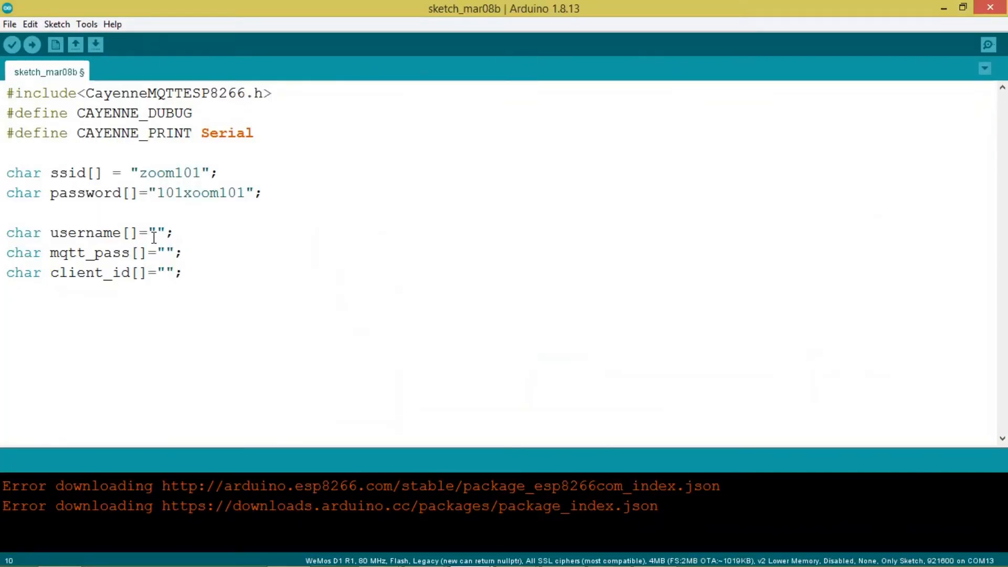
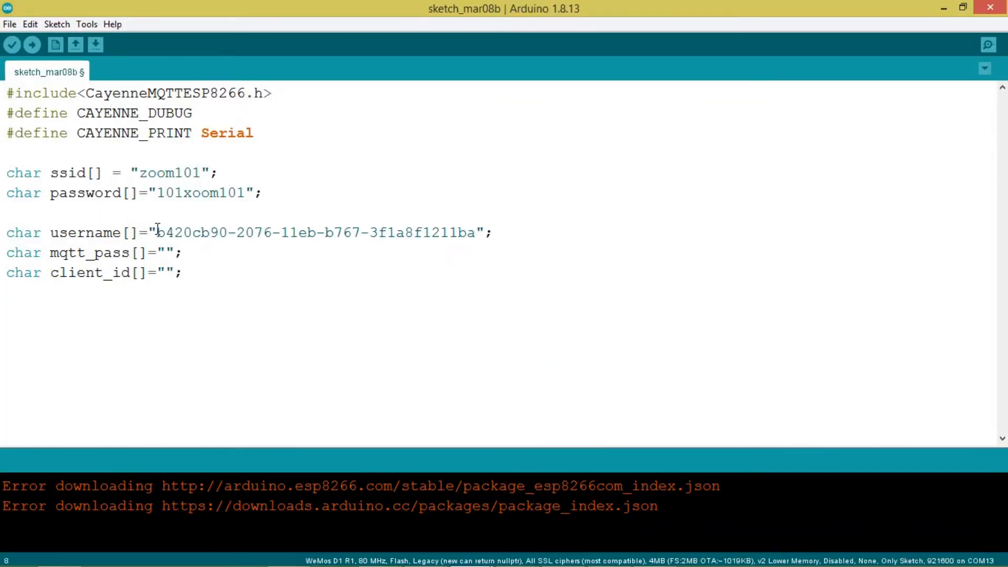
click(473, 232)
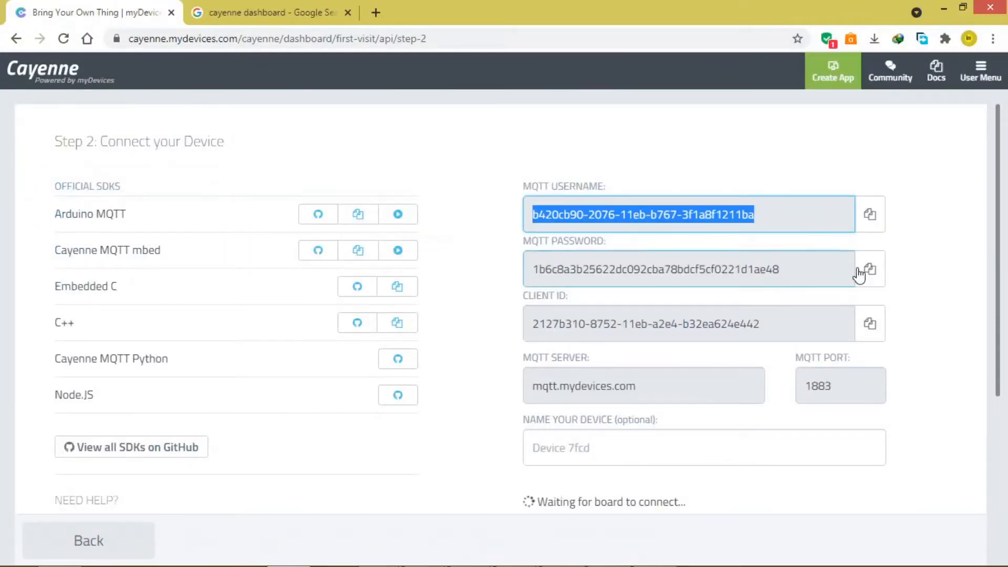
mouse_move(468, 552)
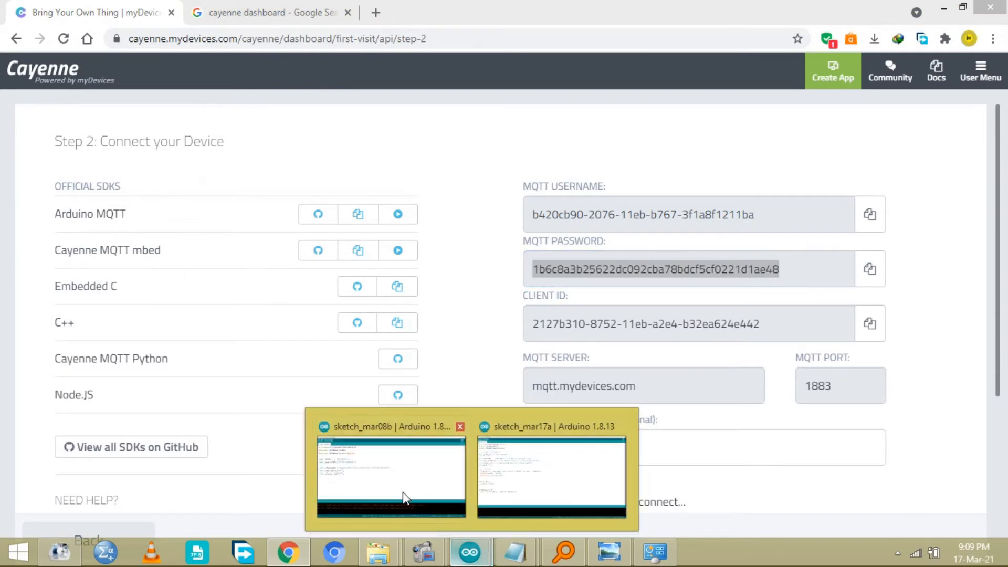
click(390, 476)
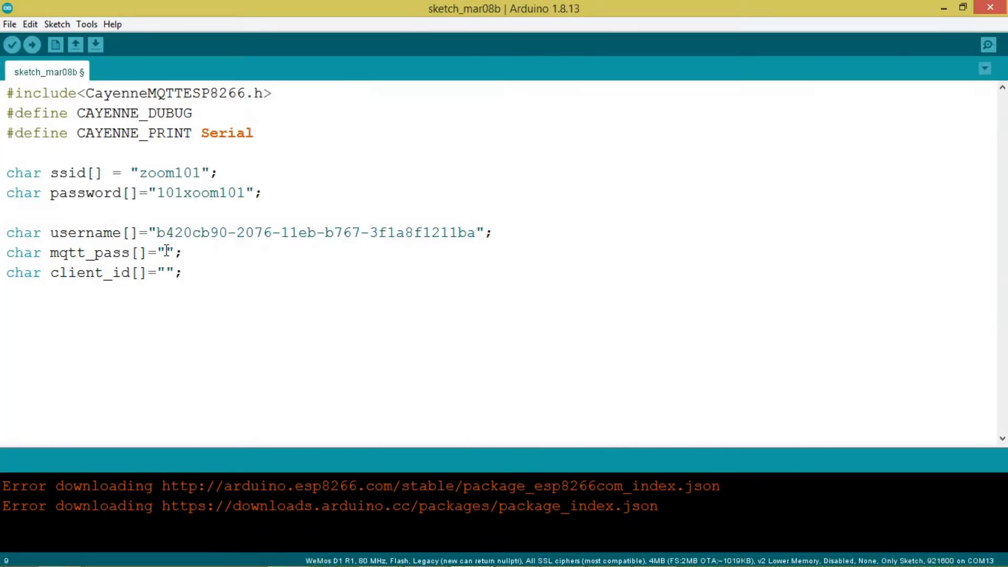
click(288, 551)
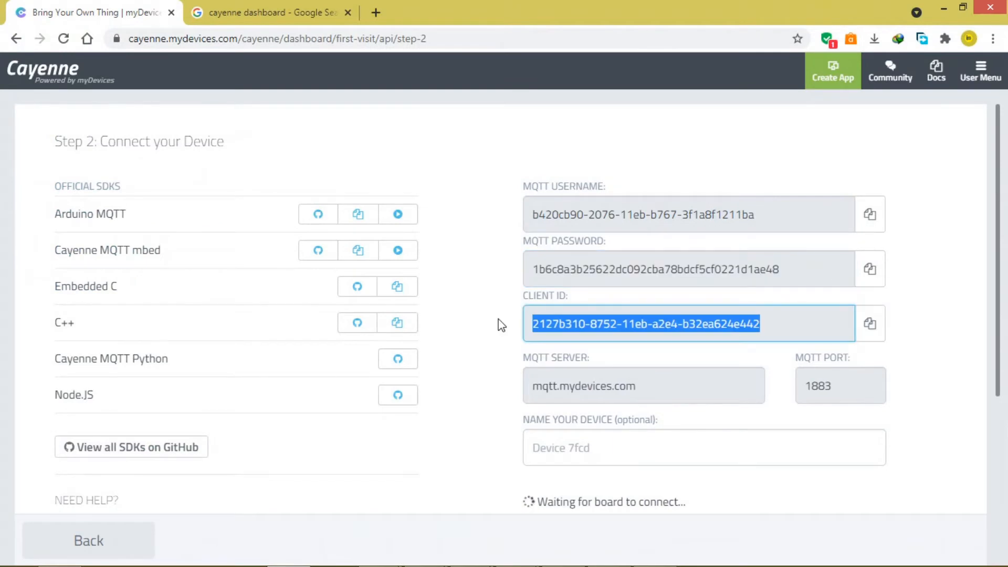
mouse_move(470, 552)
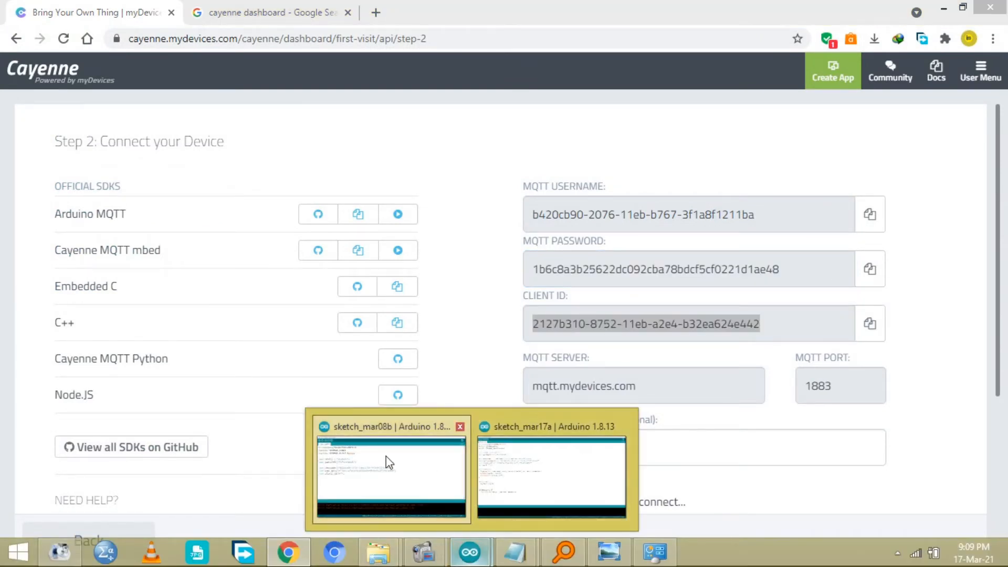
click(390, 469)
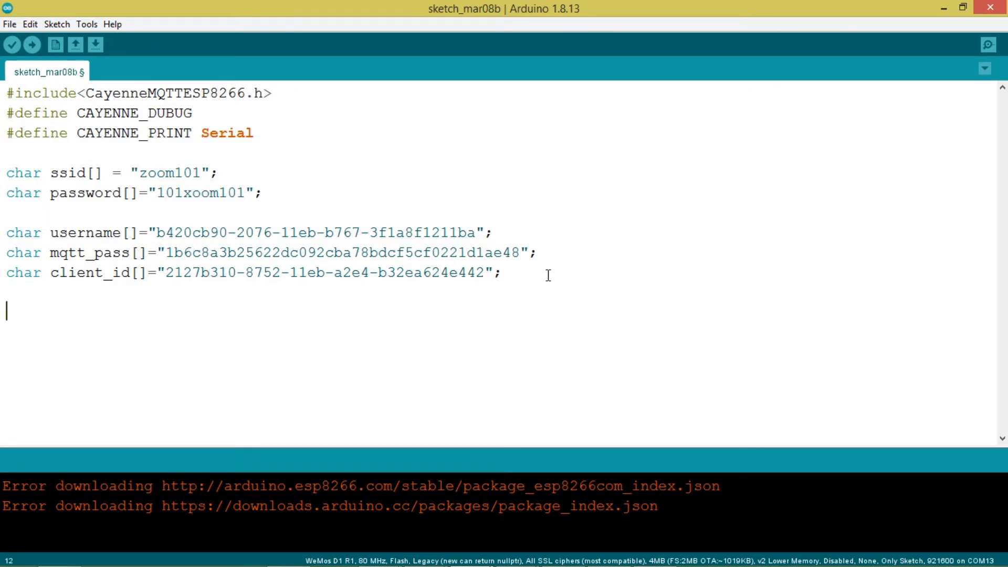
Write an empty void setup(){} function below the credentials
text(void)
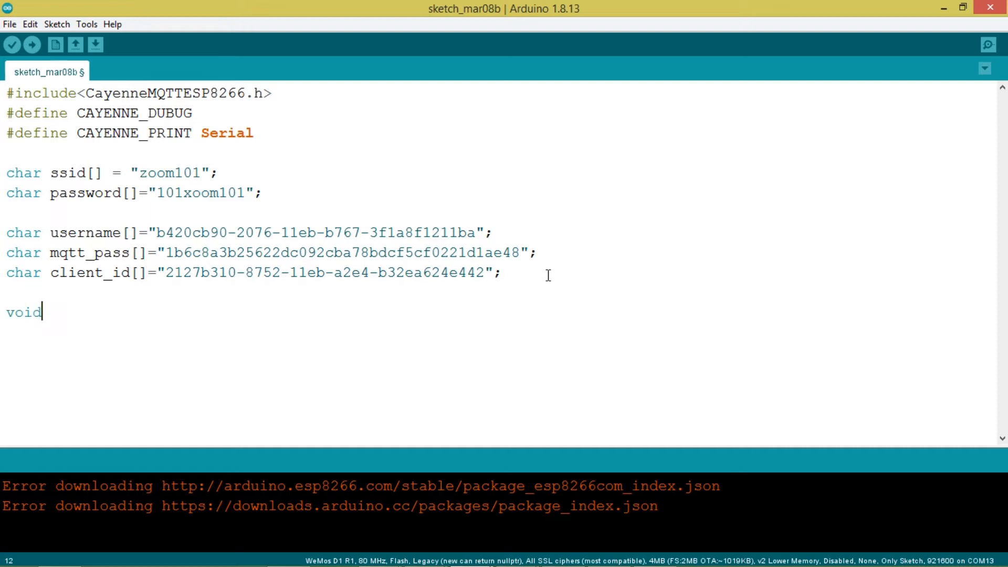
text(l)
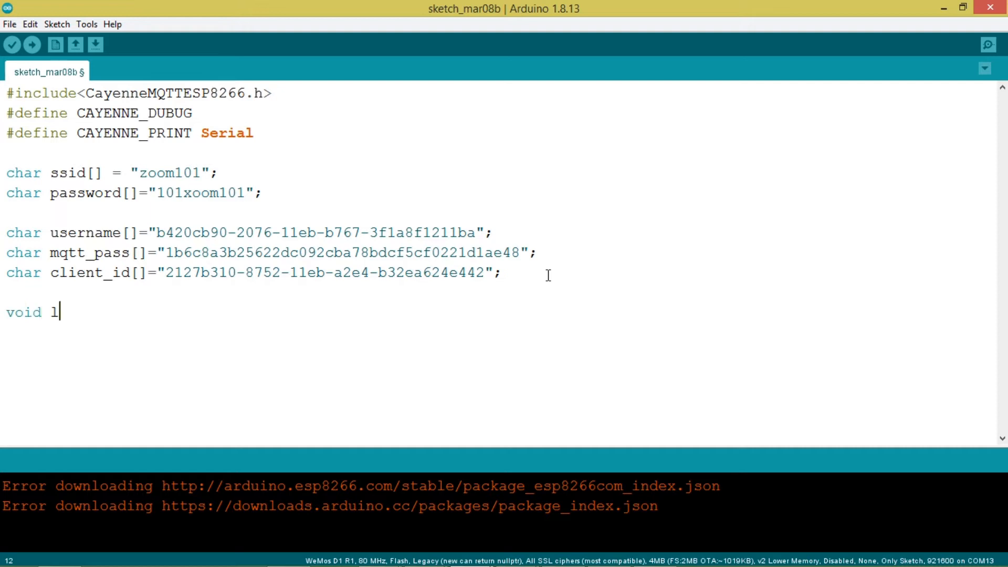
text(oop()
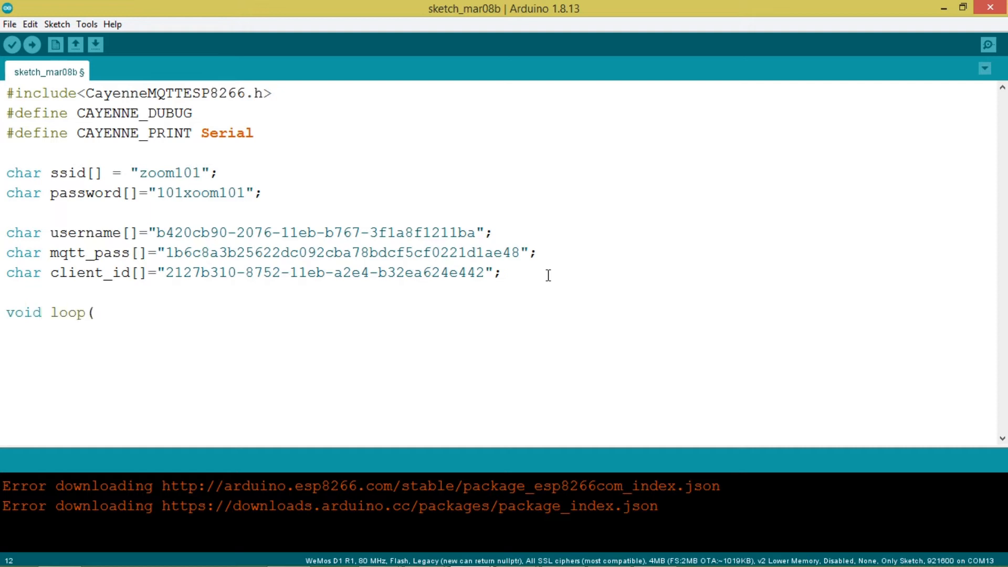
text(s)
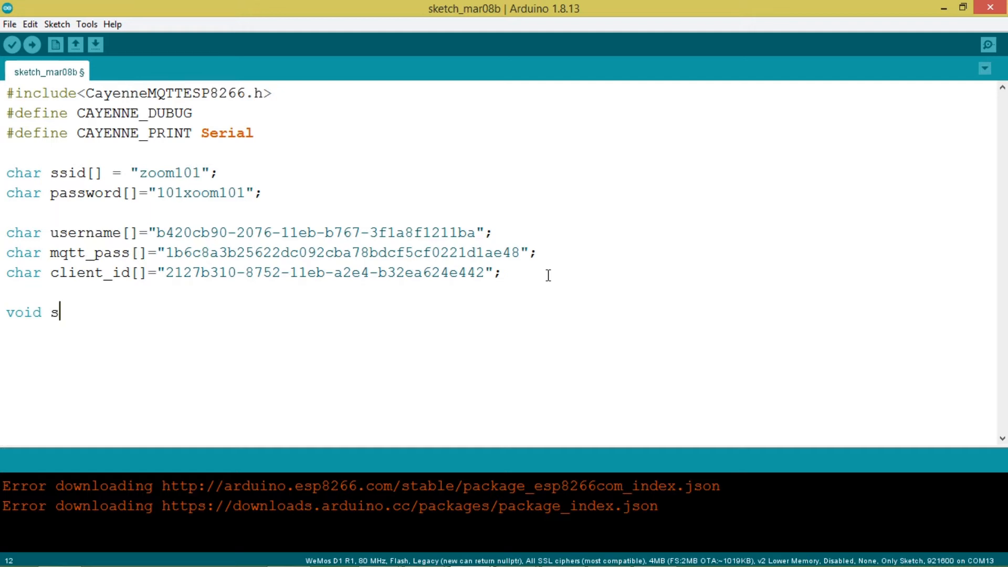
text(etup)
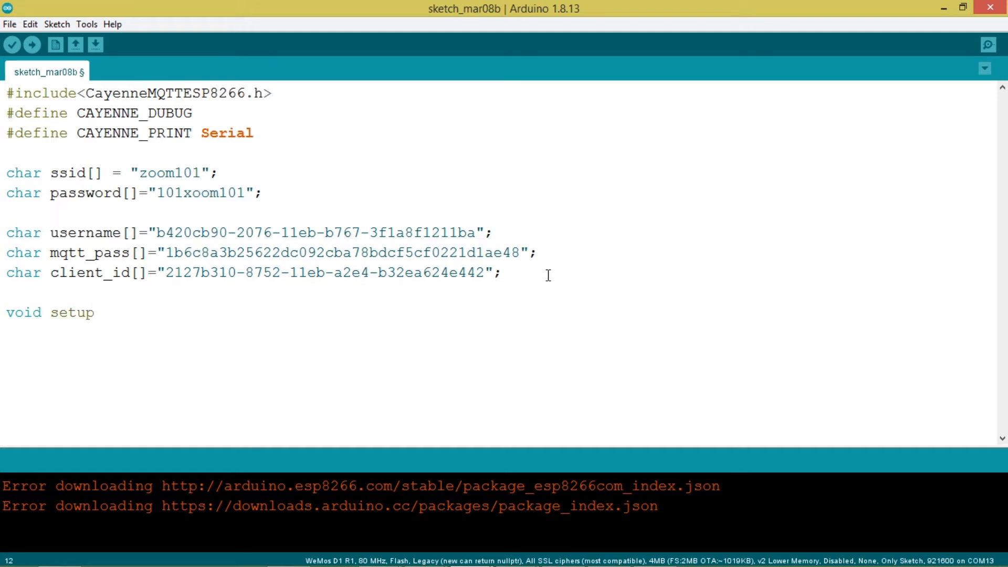
text(())
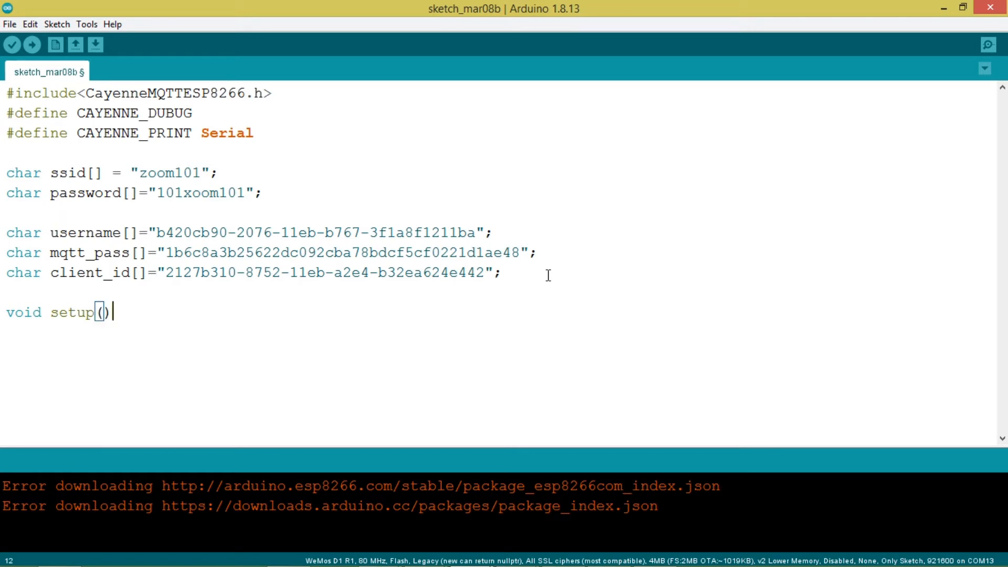
text({})
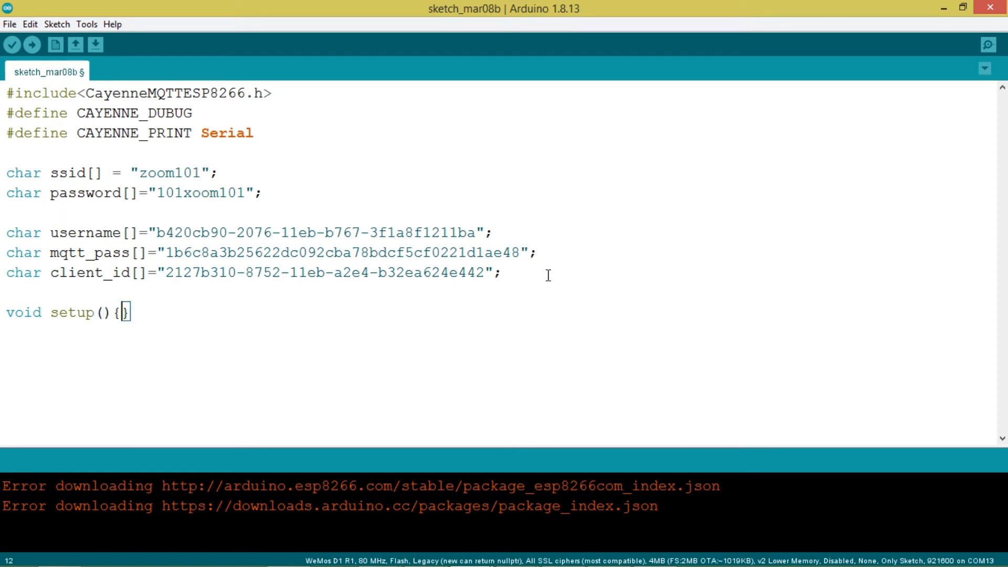
key(enter)
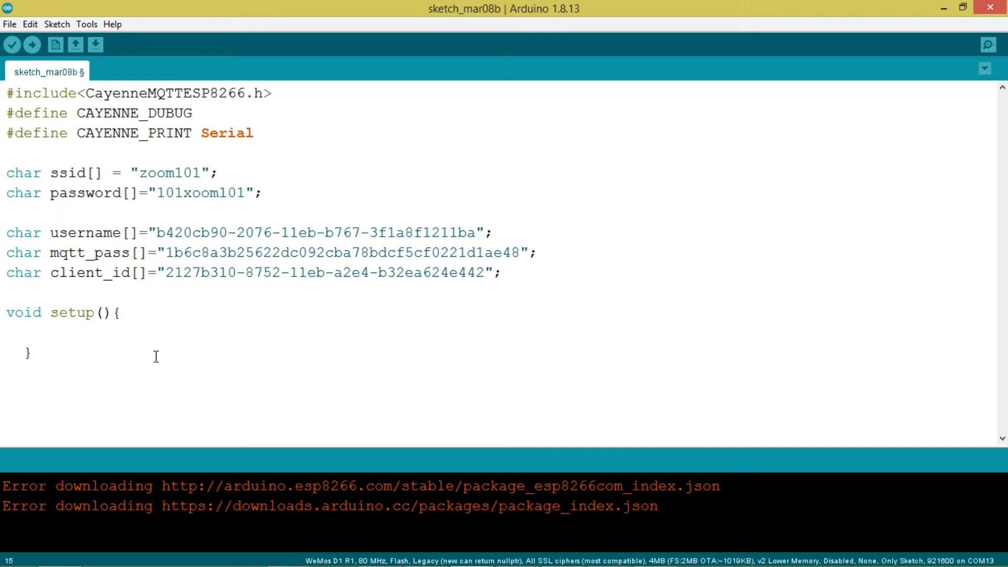
Start the void loop(){ function beneath setup
text(void)
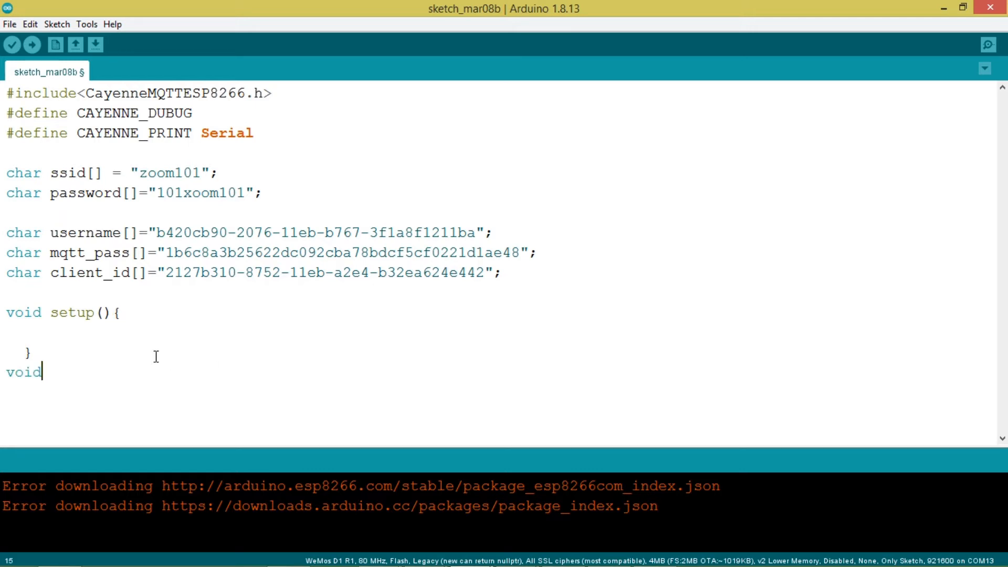
text(loop)
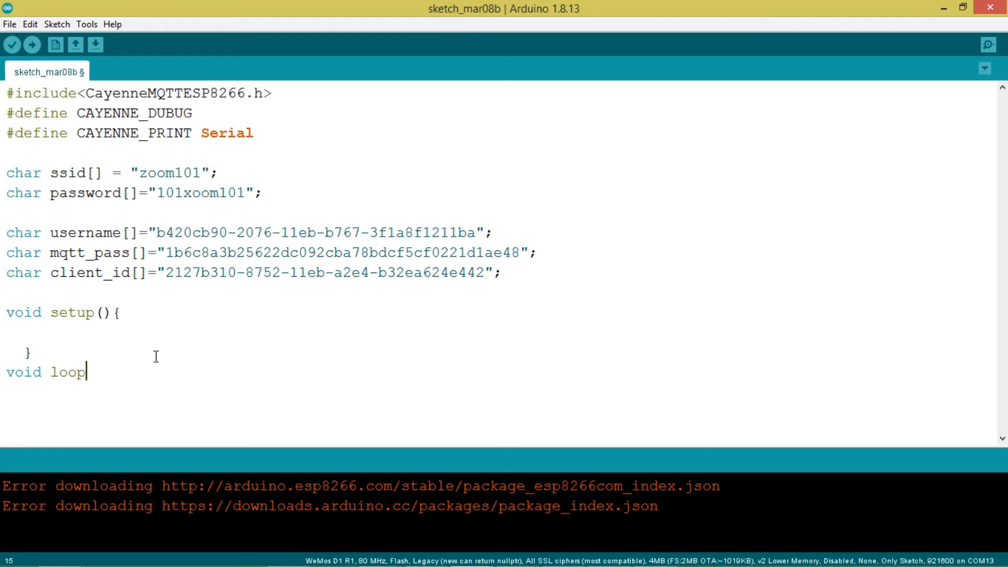
text(())
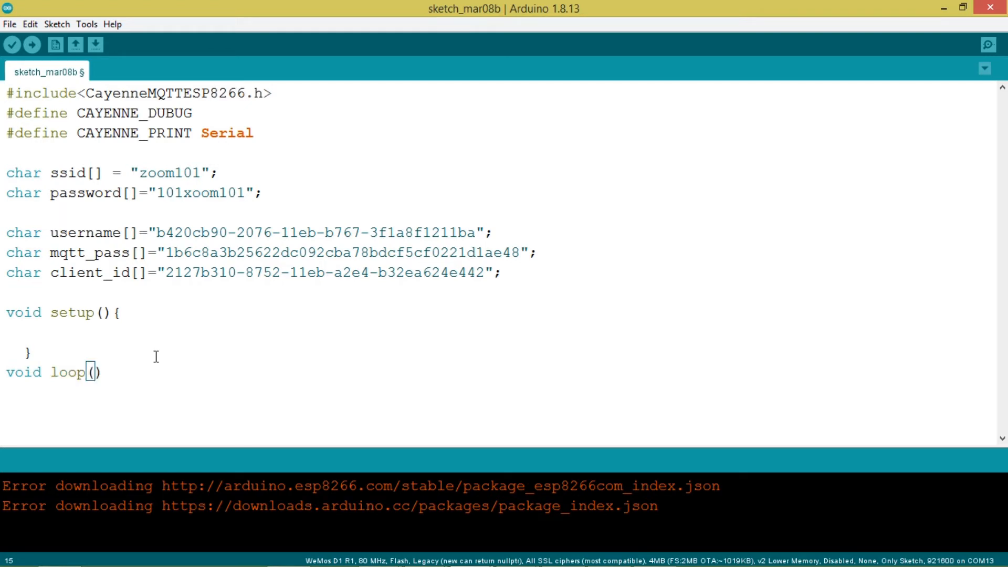
text({)
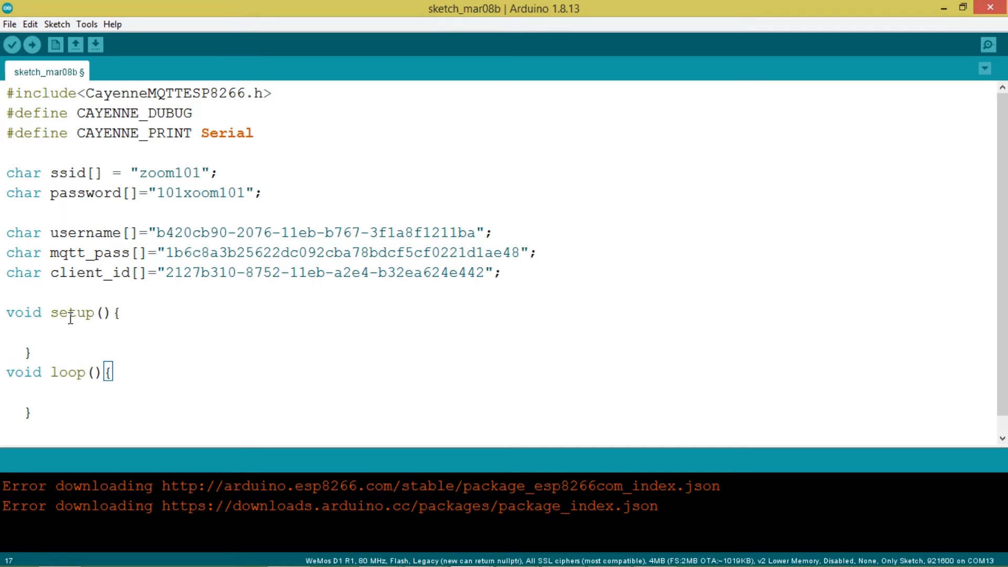
Declare int relay = D1; on the empty line above void setup()
click(26, 297)
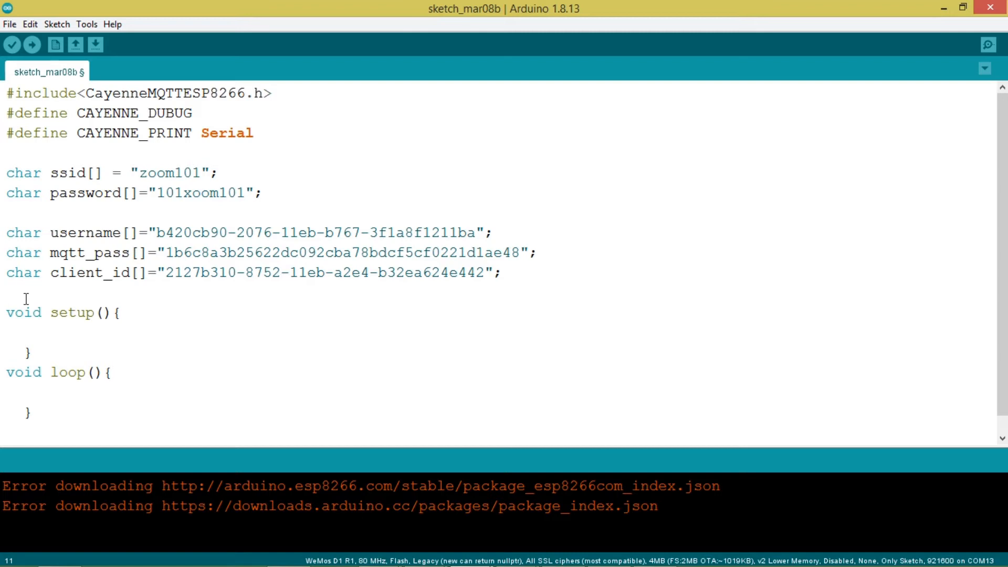
click(6, 292)
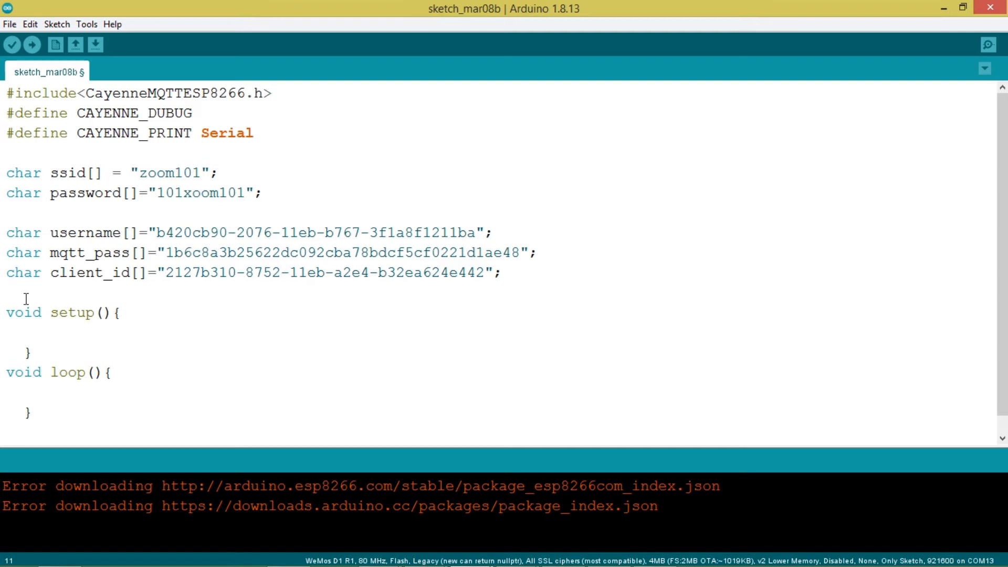
click(9, 293)
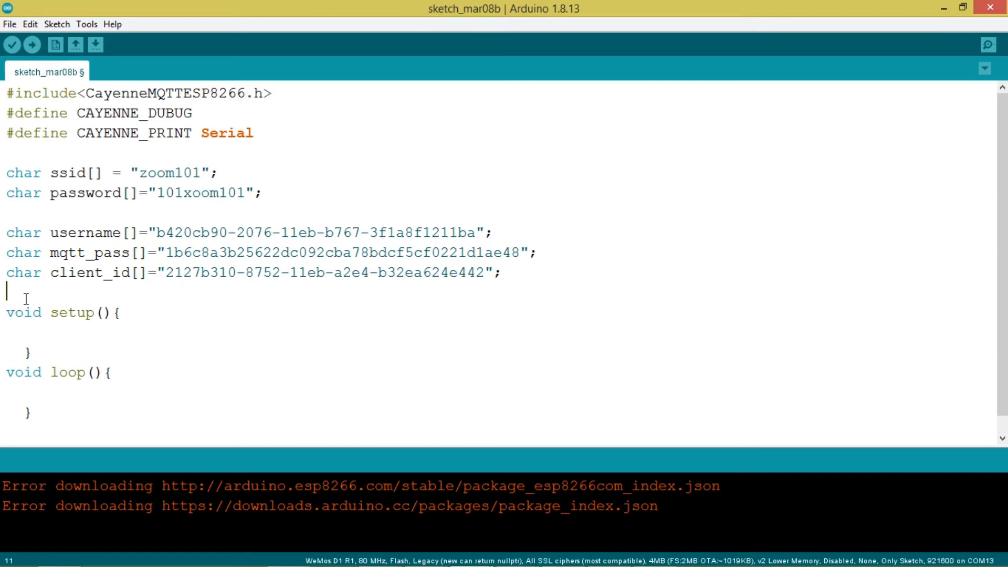
text(int)
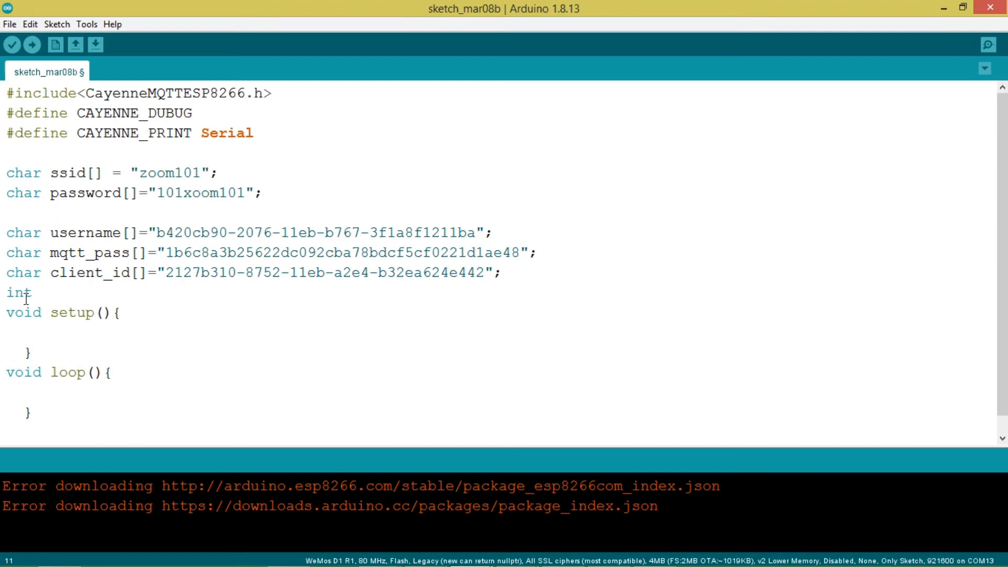
text(relay = D1)
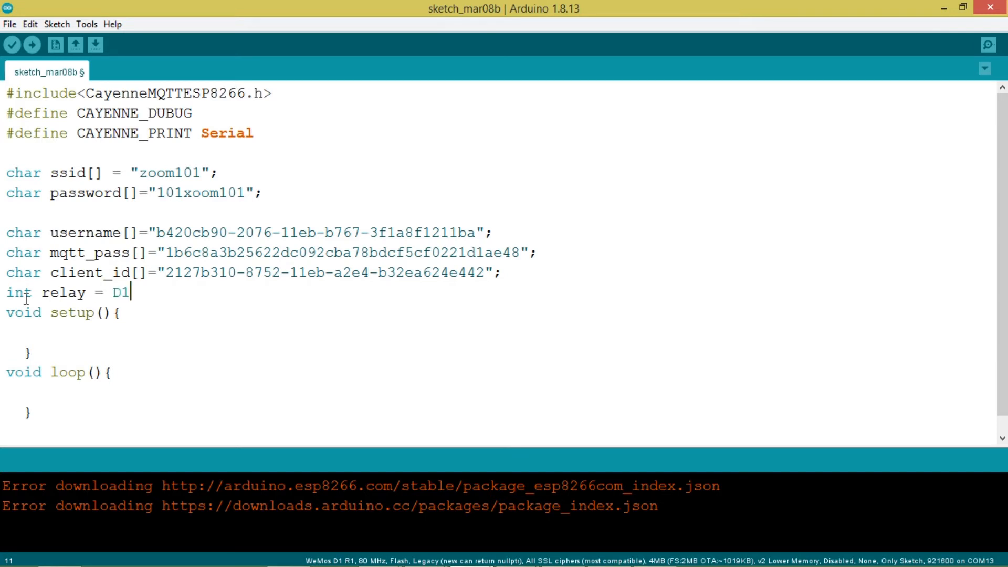
text(;)
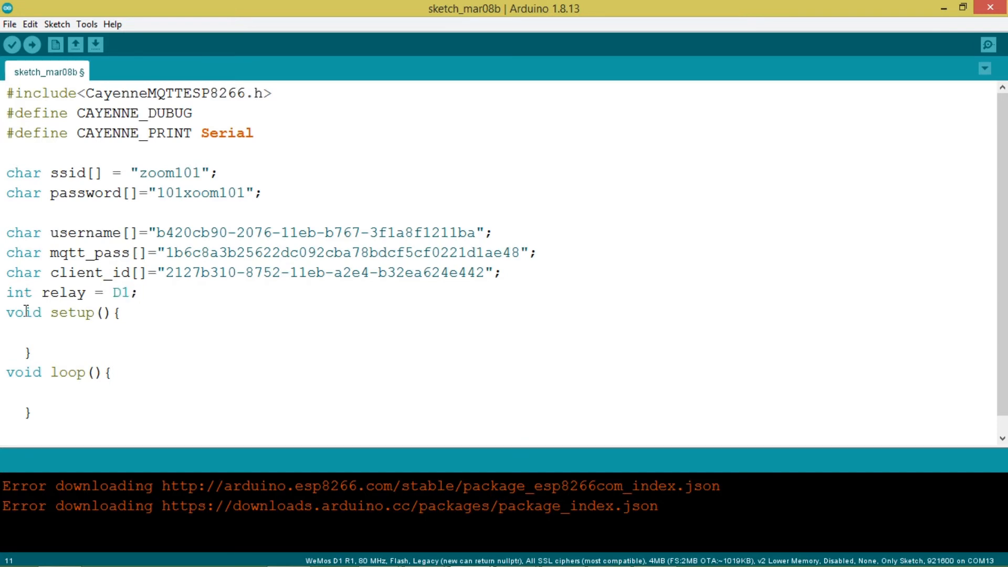
click(33, 329)
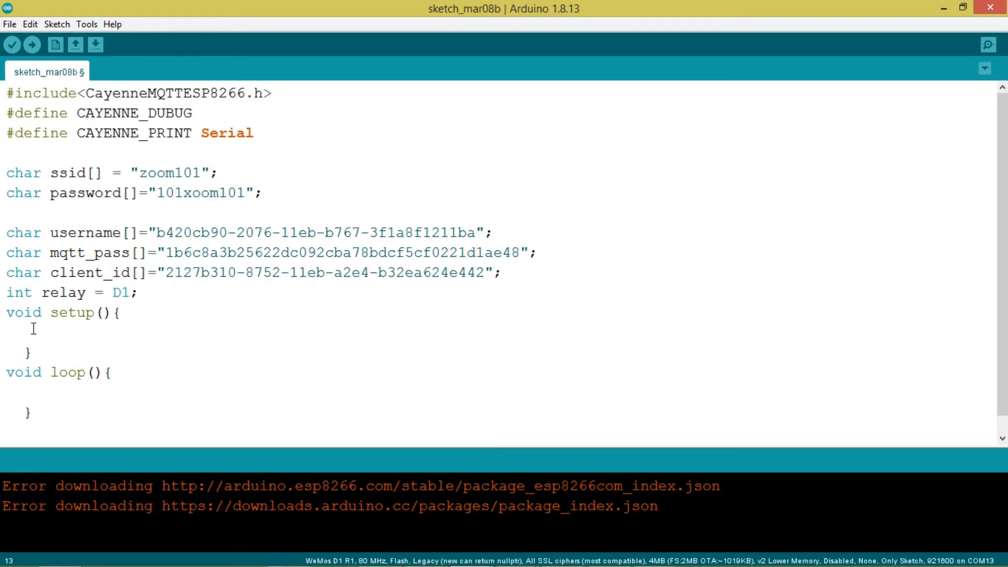
mouse_move(106, 335)
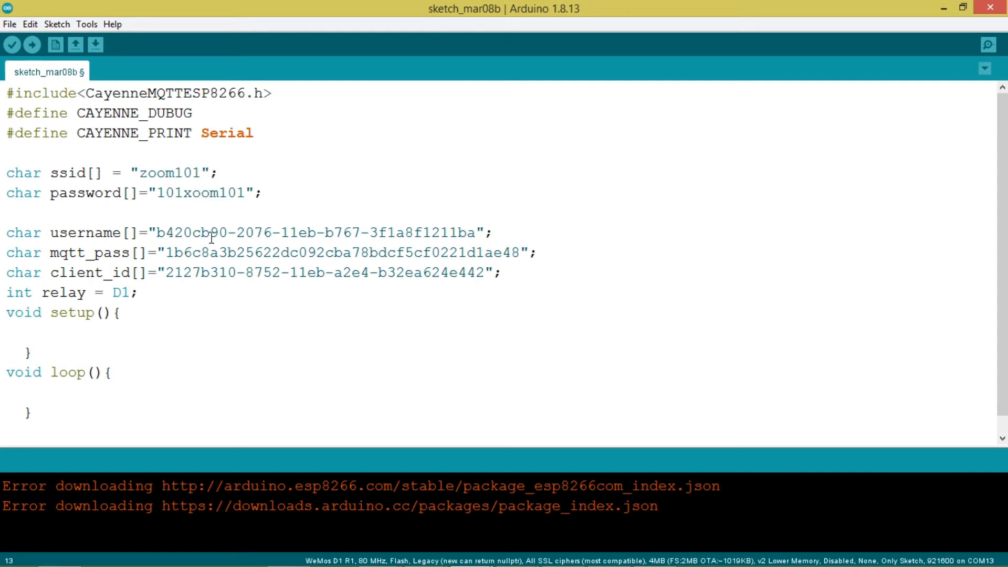
Type Cayenne.begin(); in setup with username and mqtt_pass as arguments
text(c)
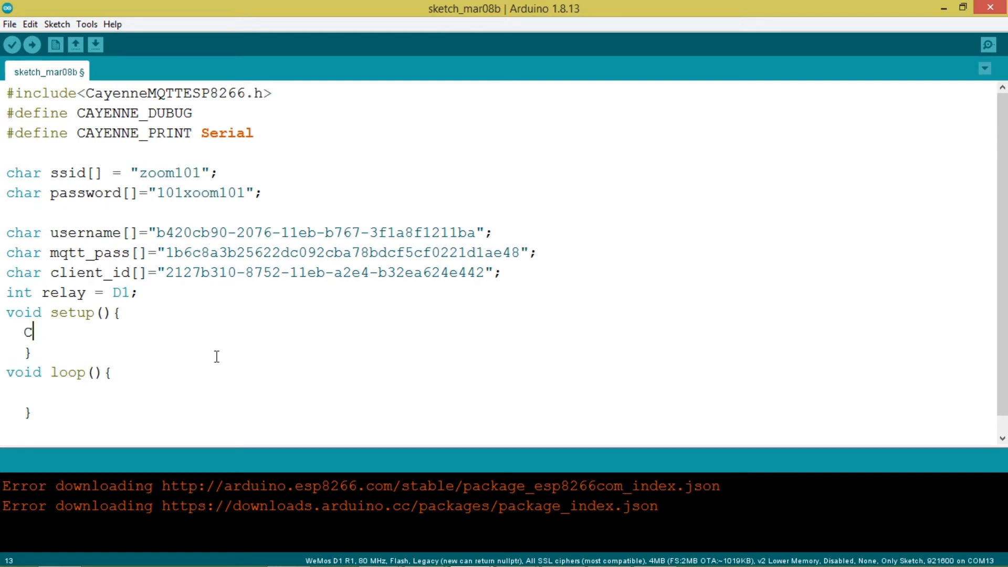
text(ayenn)
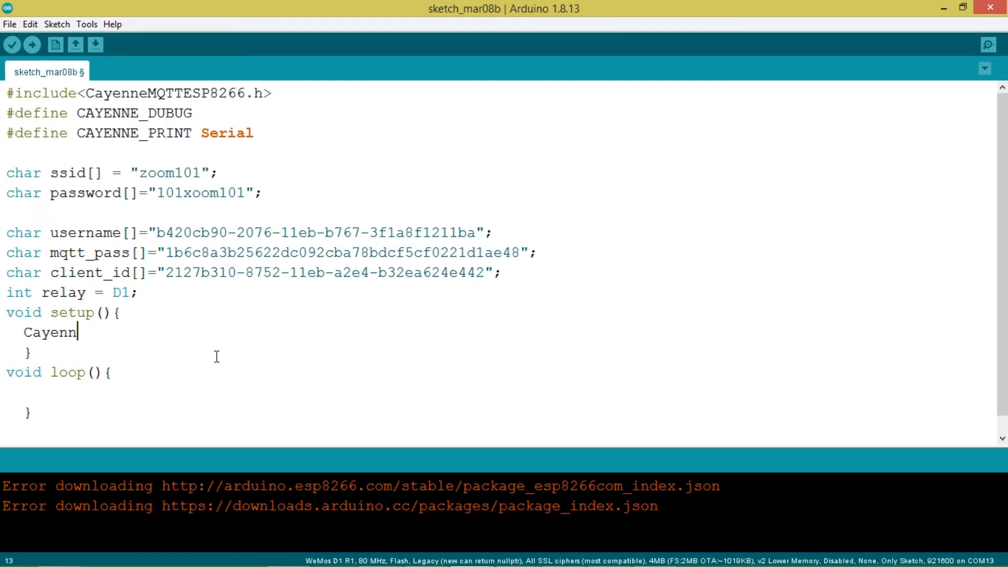
text(.be)
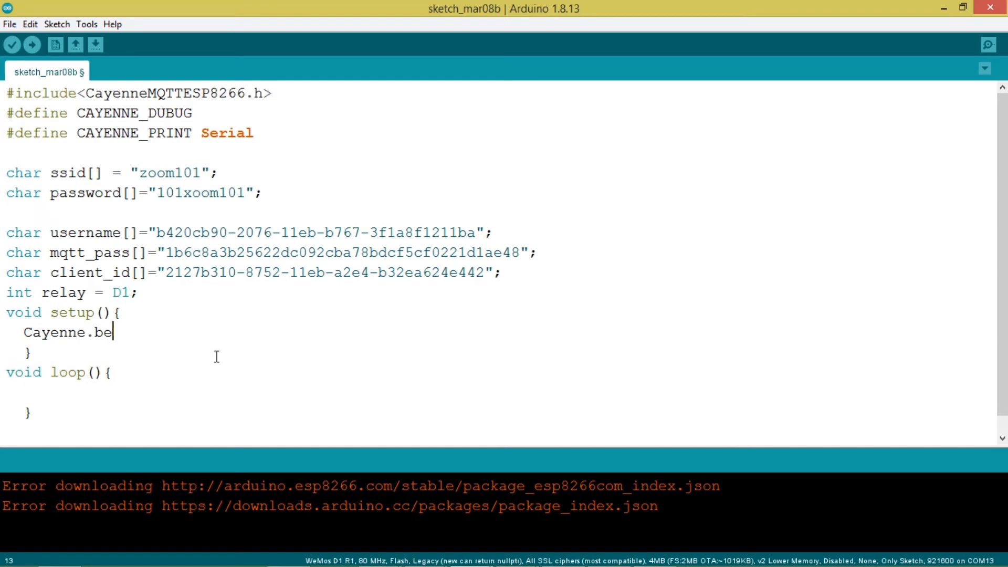
text(gin()
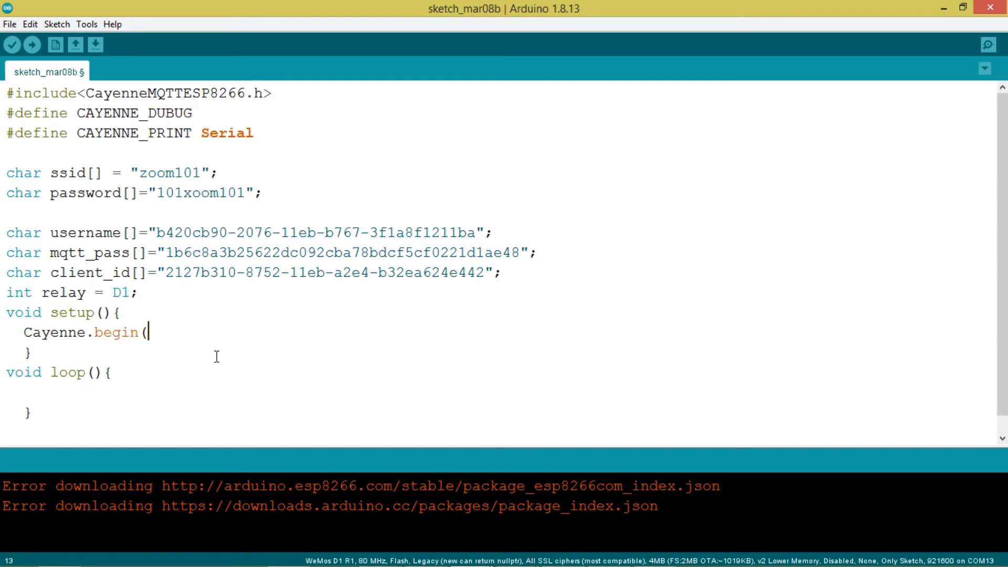
text();)
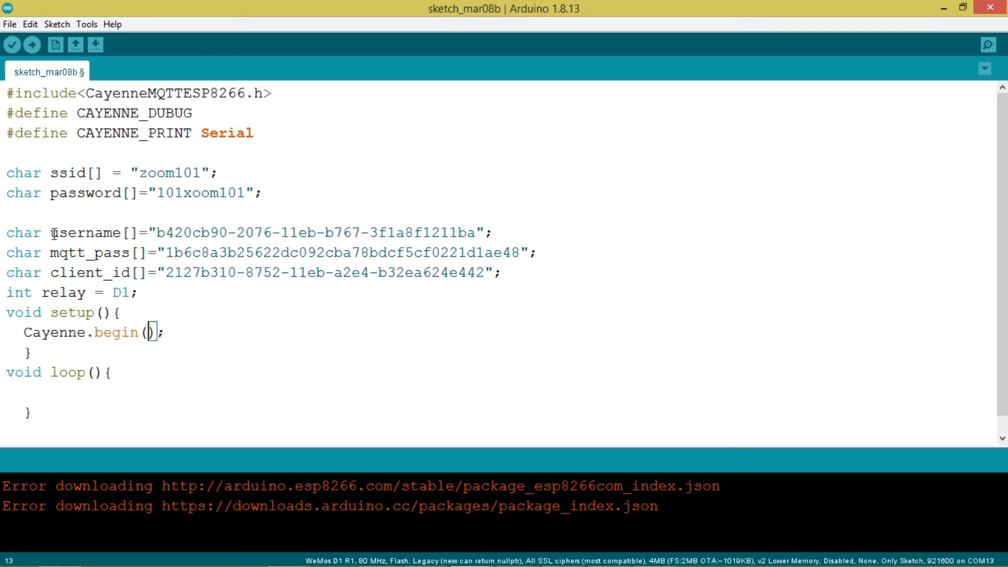
double_click(86, 232)
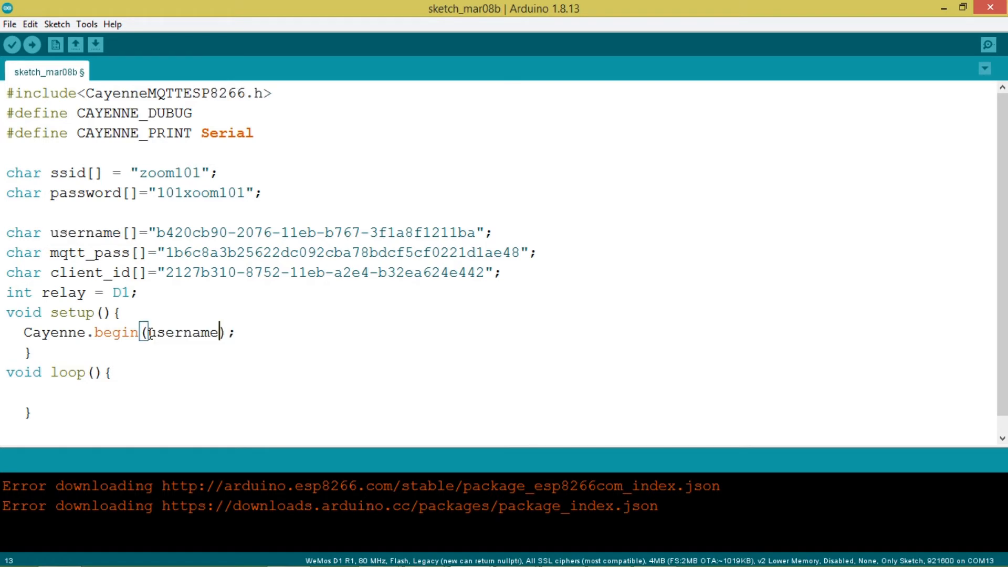
text(,)
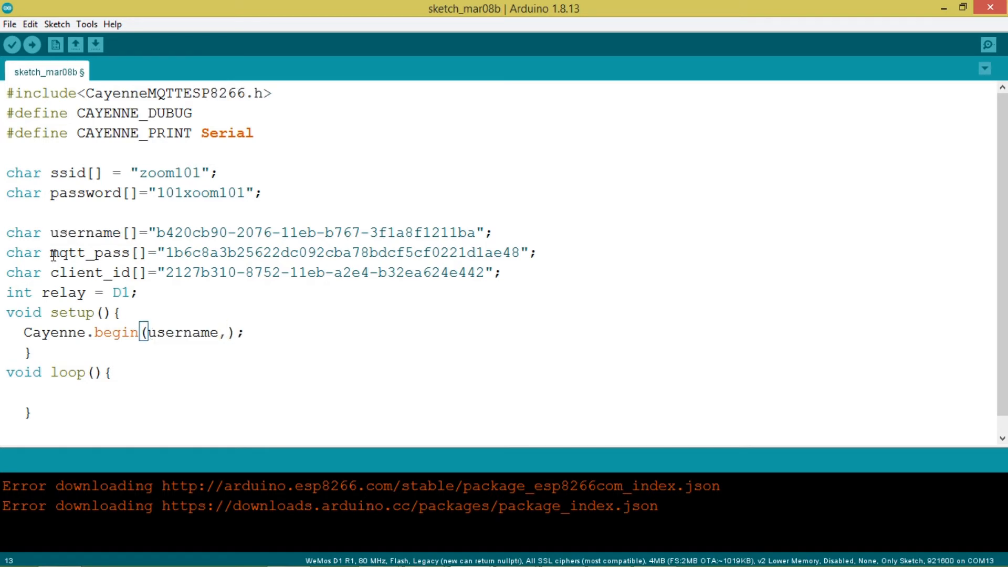
double_click(89, 253)
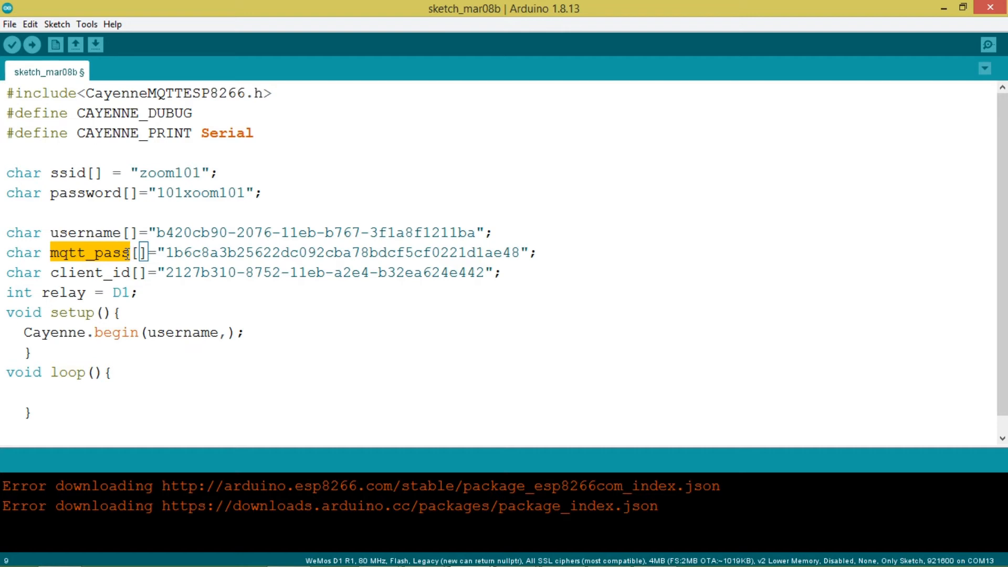
click(220, 332)
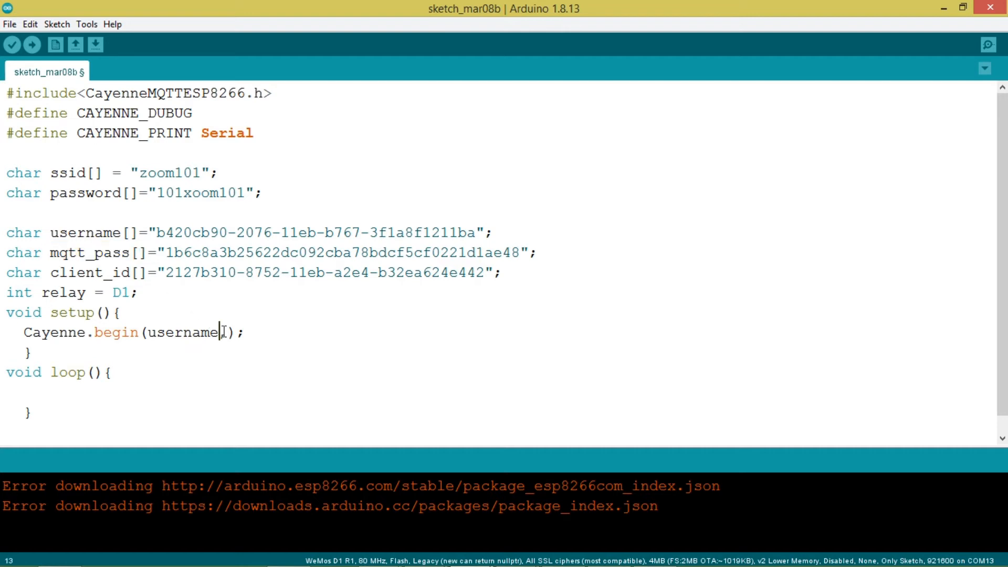
text(,mqtt_pass)
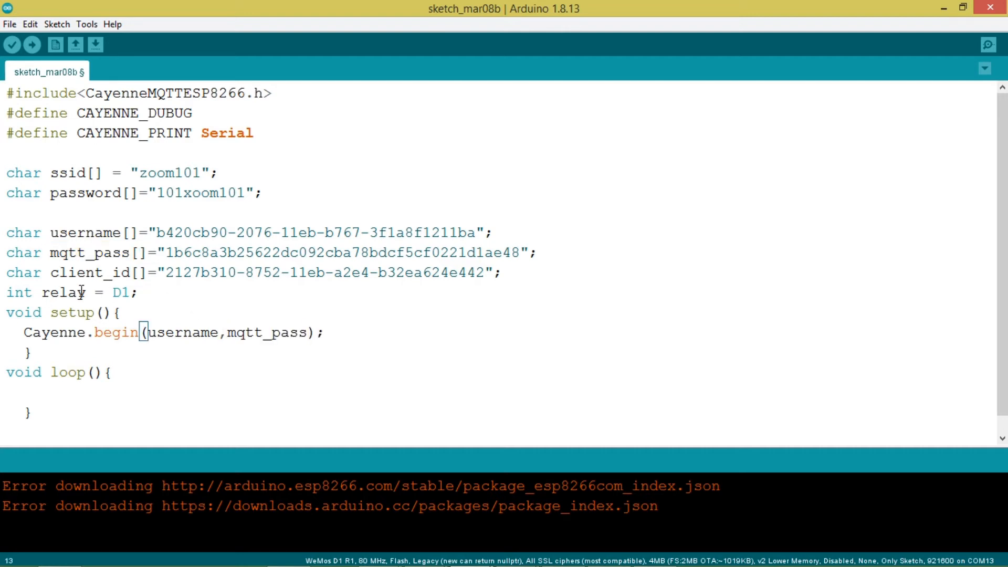
Add client_id, ssid and password as the remaining Cayenne.begin arguments
double_click(90, 272)
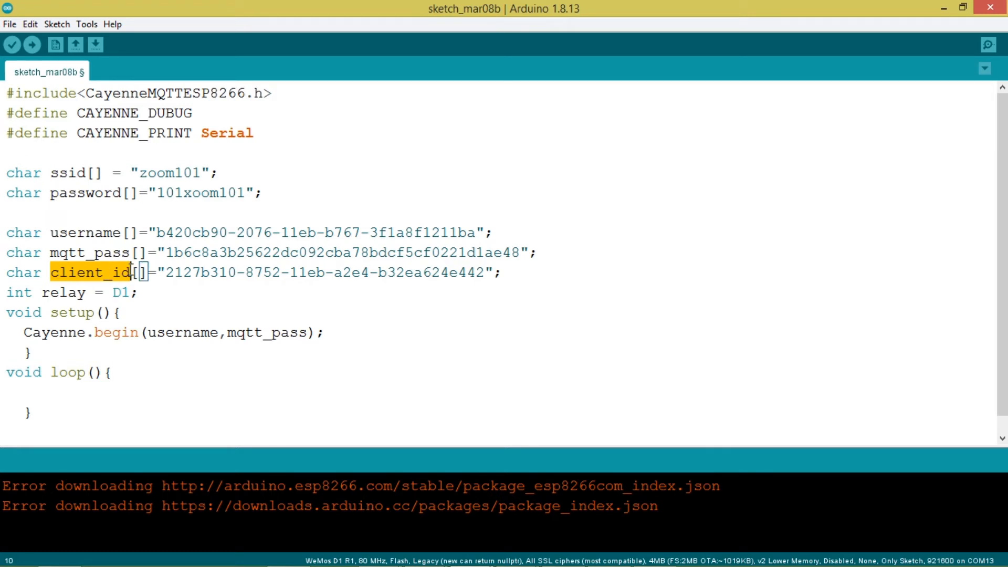
click(309, 332)
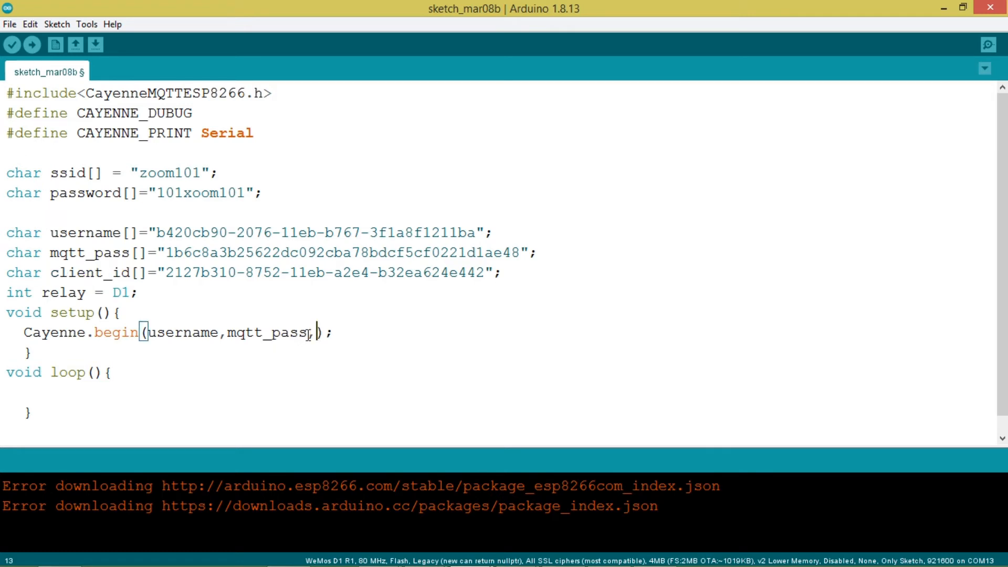
text(client_id,)
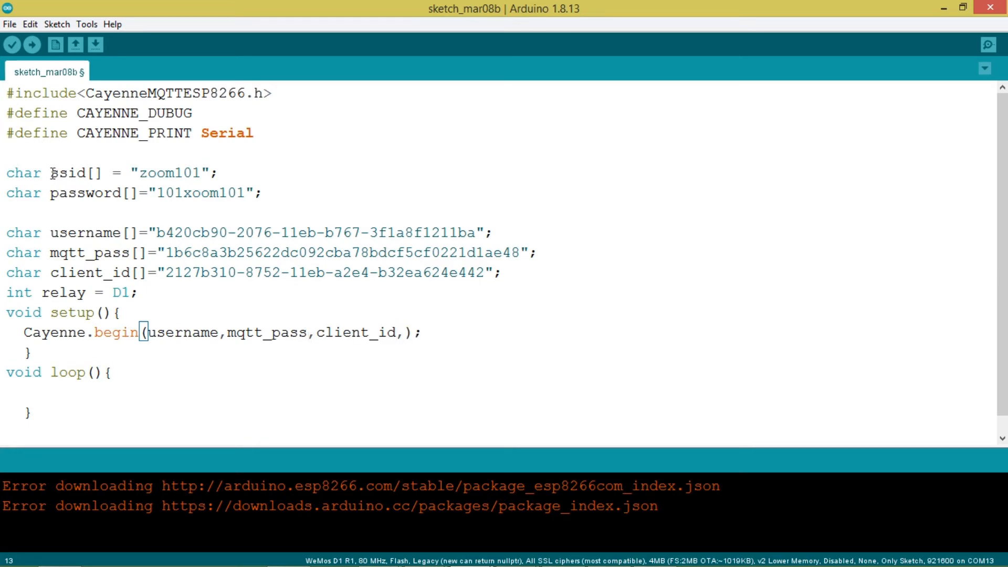
double_click(64, 172)
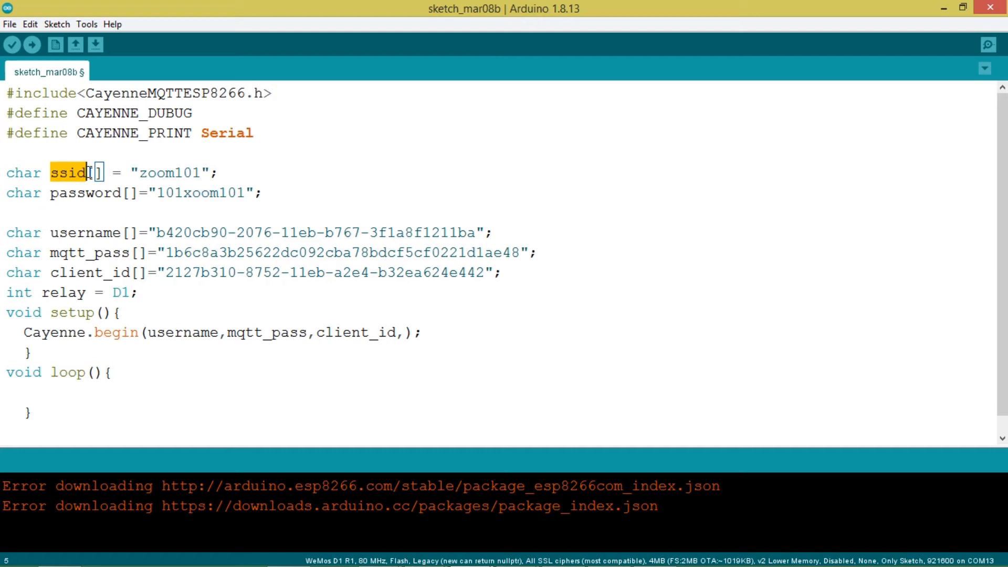
text(ssid)
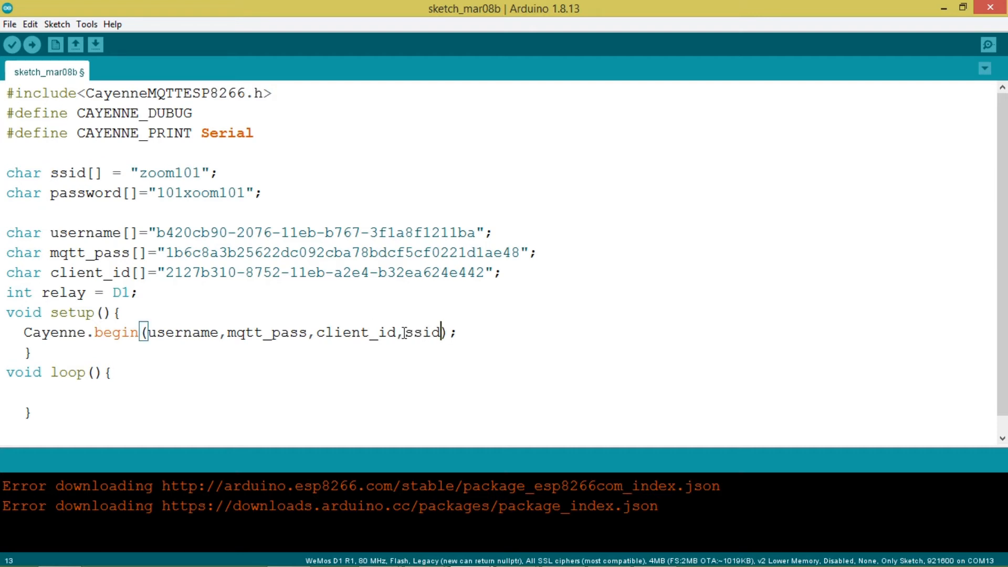
double_click(85, 193)
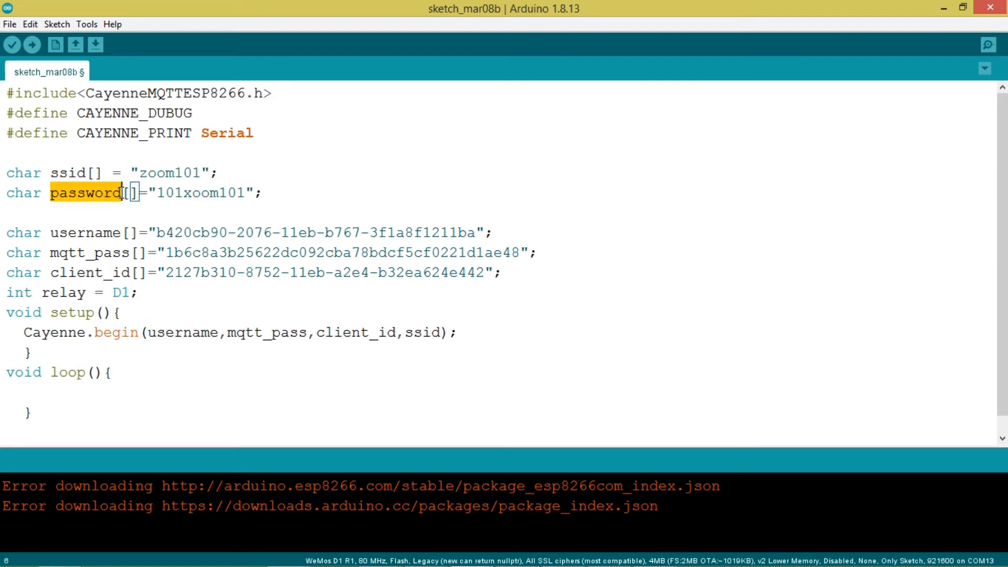
click(439, 332)
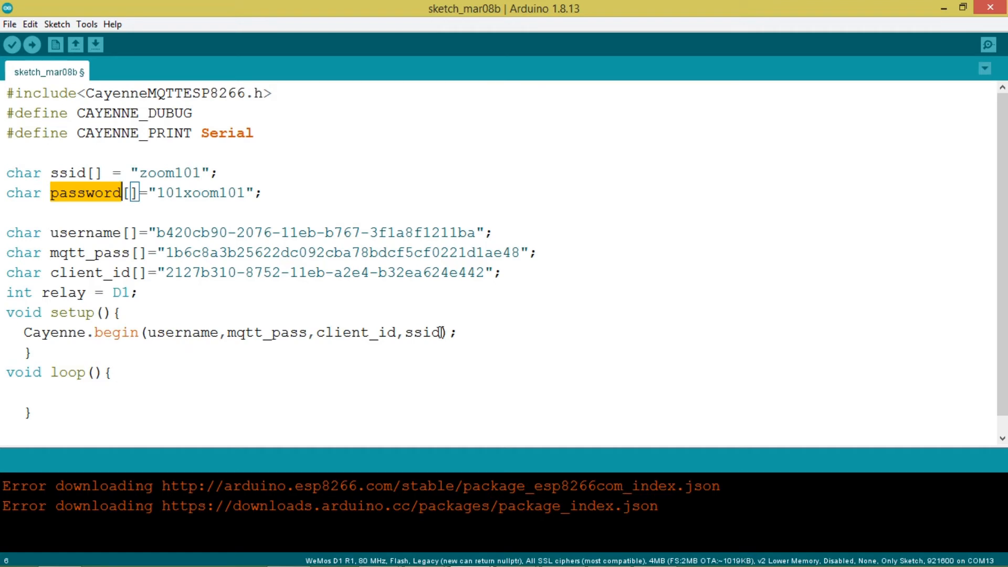
text(,password)
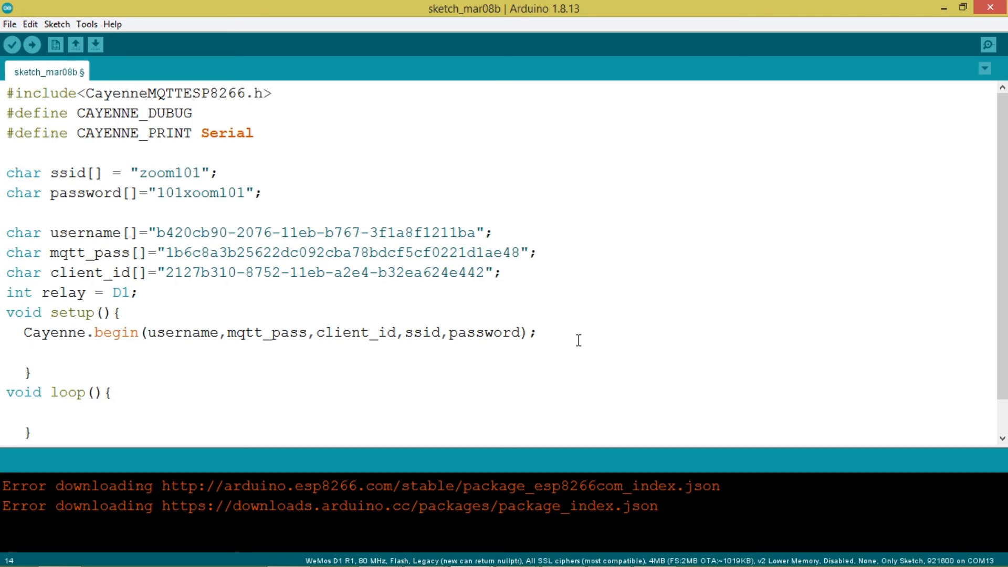
In setup, add pinMode(relay, OUTPUT); and start digitalWrite(relay, LOW);
text(pi)
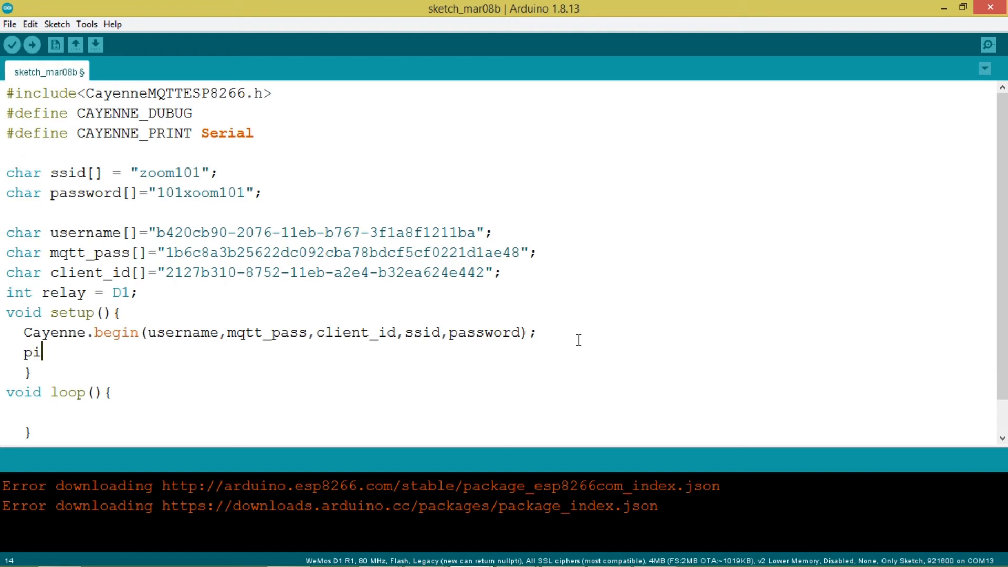
key(backspace)
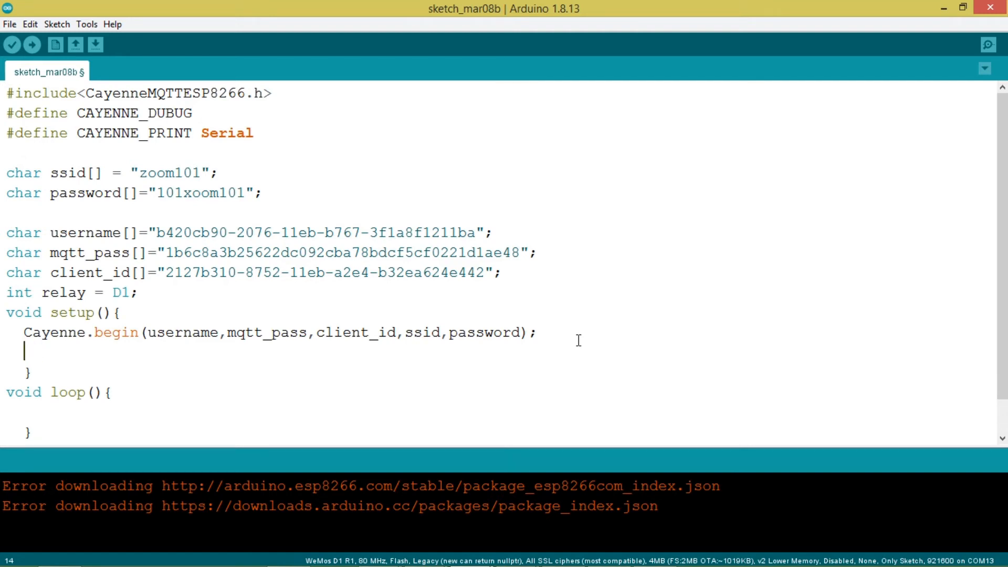
text(pin)
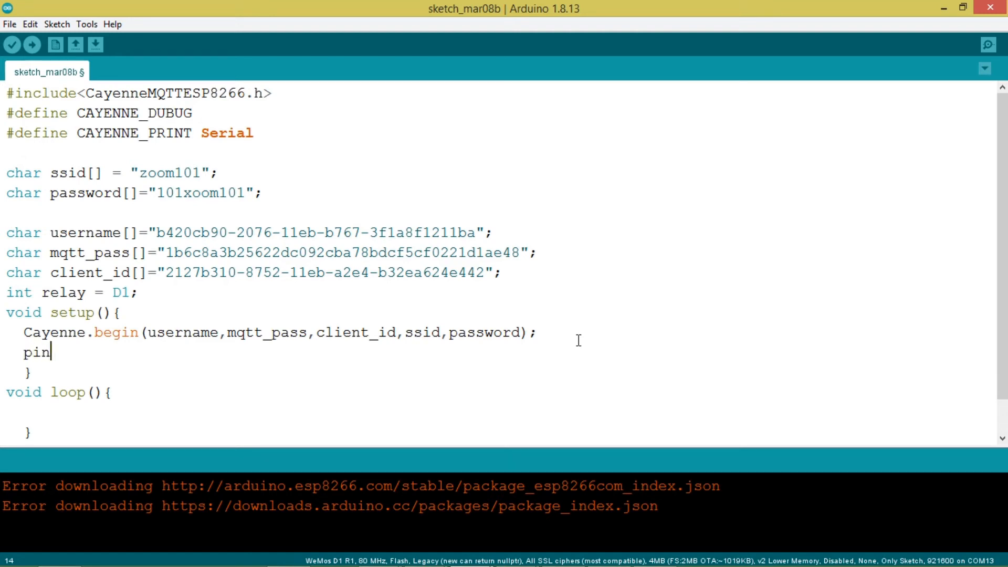
text(Mode()
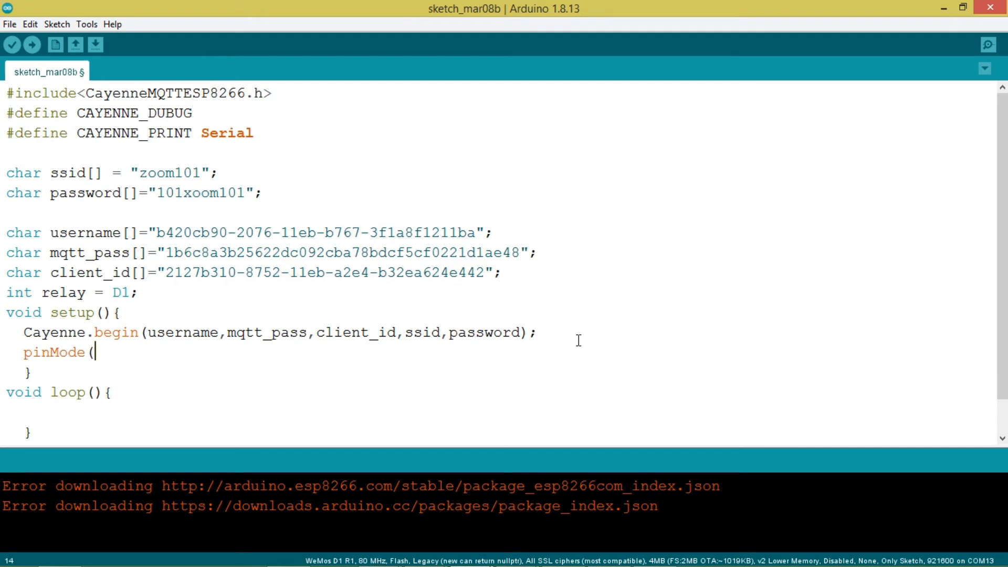
text();)
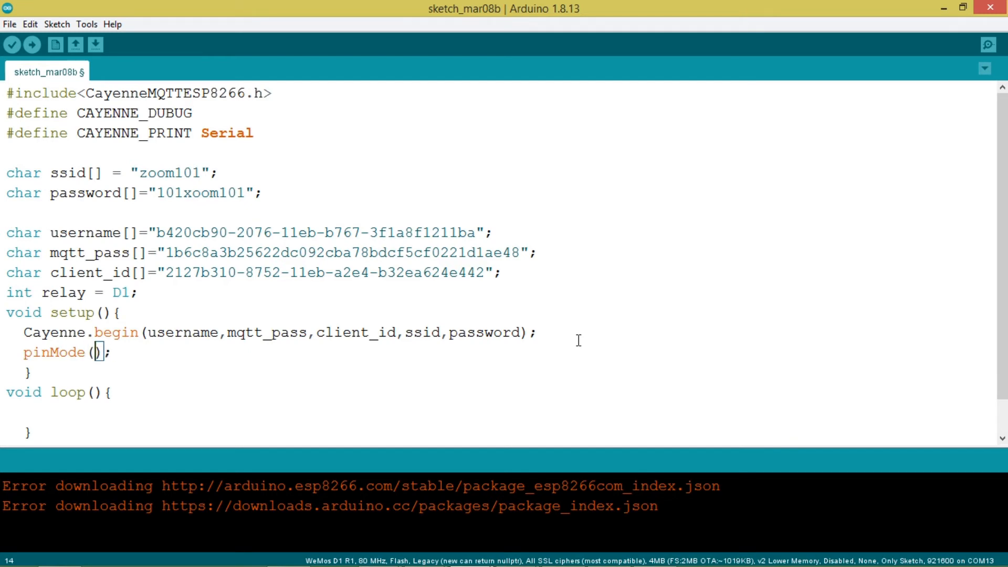
text(relay,)
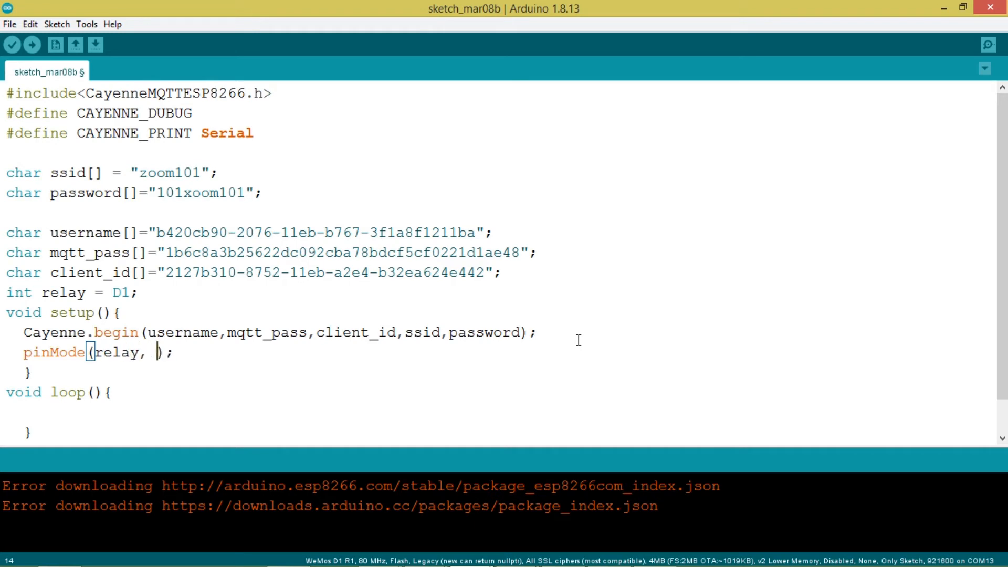
text(OUTPUT)
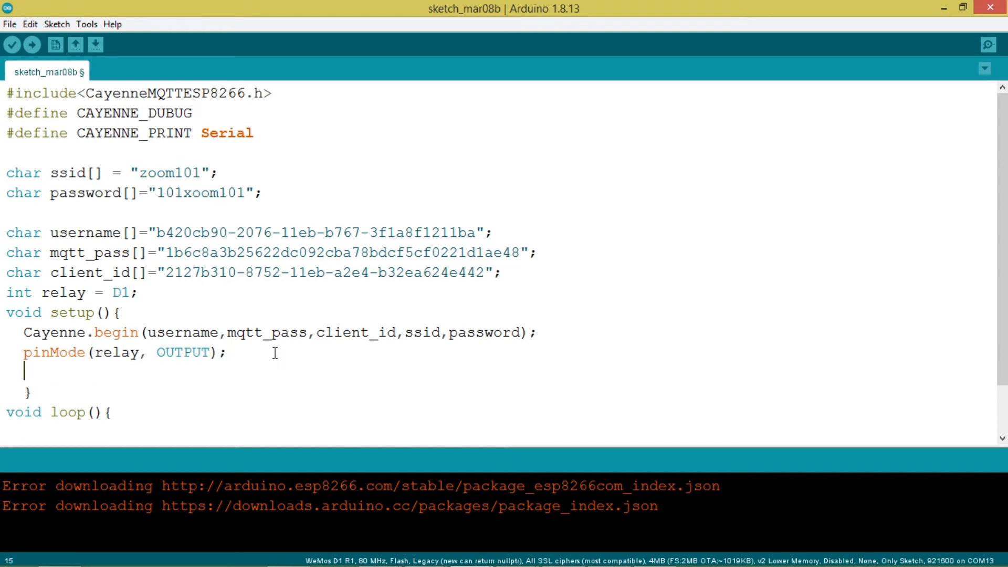
text(digital)
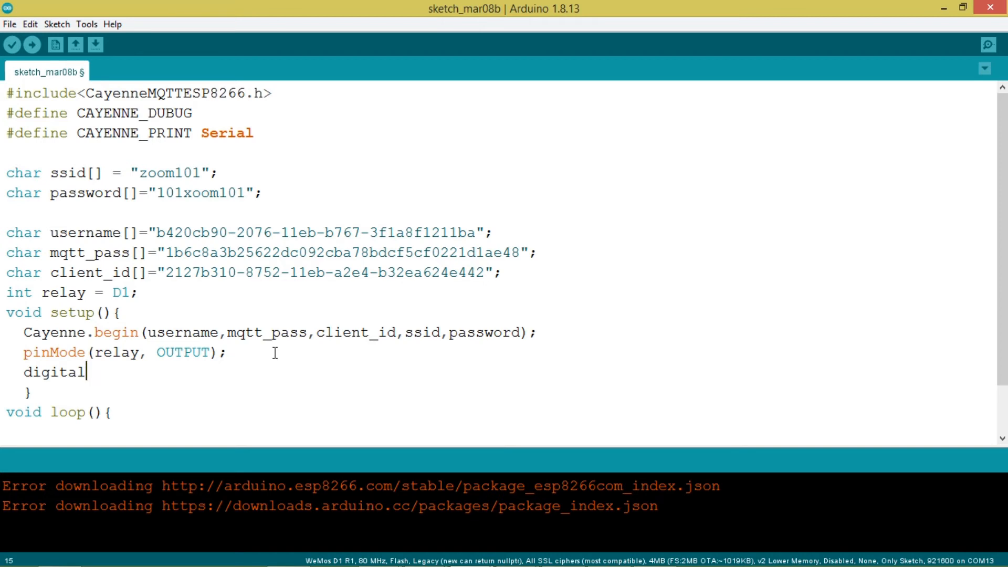
text(Write)
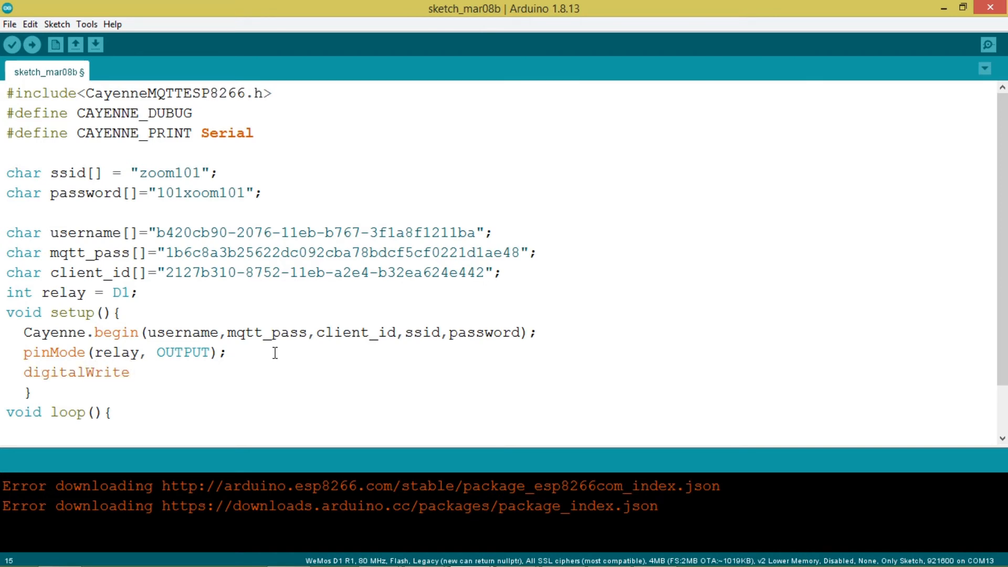
text(())
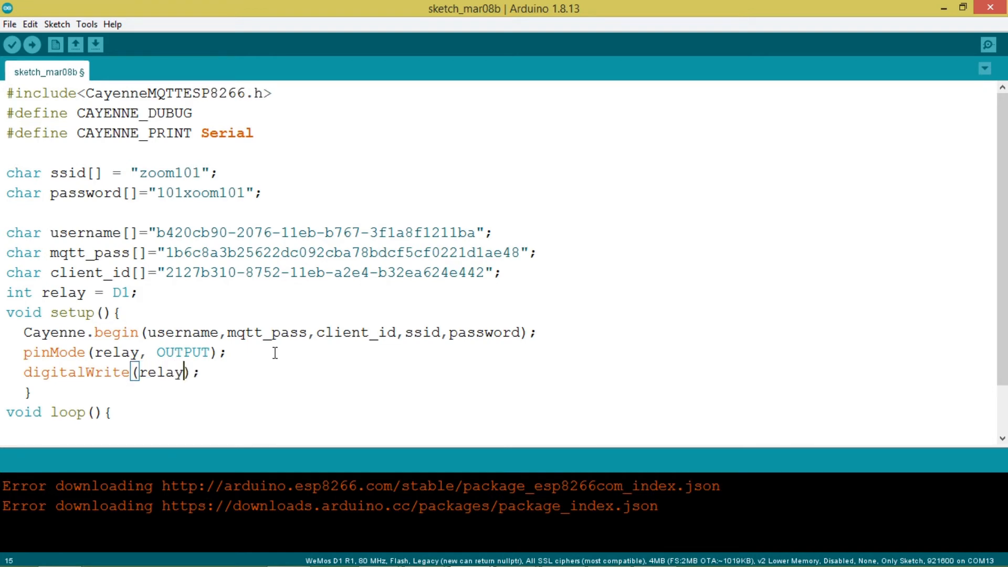
text(,)
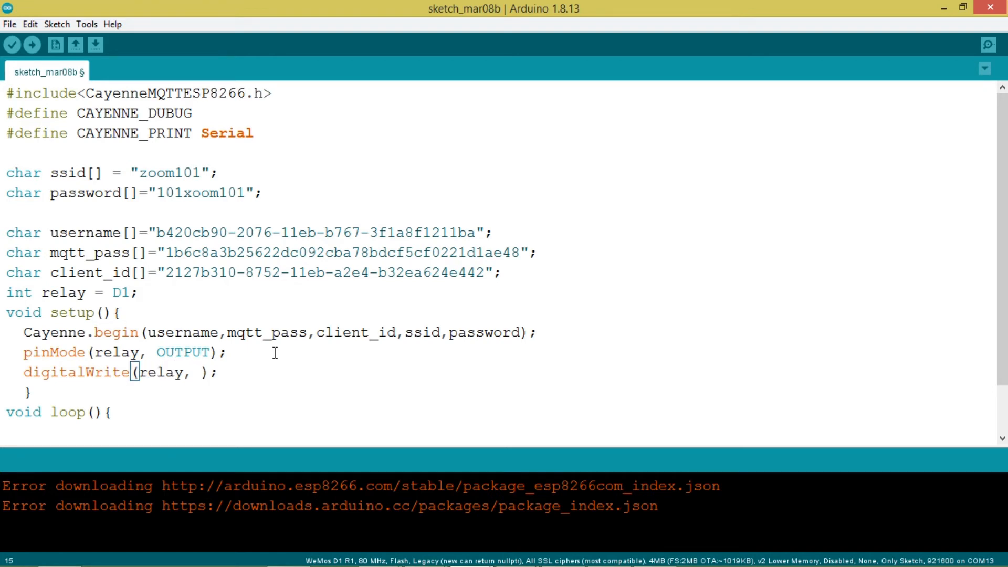
Finish the LOW argument and auto-format the sketch with Ctrl+T
text(LOW)
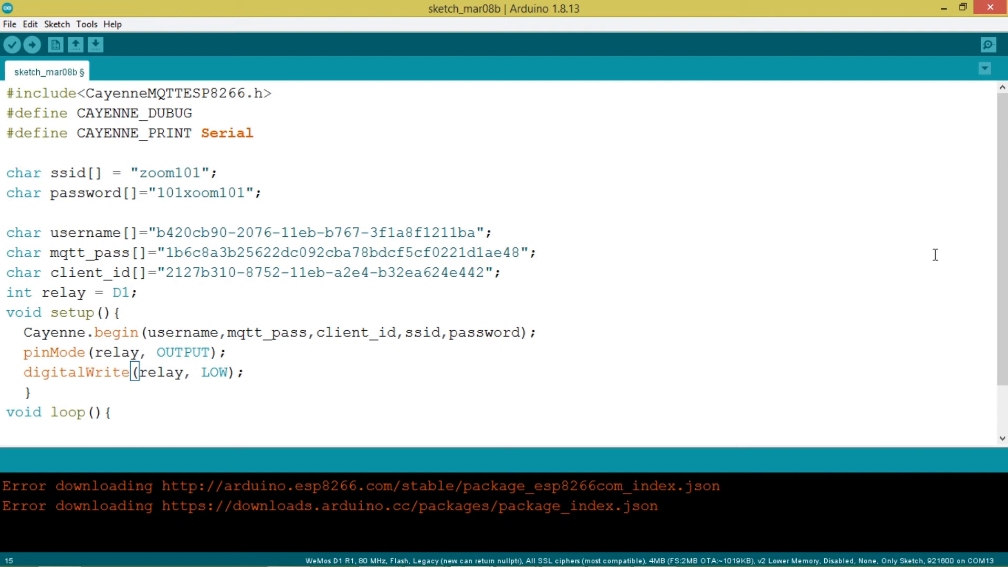
scroll(down, 3)
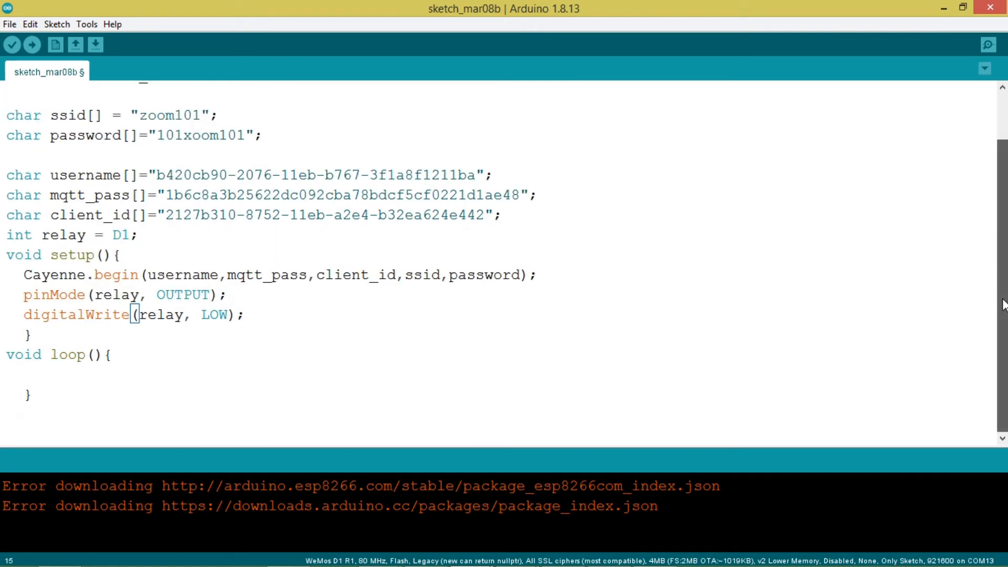
click(51, 371)
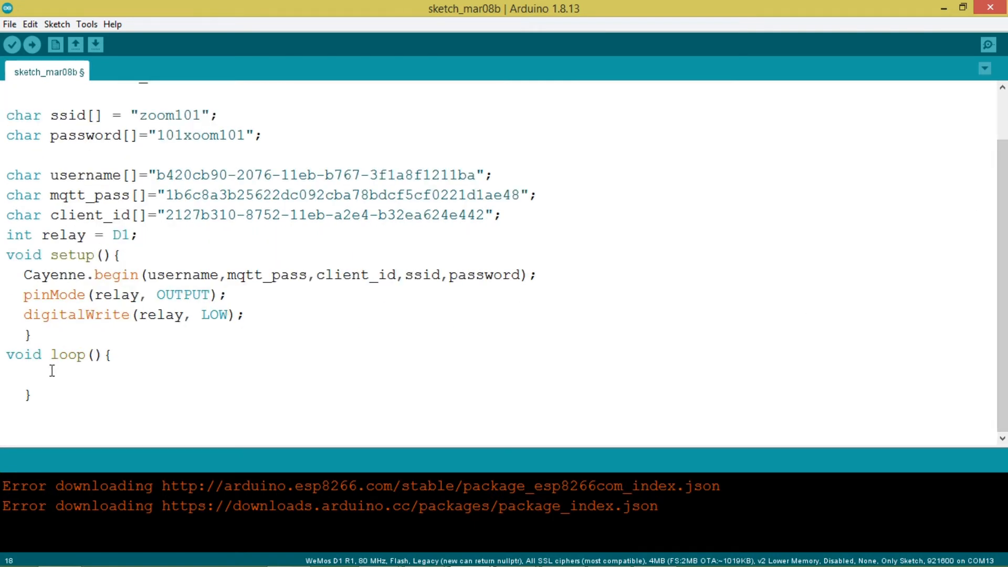
key(ctrl+t)
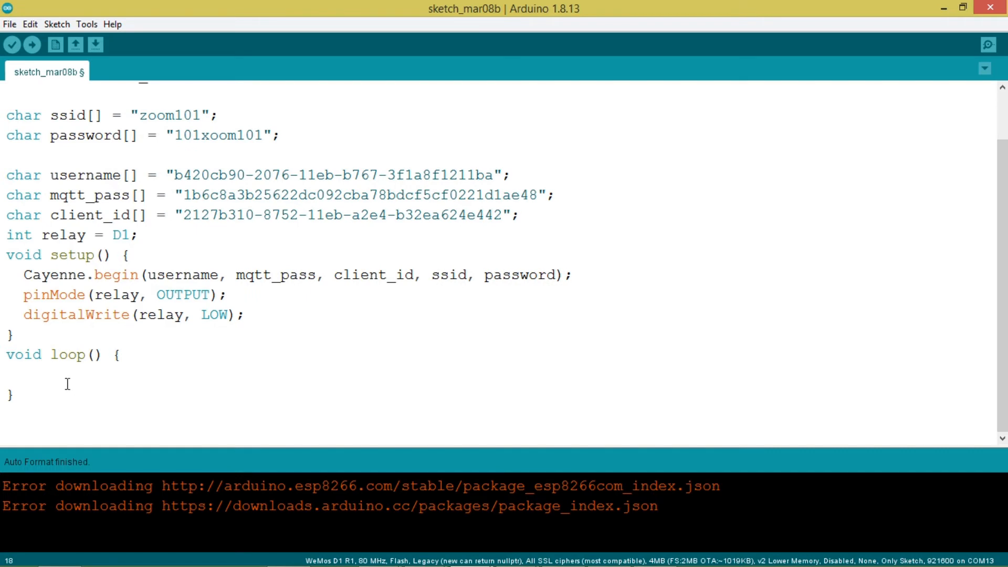
Add Cayenne.loop(); inside the loop() body
text(c)
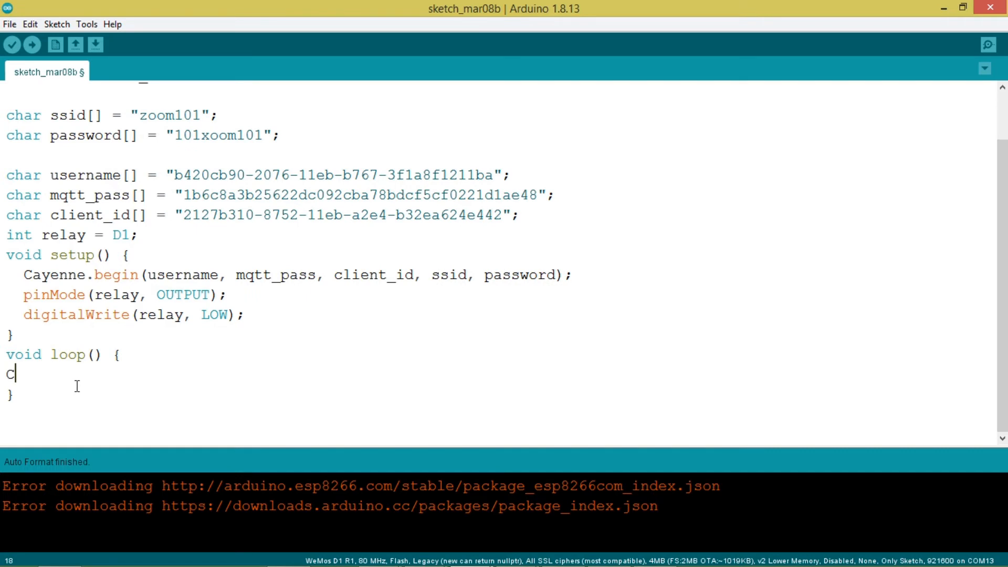
text(ay)
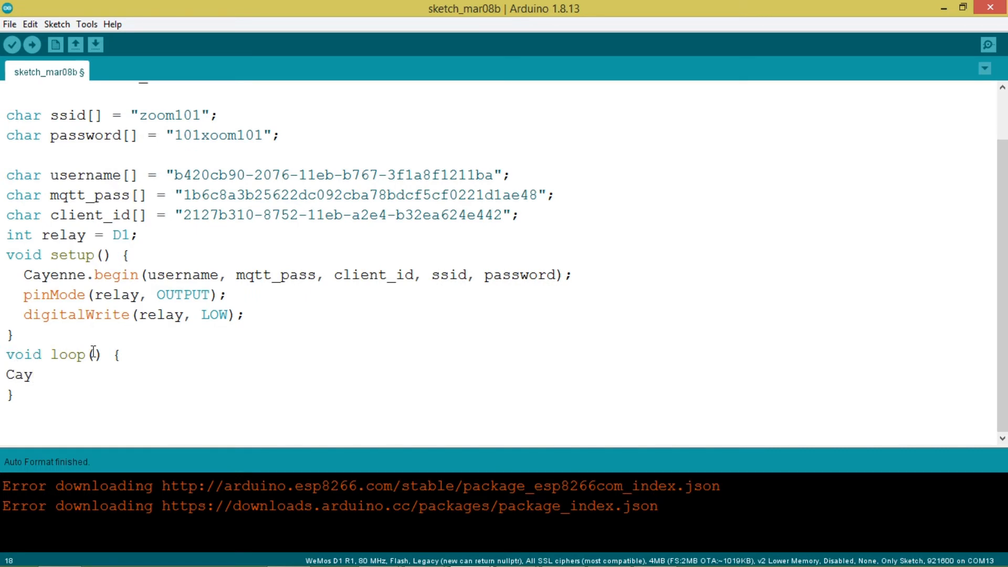
text(enn)
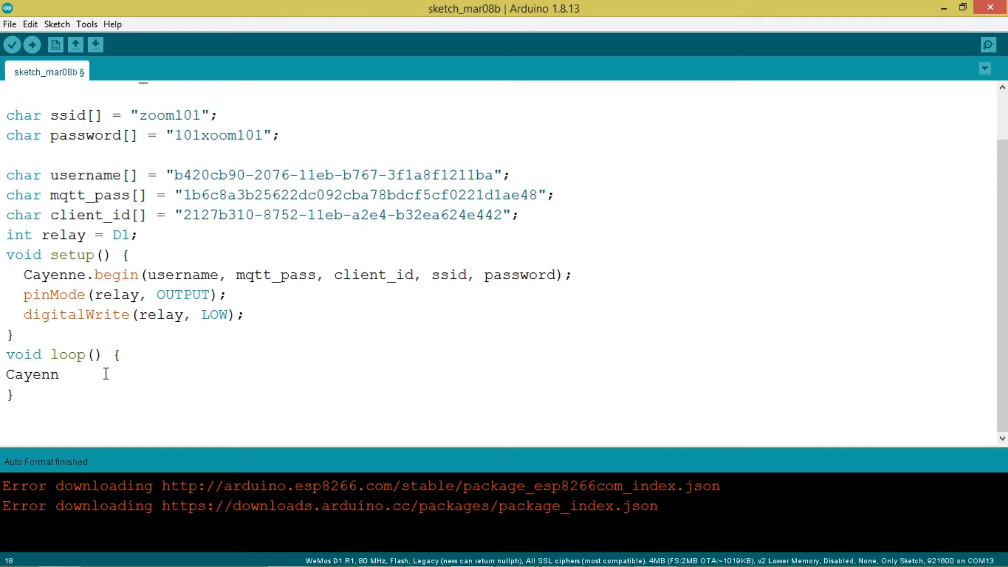
text(e.)
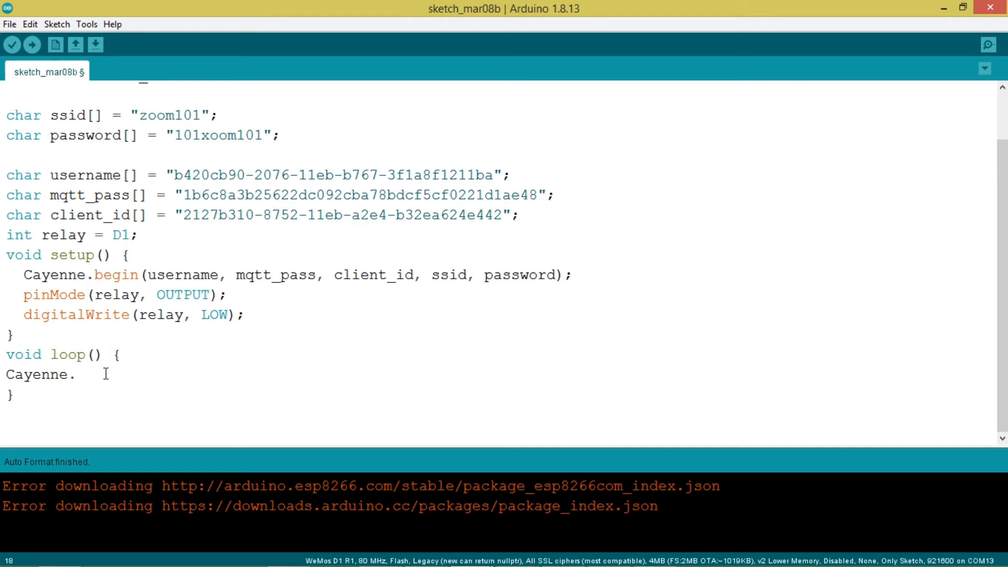
text(loop)
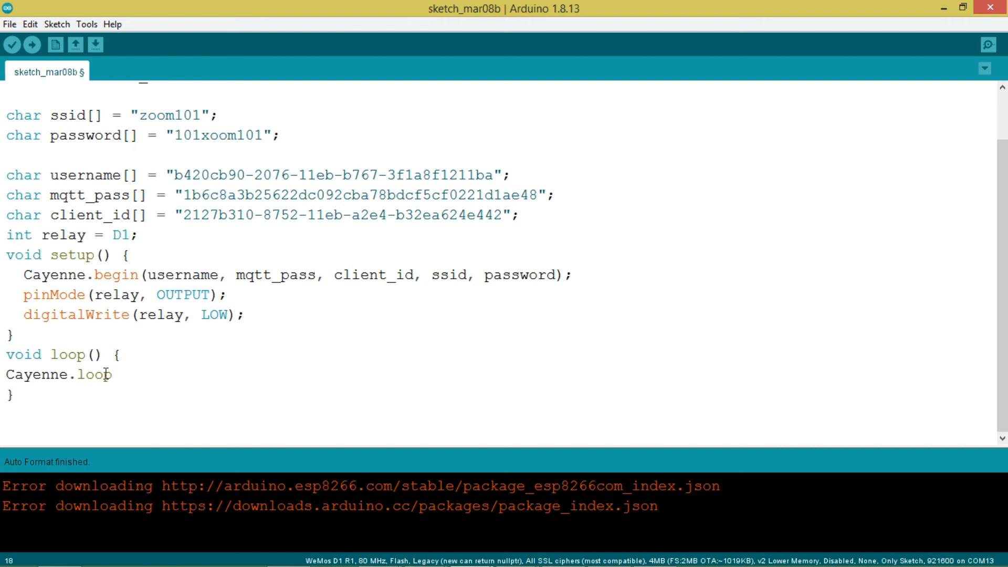
text(();)
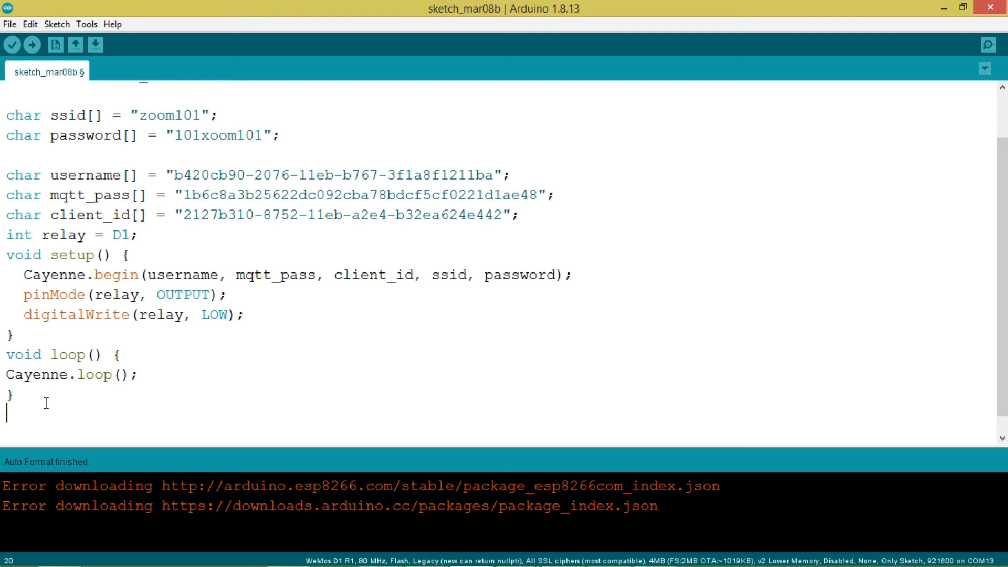
mouse_move(209, 366)
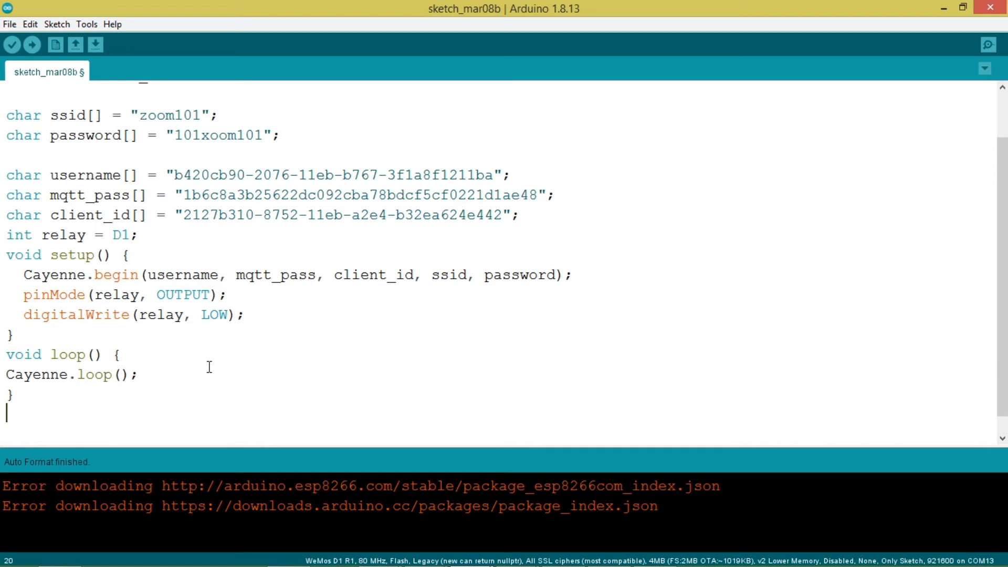
Add an empty CAYENNE_IN(0){} handler below loop()
text(CA)
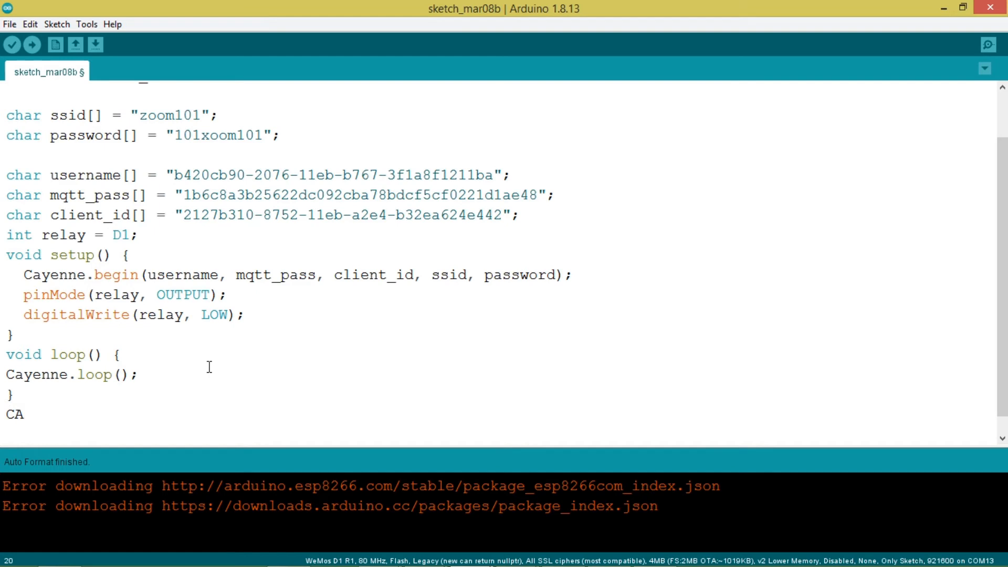
text(YENNE)
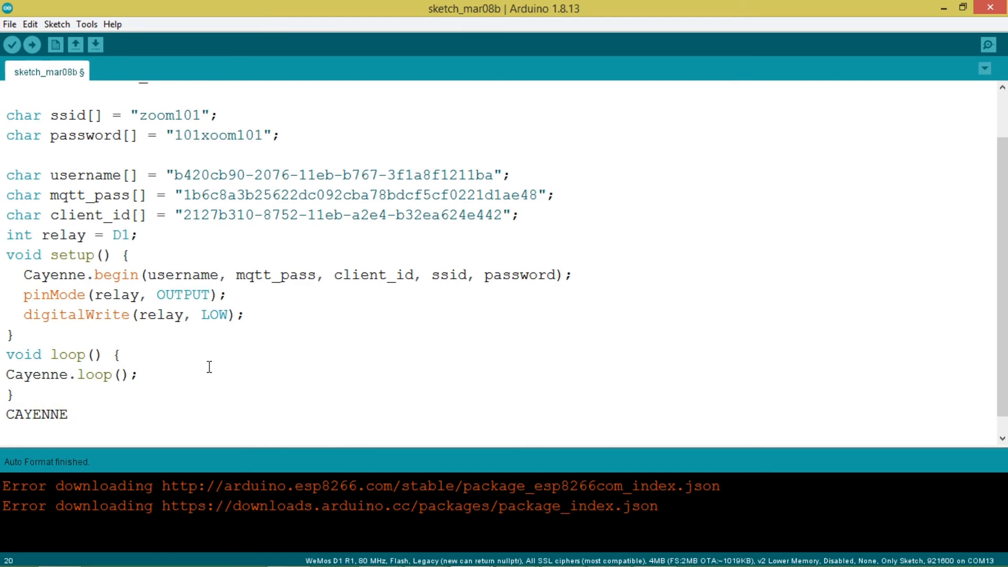
text(_IN)
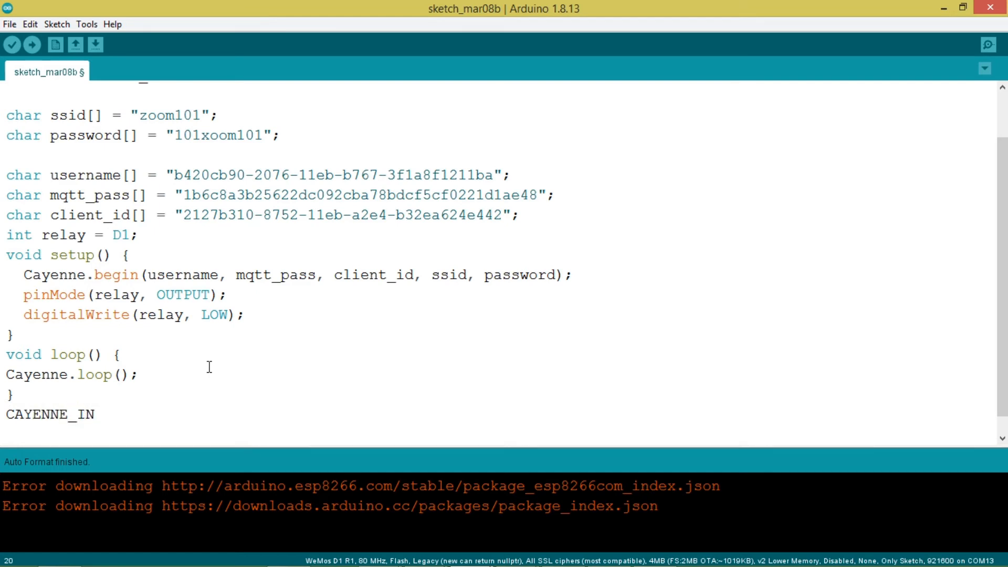
text(())
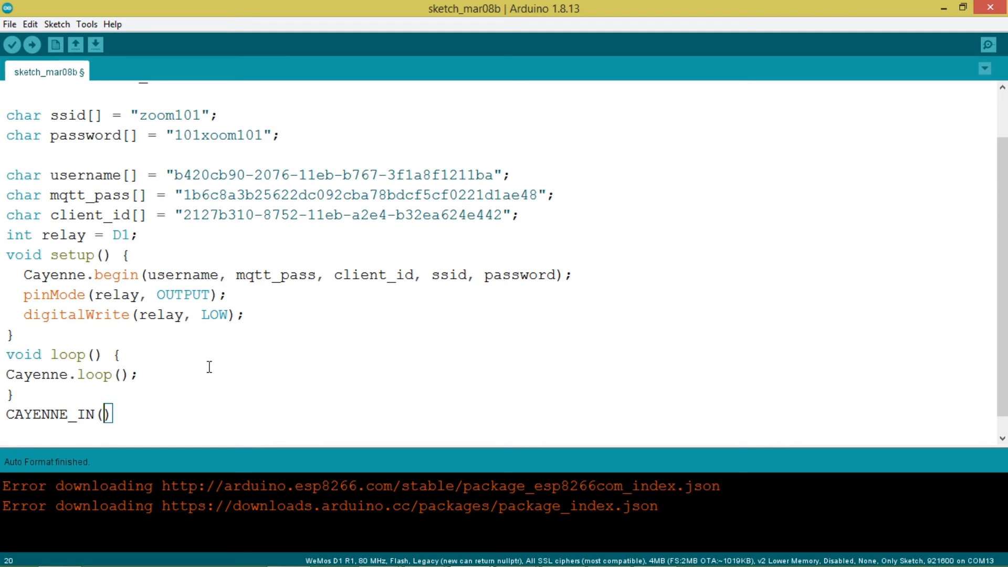
text(0)
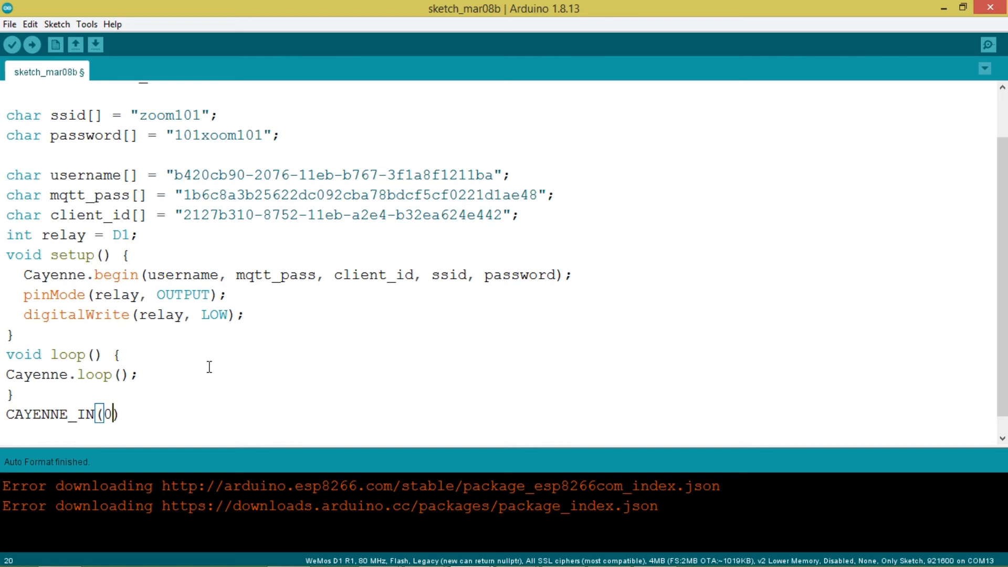
text({})
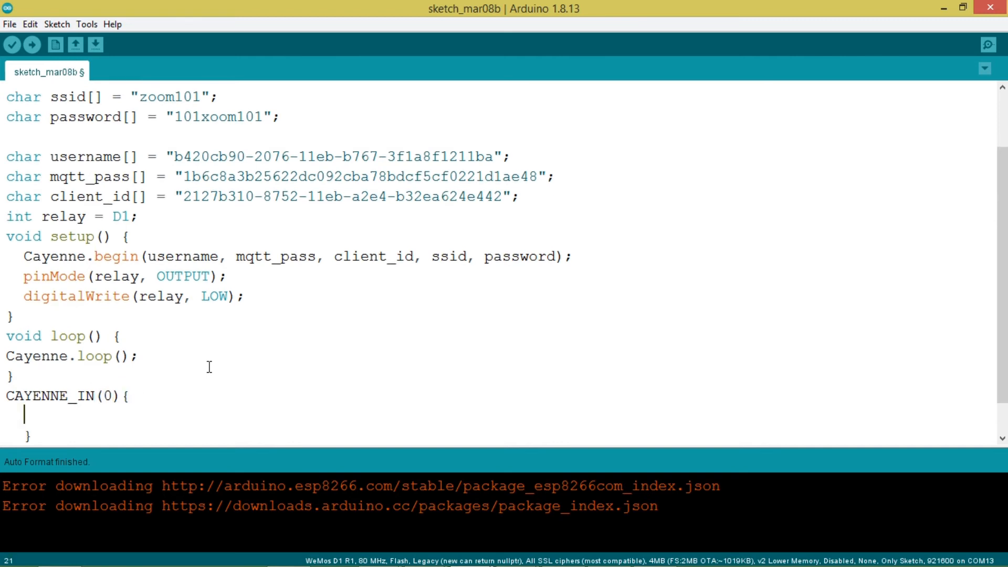
Fill the handler with digitalWrite(relay, !getValue.asInt());
text(dita)
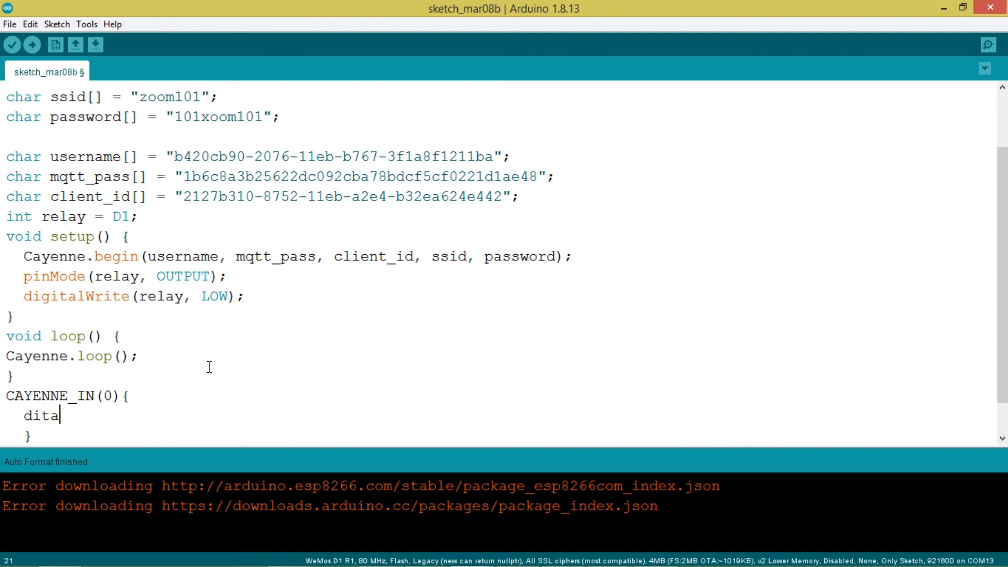
text(l)
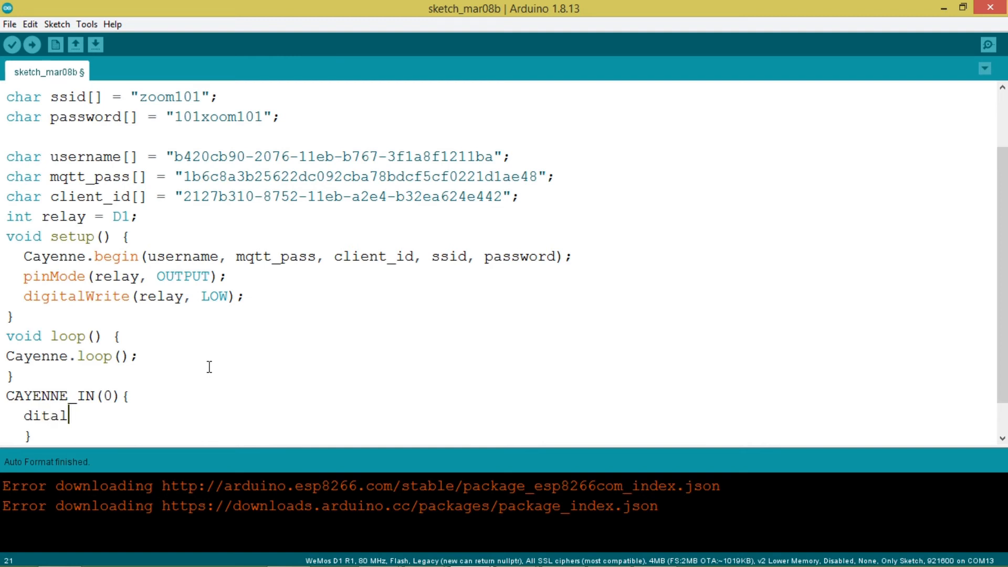
key(Backspace)
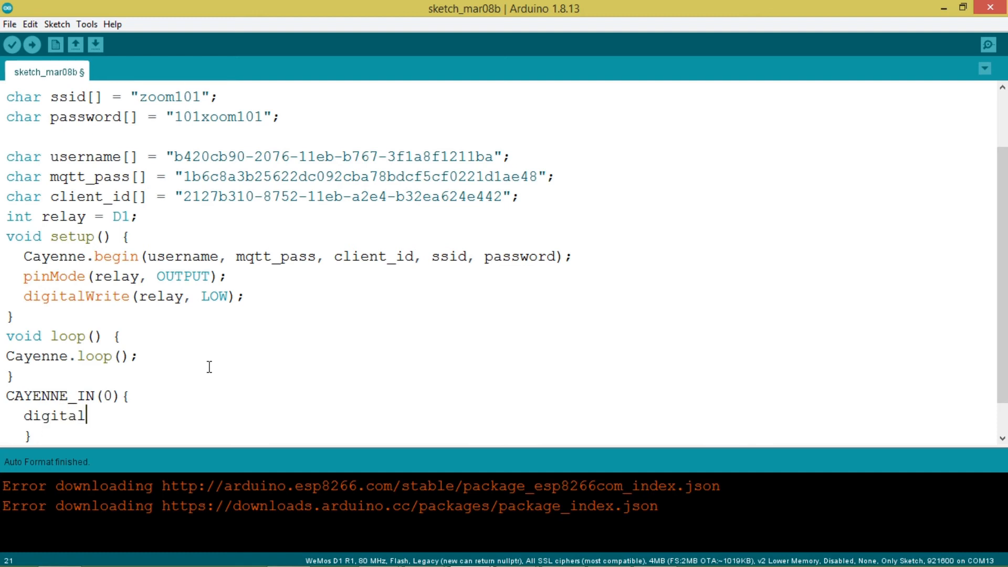
text(Write)
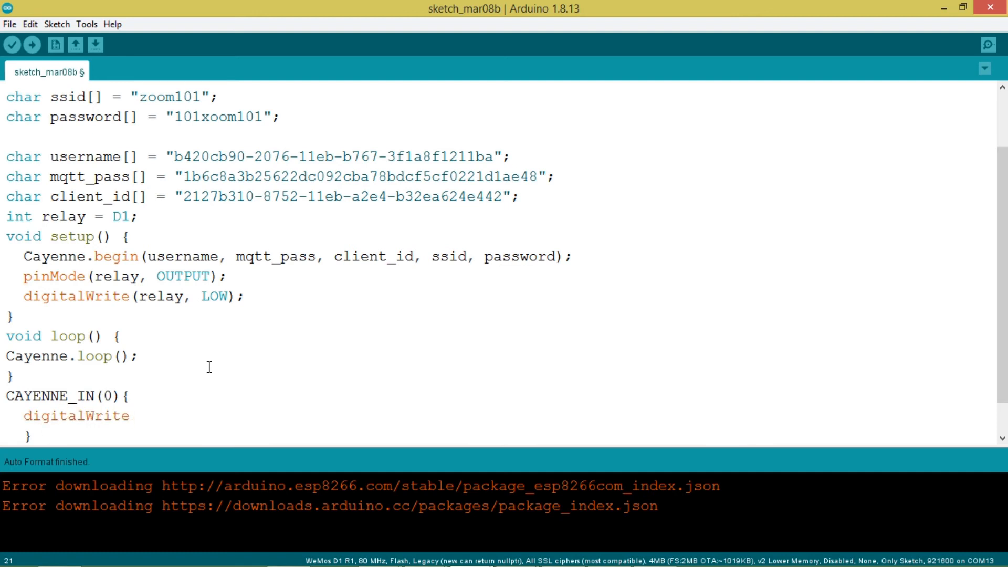
text(())
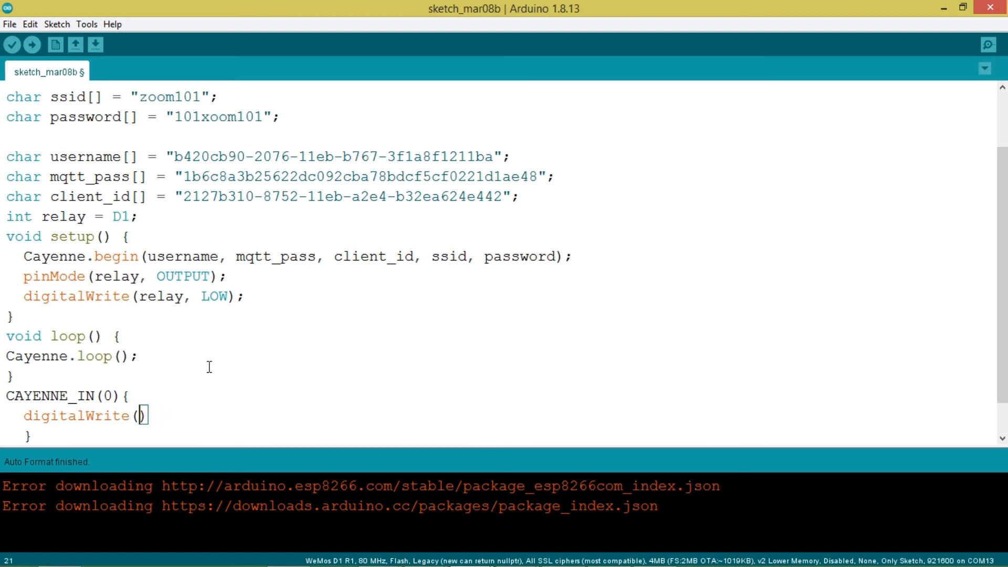
text(relay,)
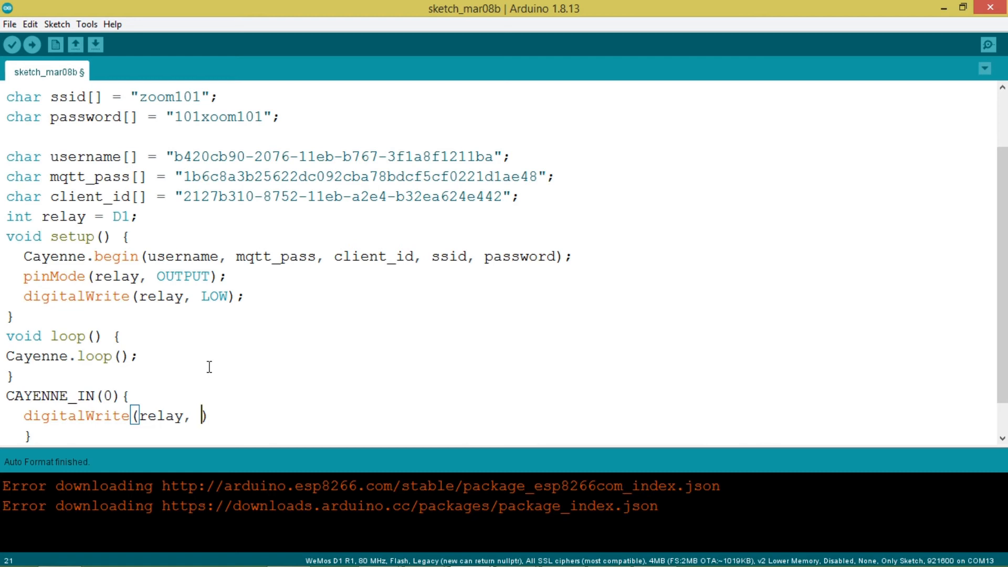
text(!getValue)
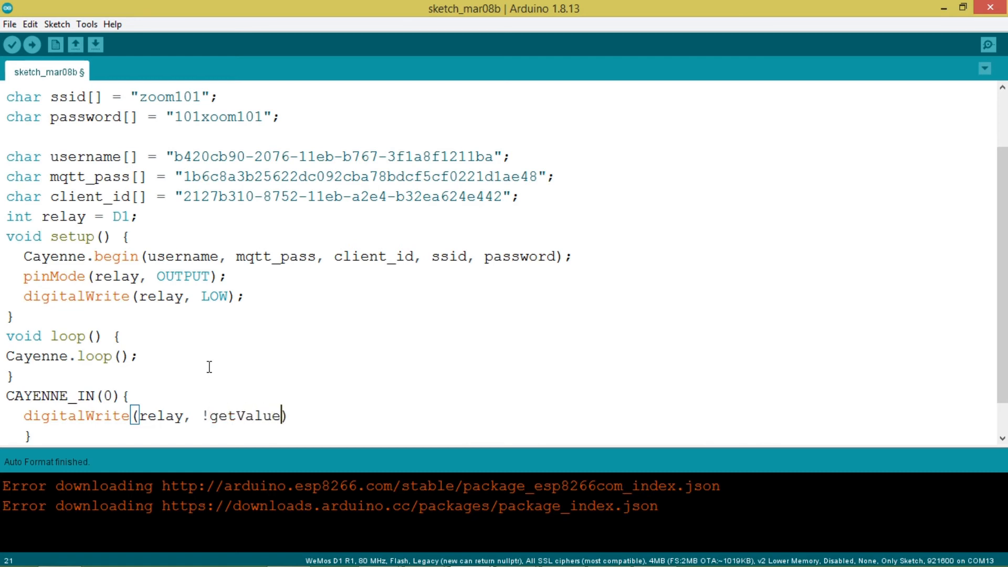
text(.as)
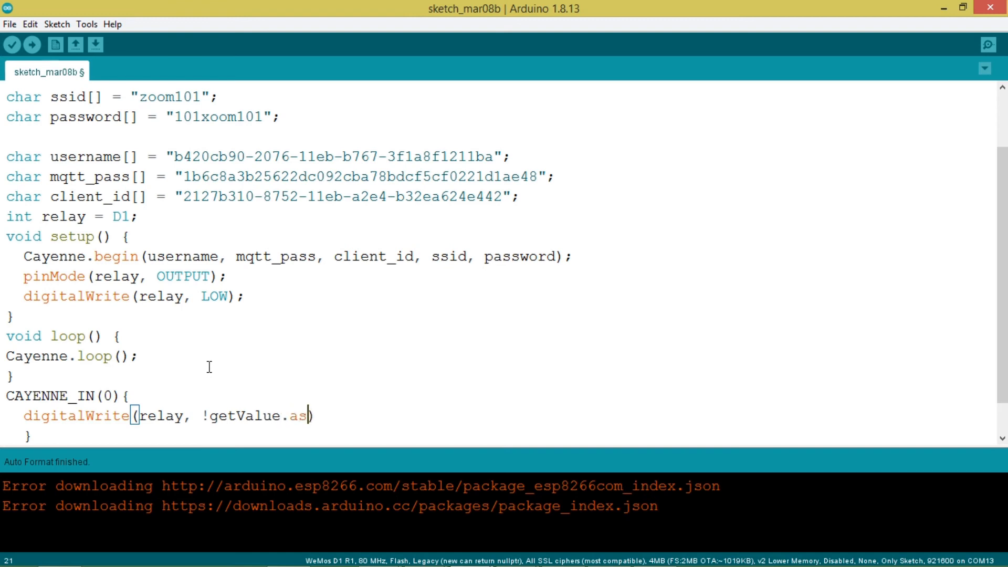
text(Int)
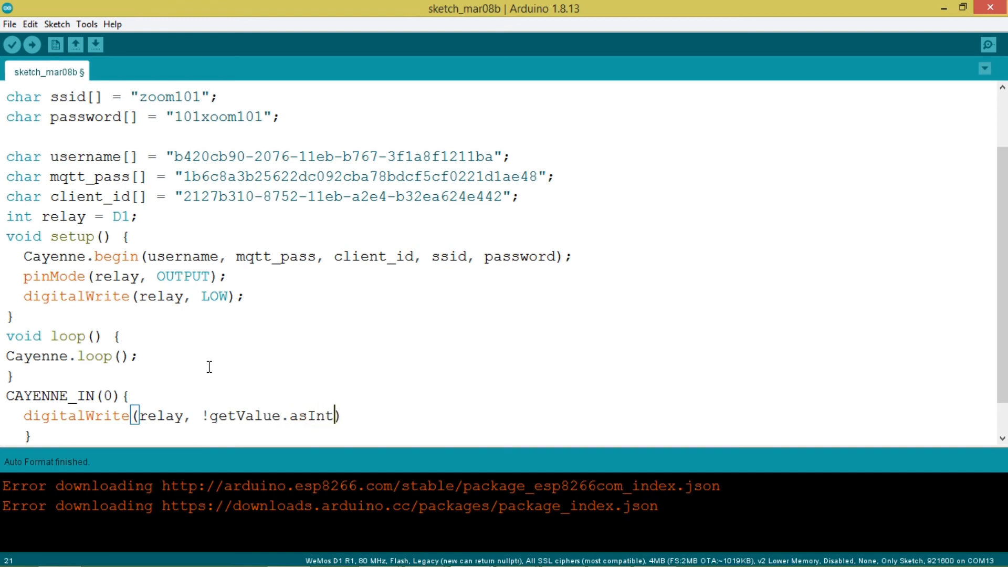
text(())
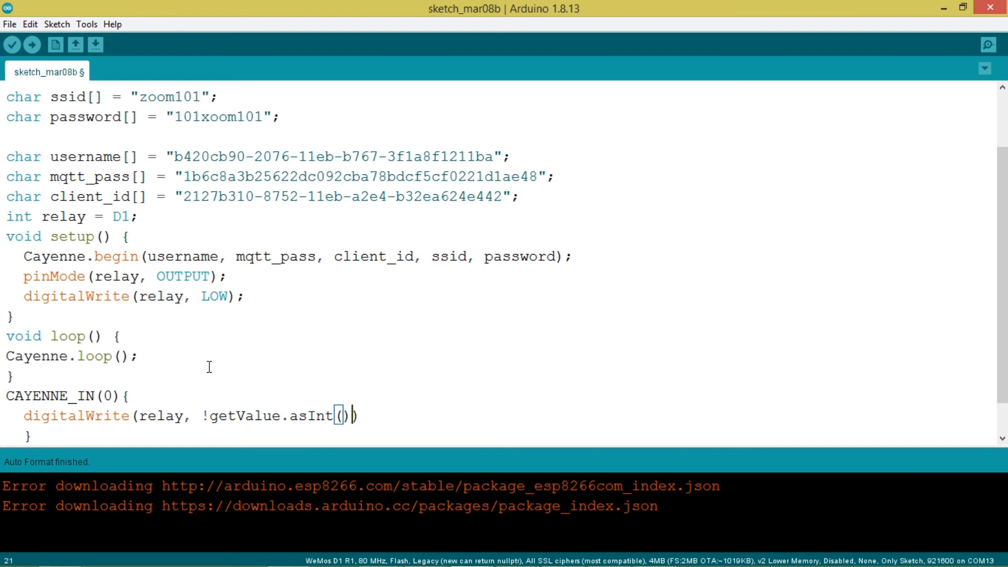
text(;)
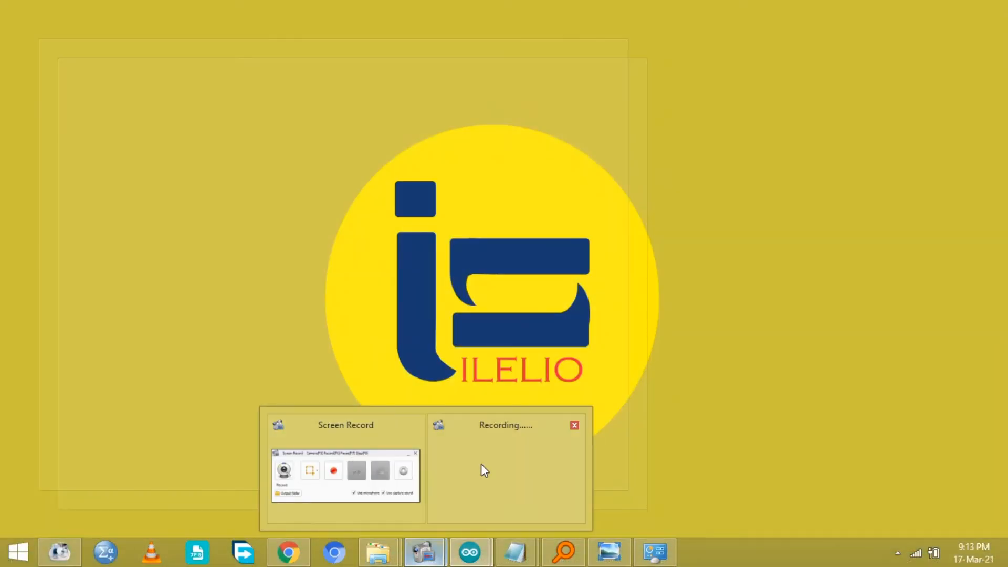
Verify the sketch compiles and upload it to the board on COM13
click(469, 552)
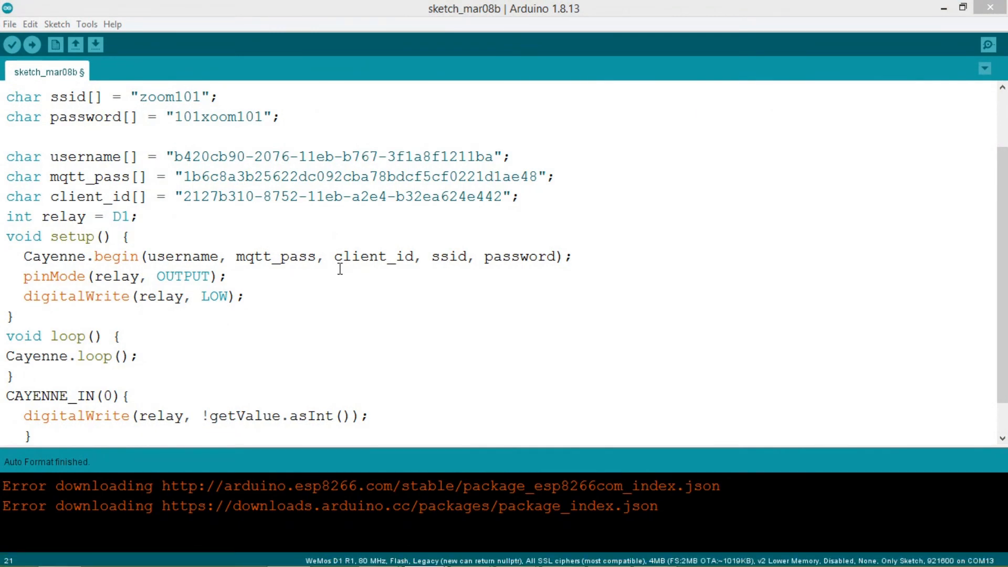
mouse_move(12, 44)
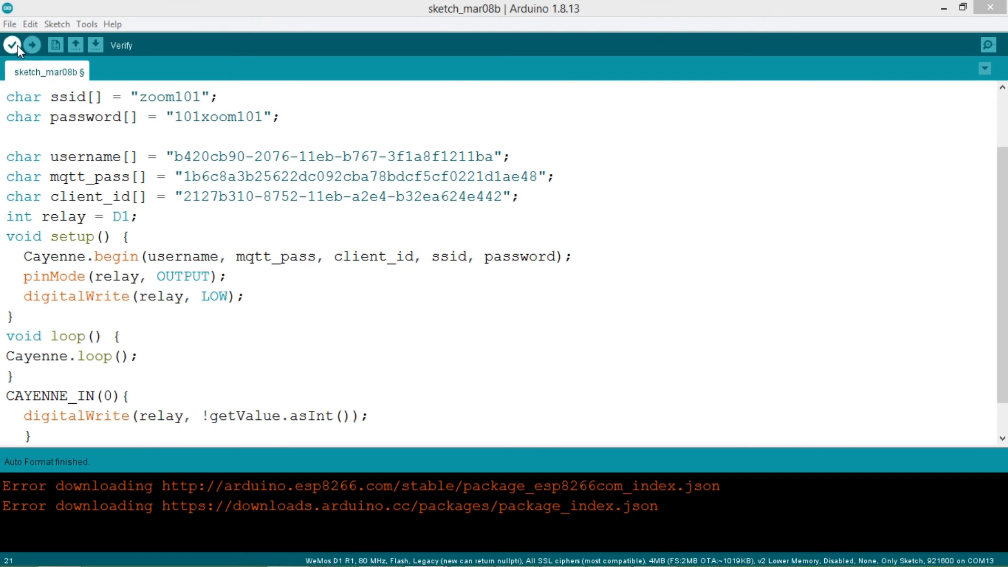
click(86, 24)
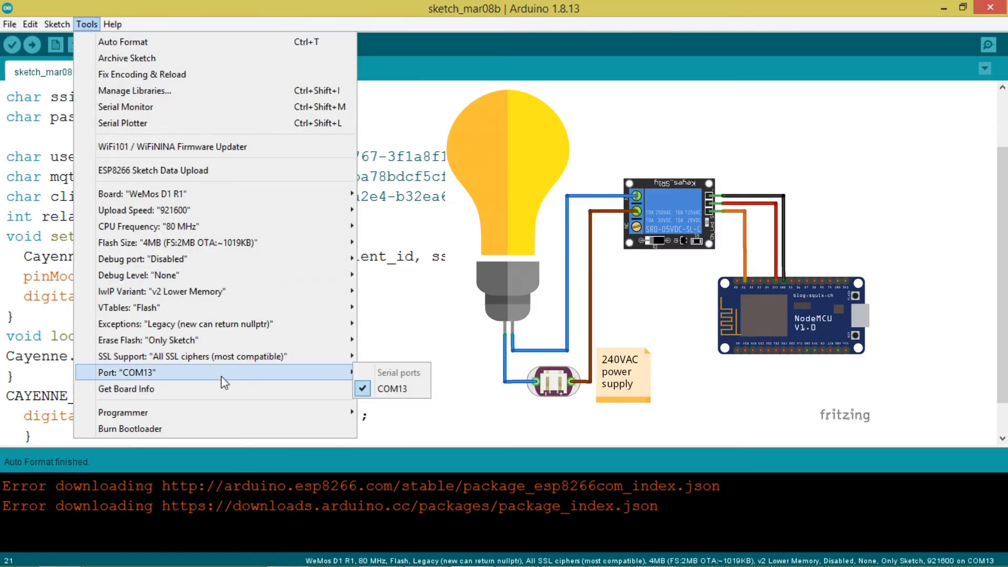
mouse_move(225, 193)
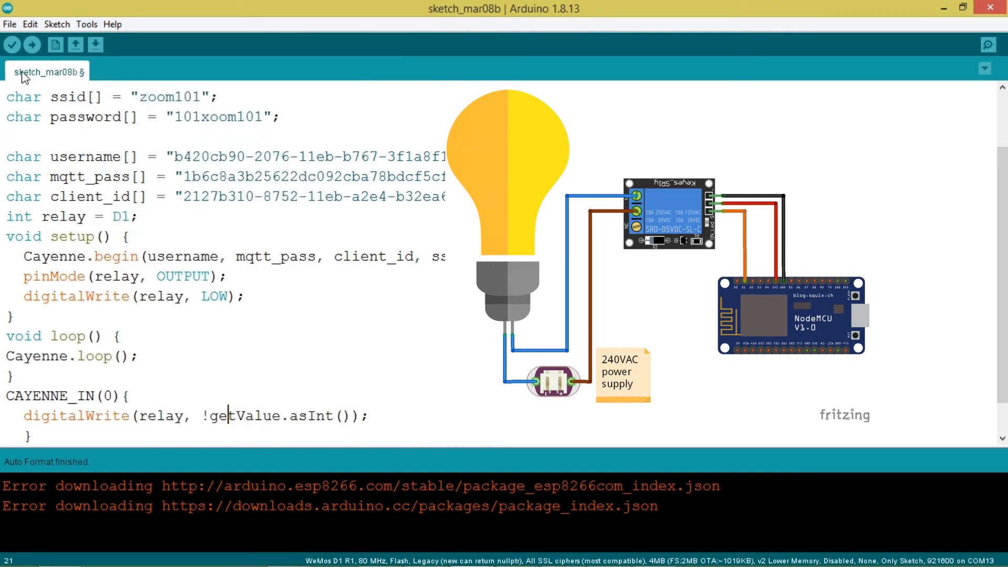
click(31, 44)
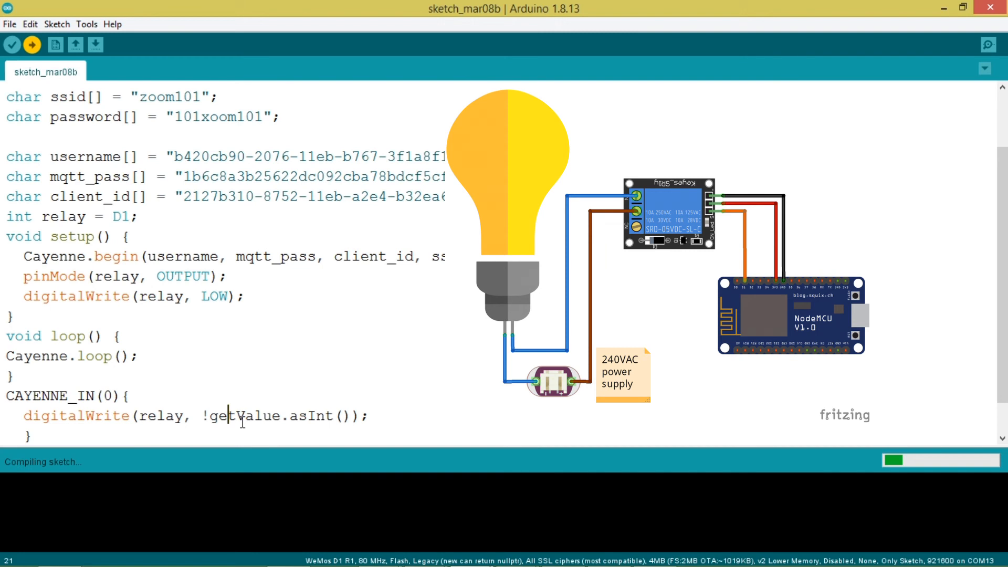
mouse_move(334, 506)
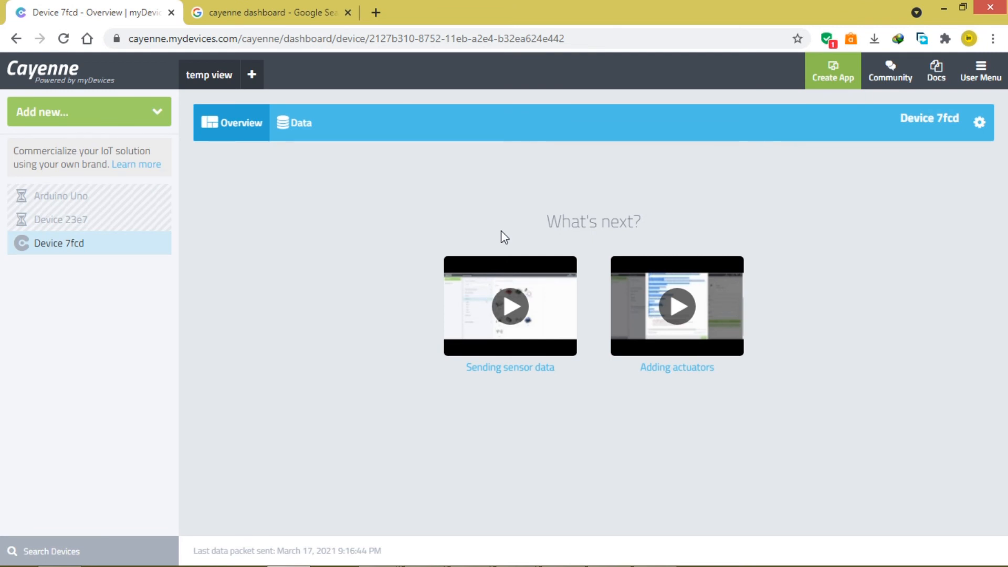
mouse_move(330, 178)
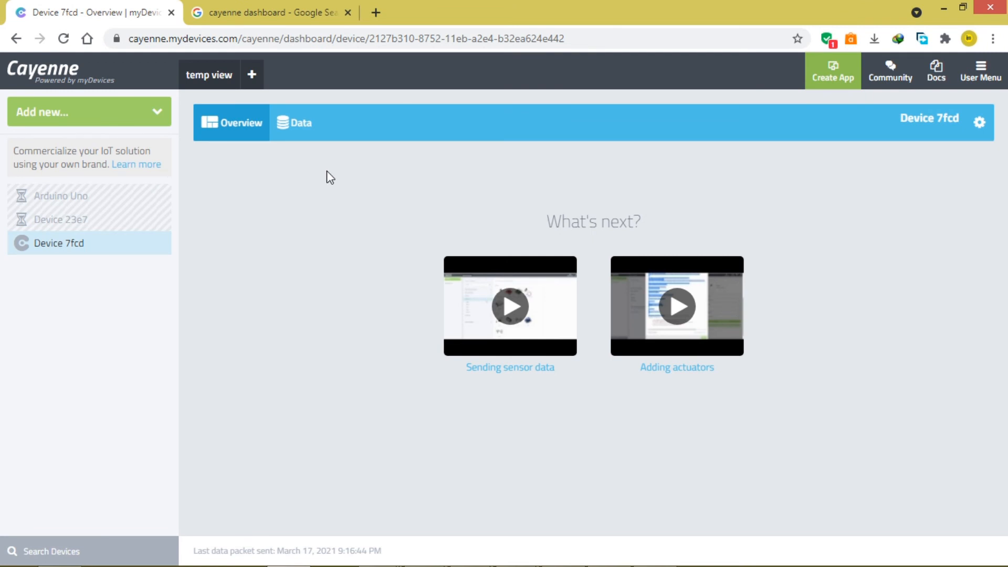
mouse_move(220, 194)
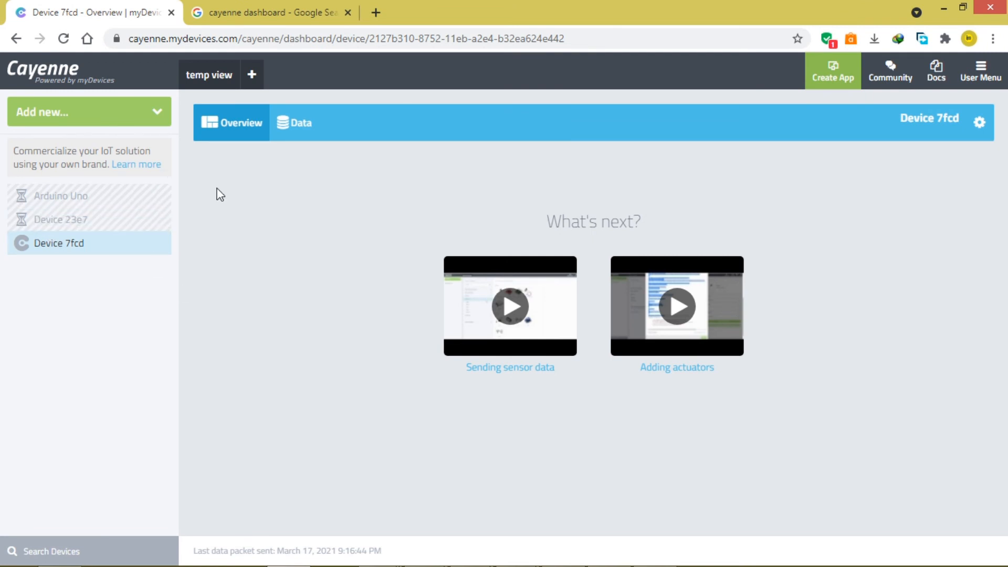
mouse_move(70, 254)
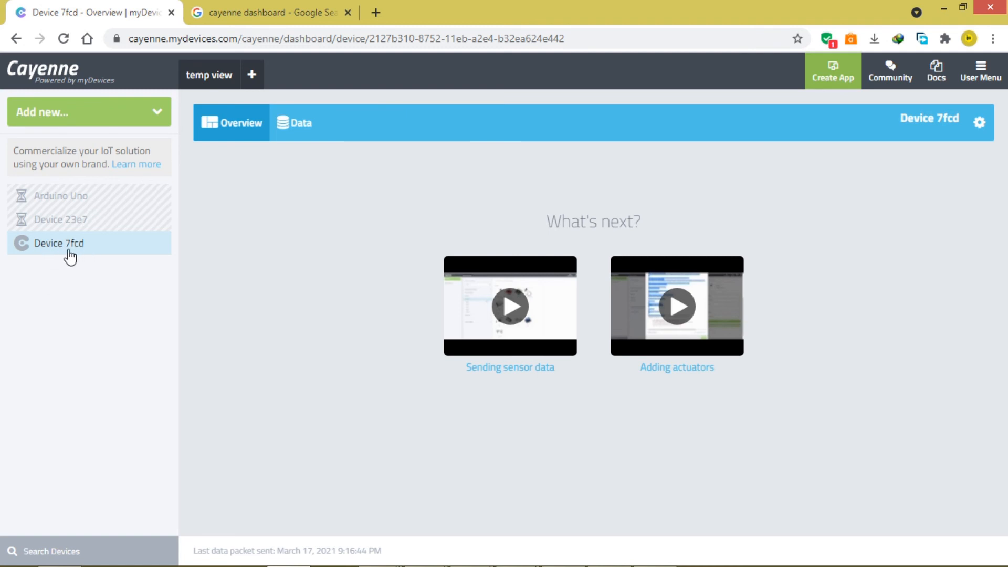
mouse_move(515, 255)
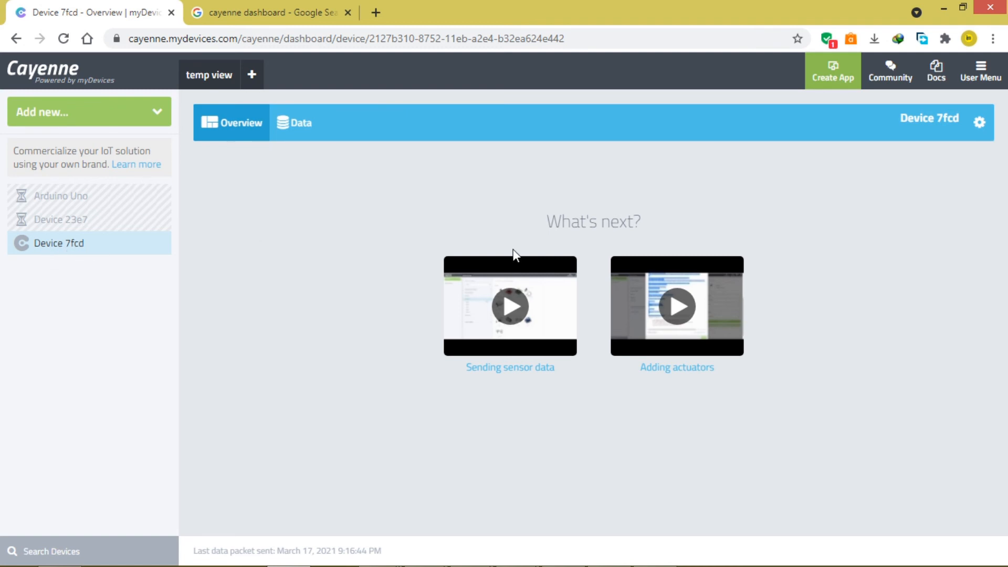
mouse_move(395, 448)
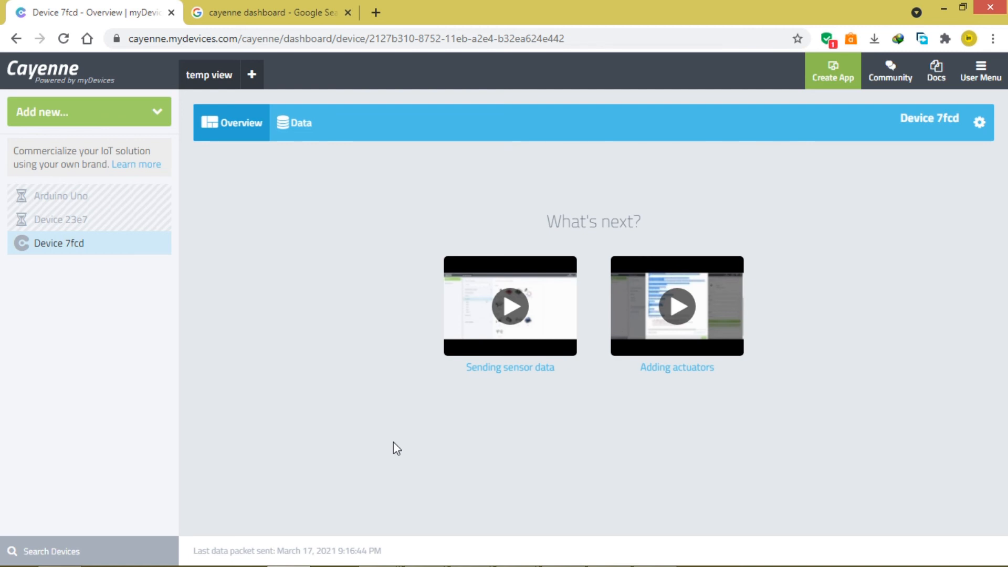
mouse_move(519, 98)
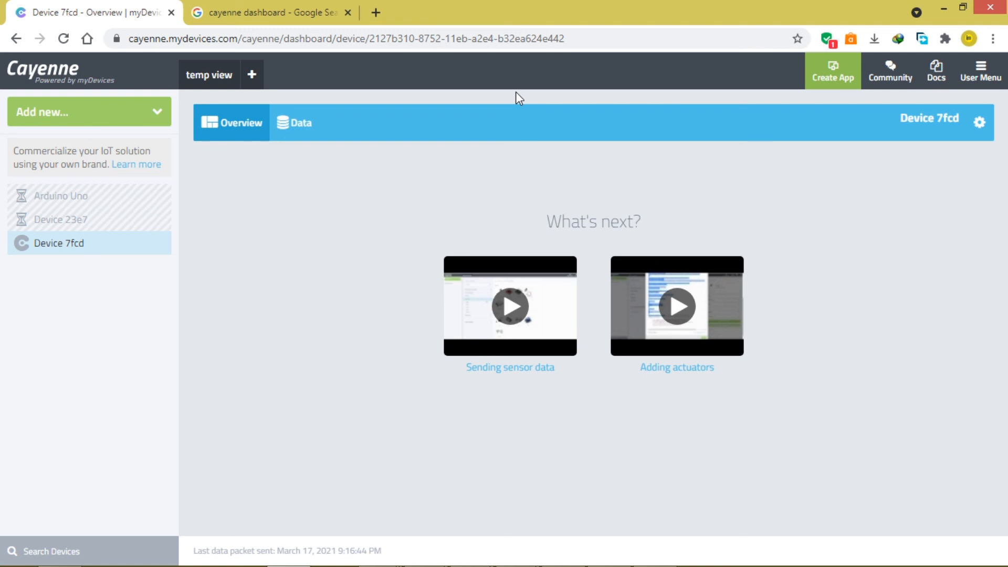
mouse_move(148, 119)
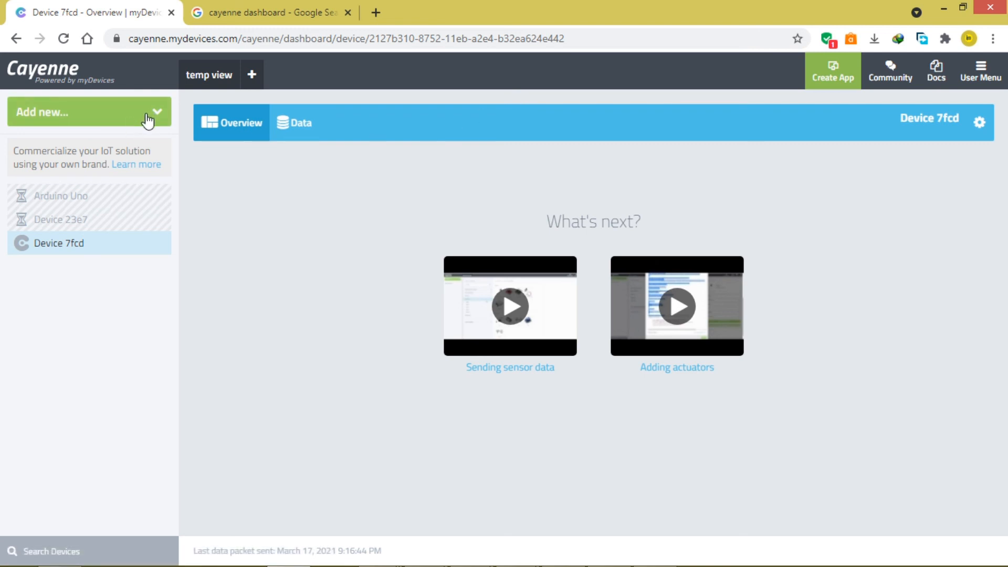
Add a new widget and select the Button controller from Custom Widgets
click(89, 112)
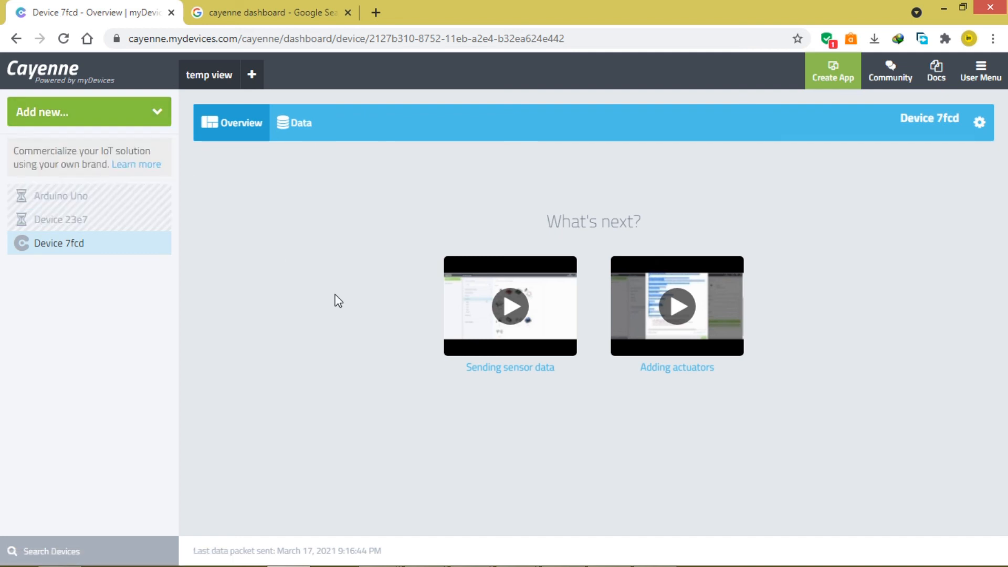
click(89, 111)
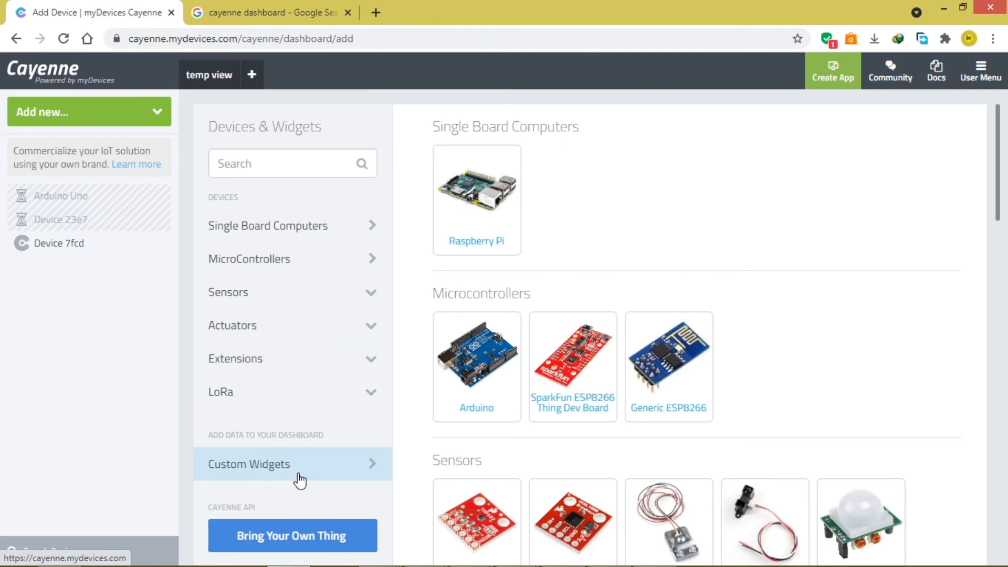
click(248, 464)
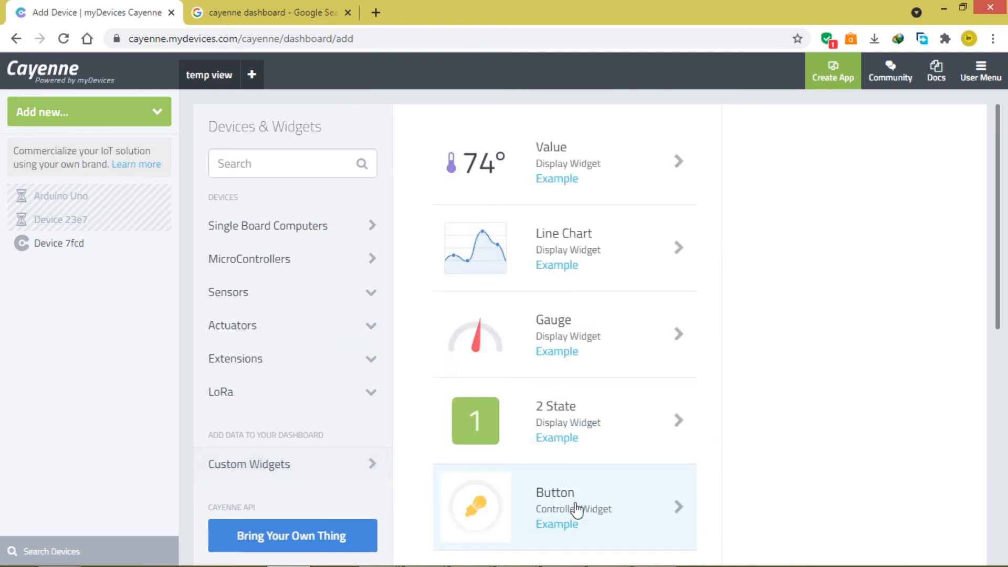
mouse_move(672, 511)
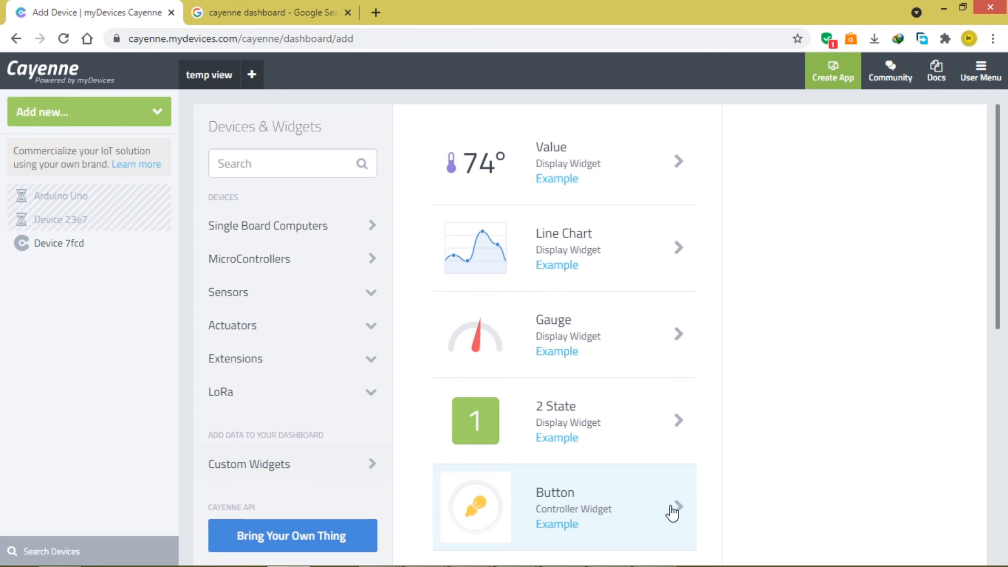
click(673, 509)
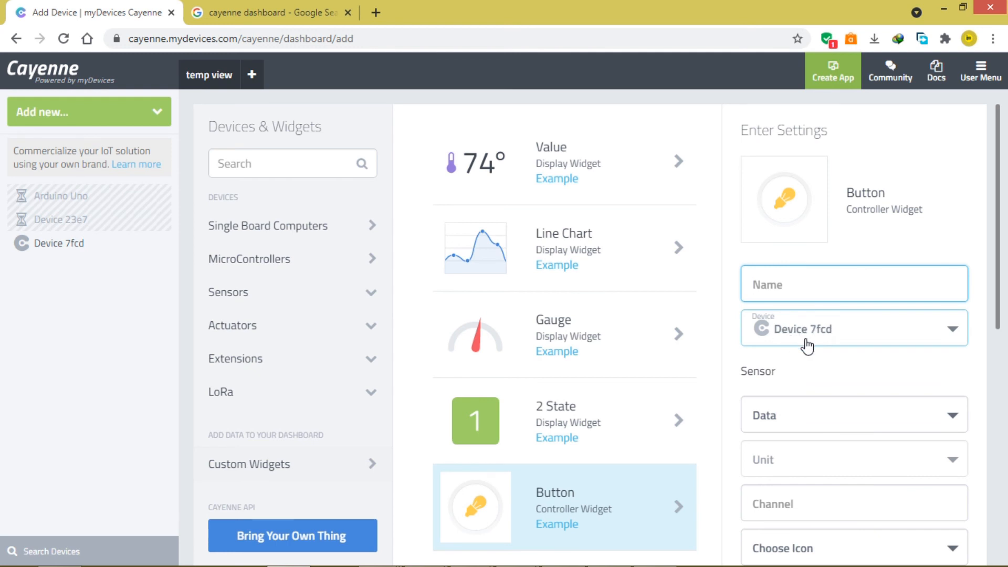
Name the new button widget HomeLight
click(853, 283)
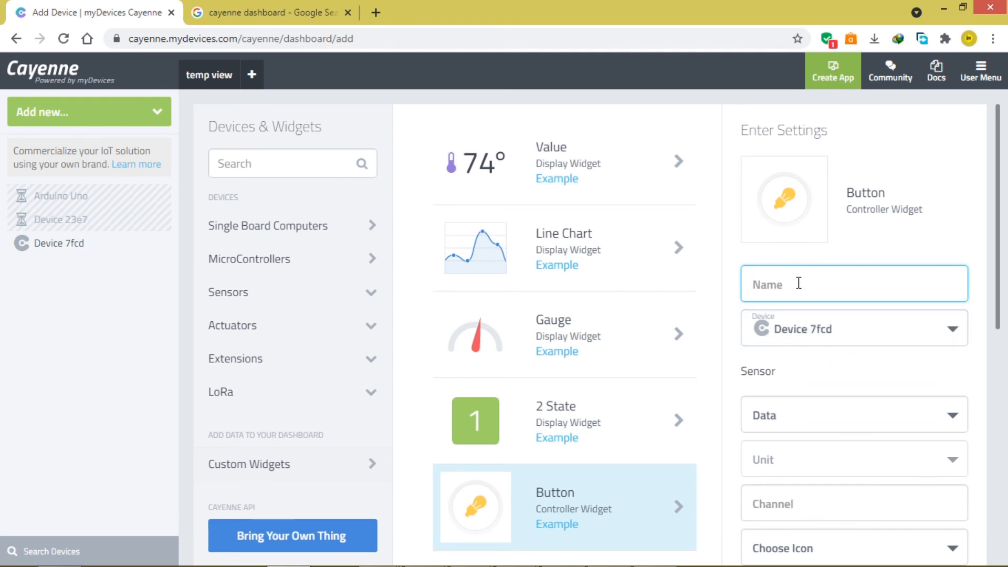
text(HomeLig)
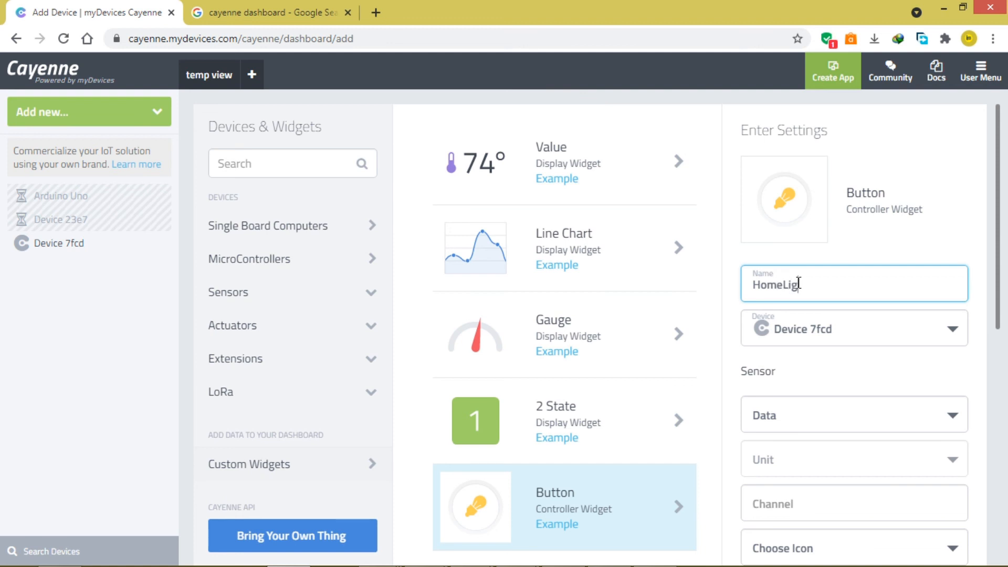
text(ht)
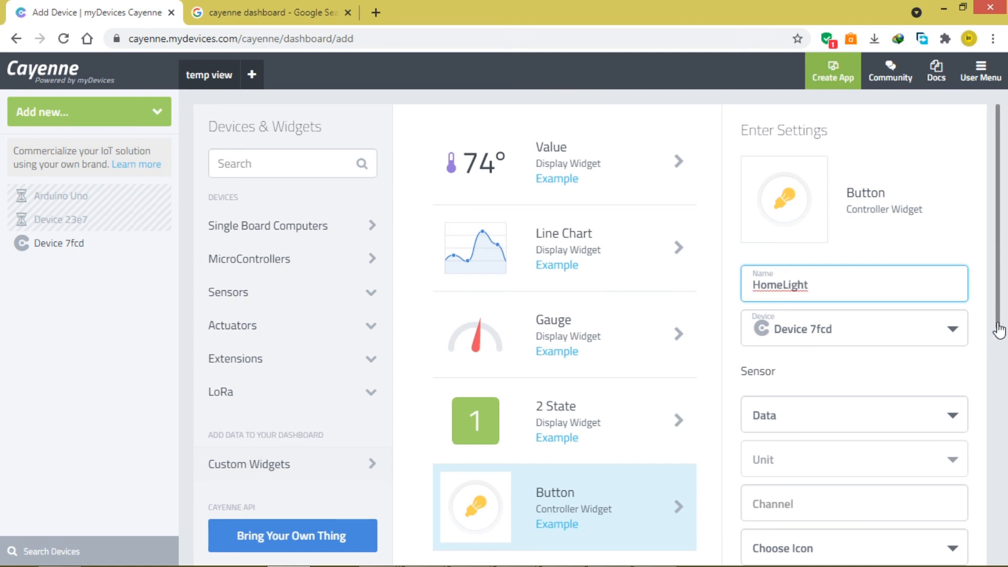
scroll(down, 3)
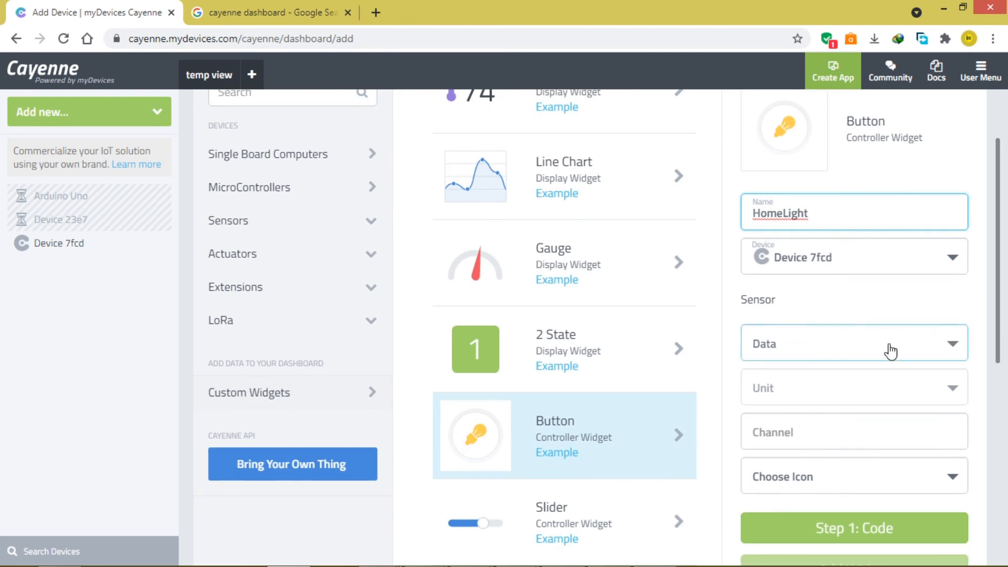
Set Digital Actuator data, Digital (0/1) unit, channel 0 and Light icon, then add it
click(853, 343)
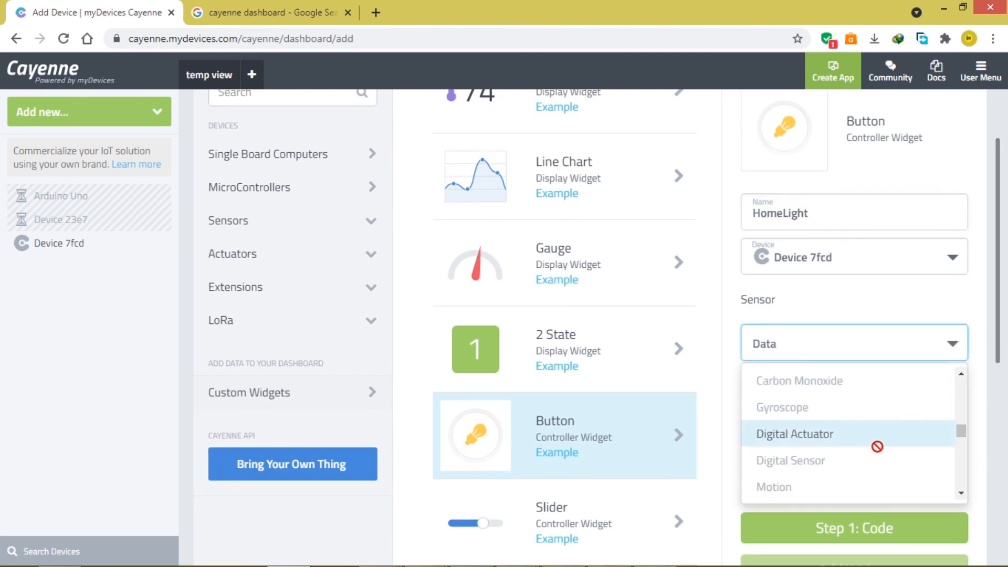
click(795, 434)
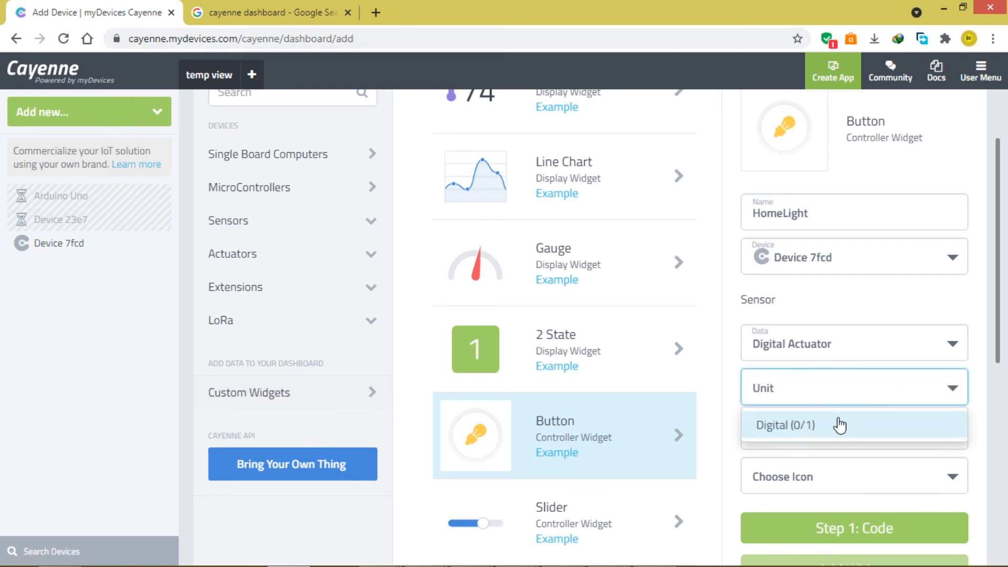
click(785, 424)
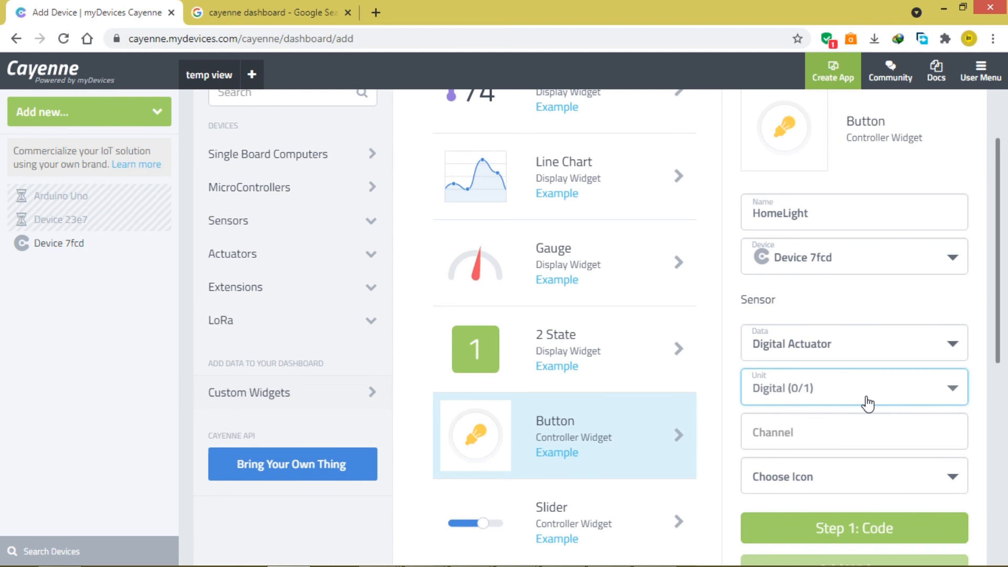
mouse_move(868, 401)
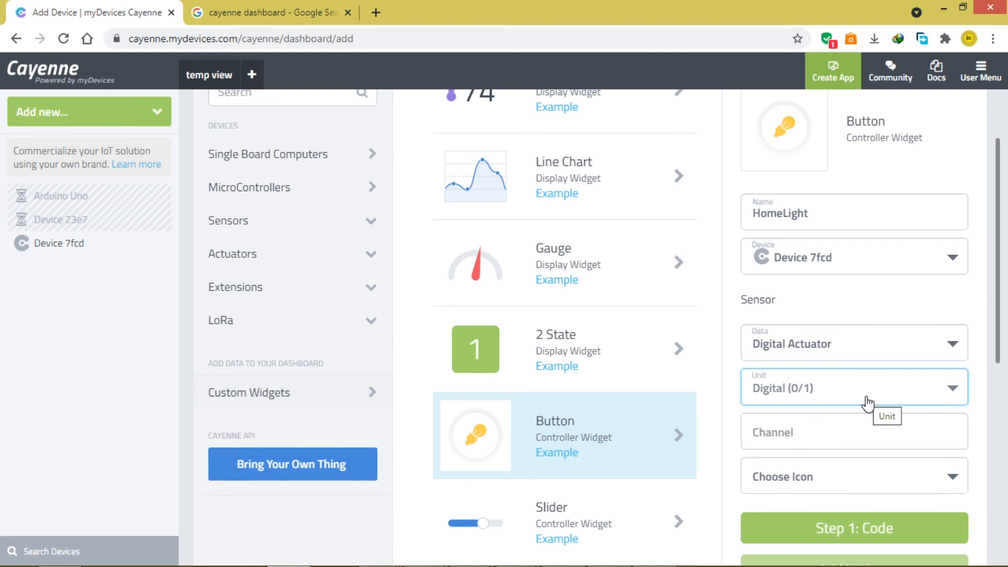
mouse_move(1000, 360)
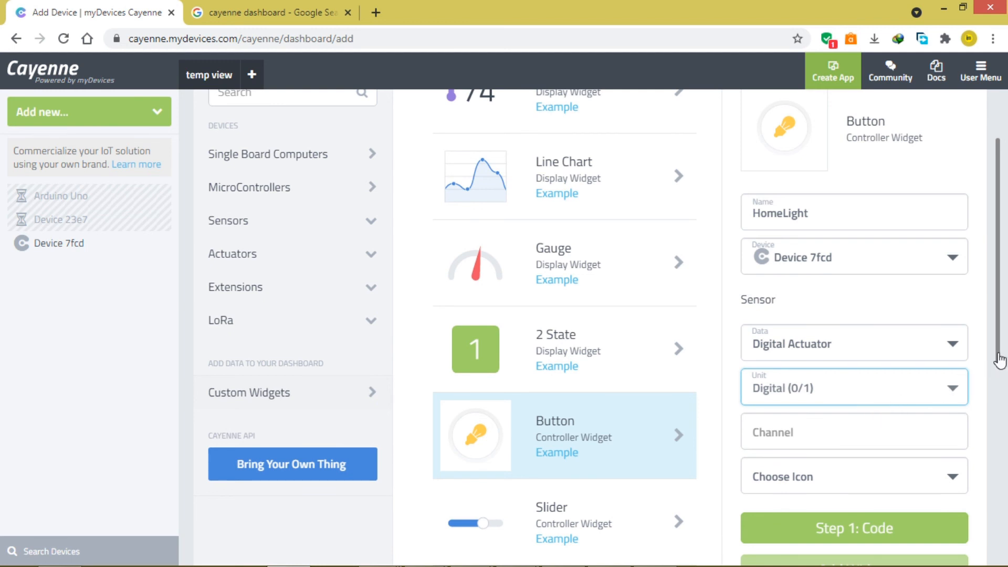
click(852, 366)
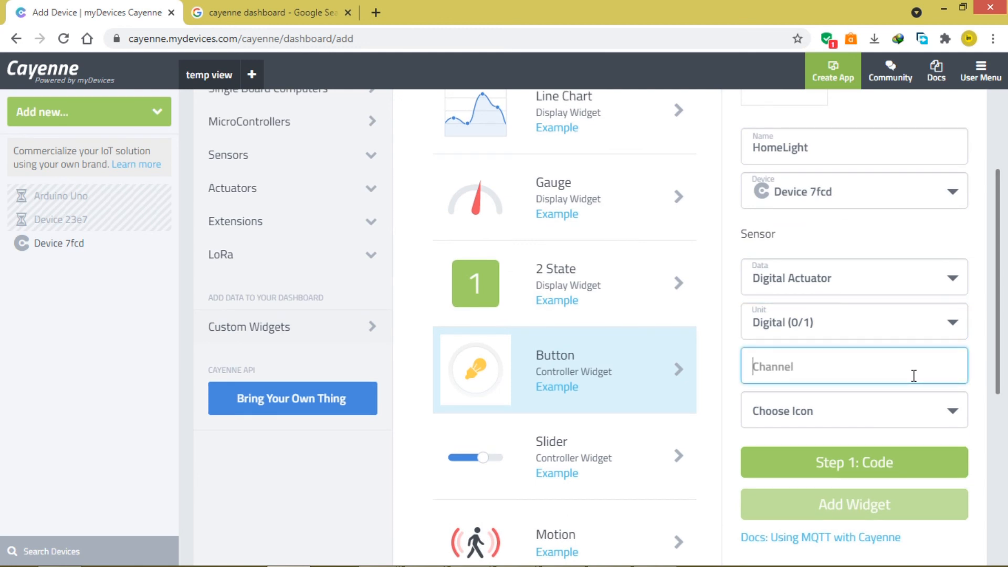
text(0)
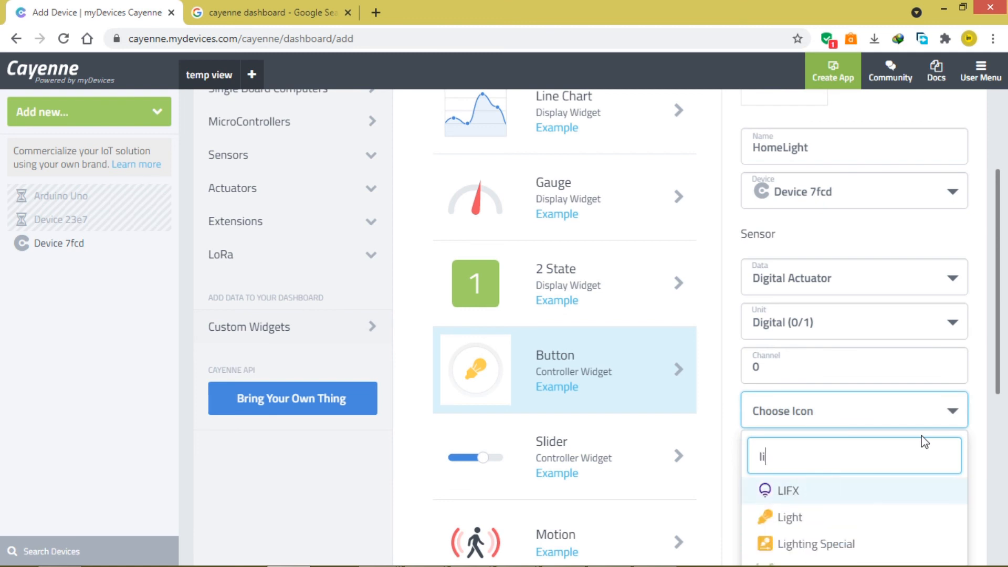
click(788, 516)
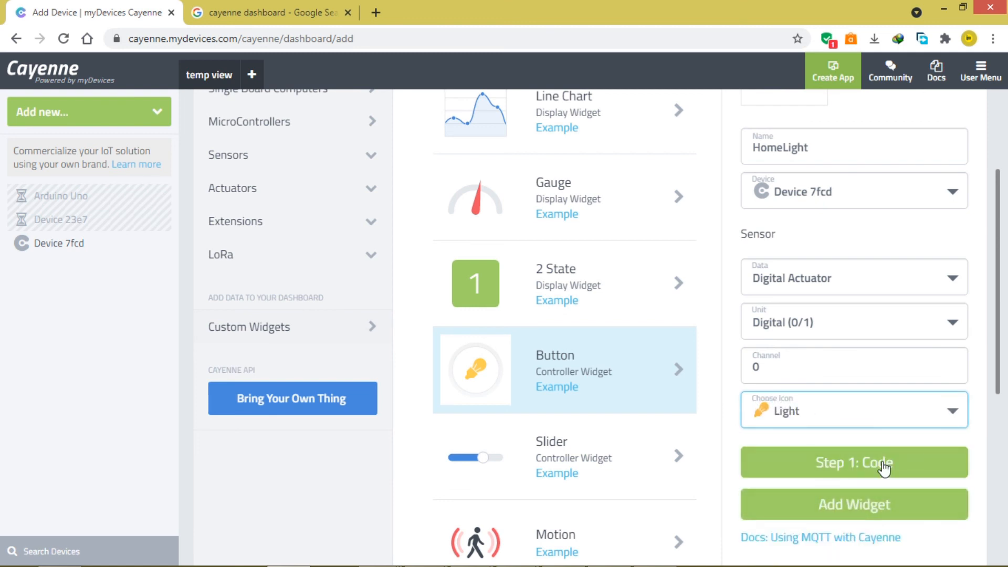
click(853, 504)
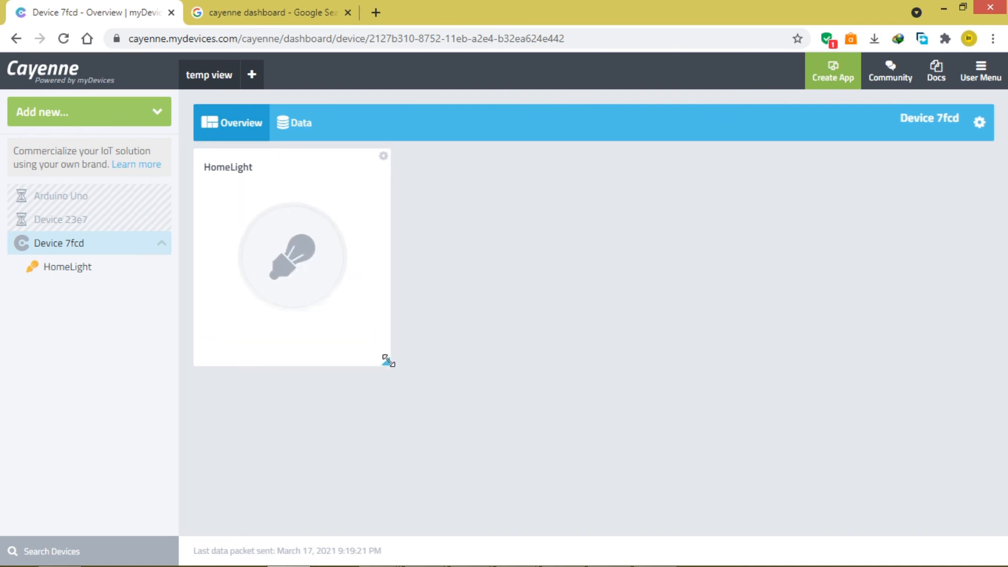
mouse_move(510, 427)
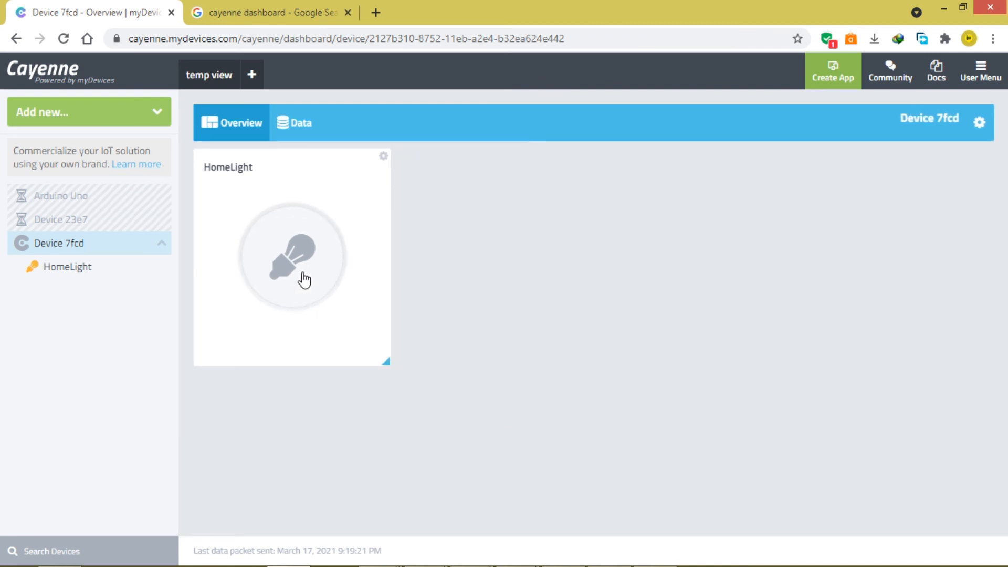
Toggle the HomeLight button on and off repeatedly to test the bulb
click(291, 257)
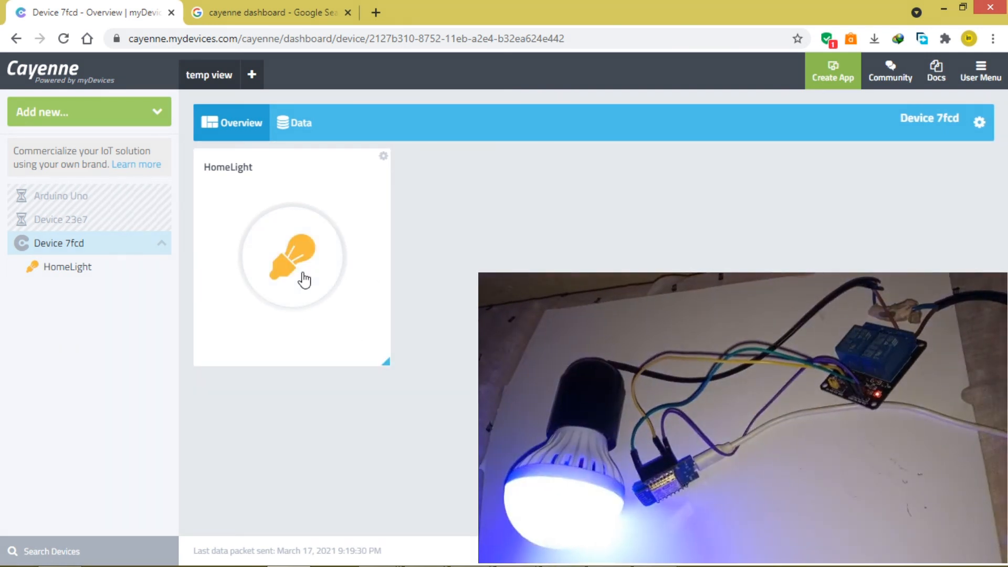
click(291, 257)
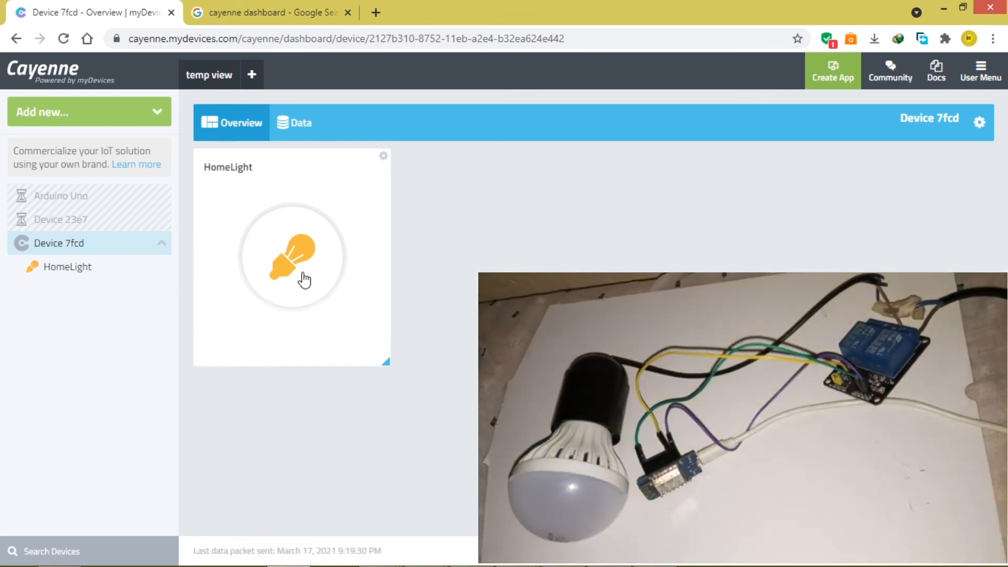
click(292, 257)
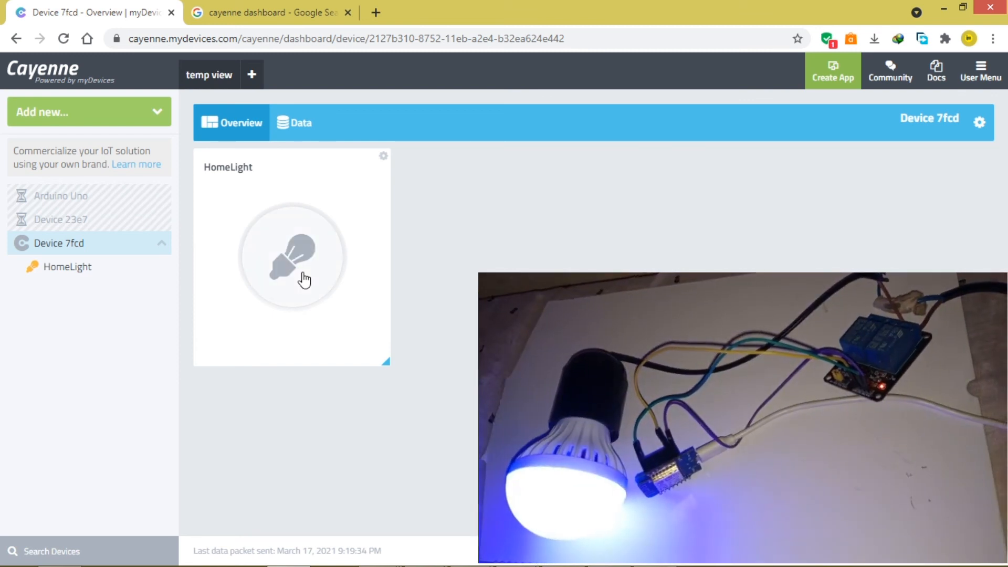
click(292, 257)
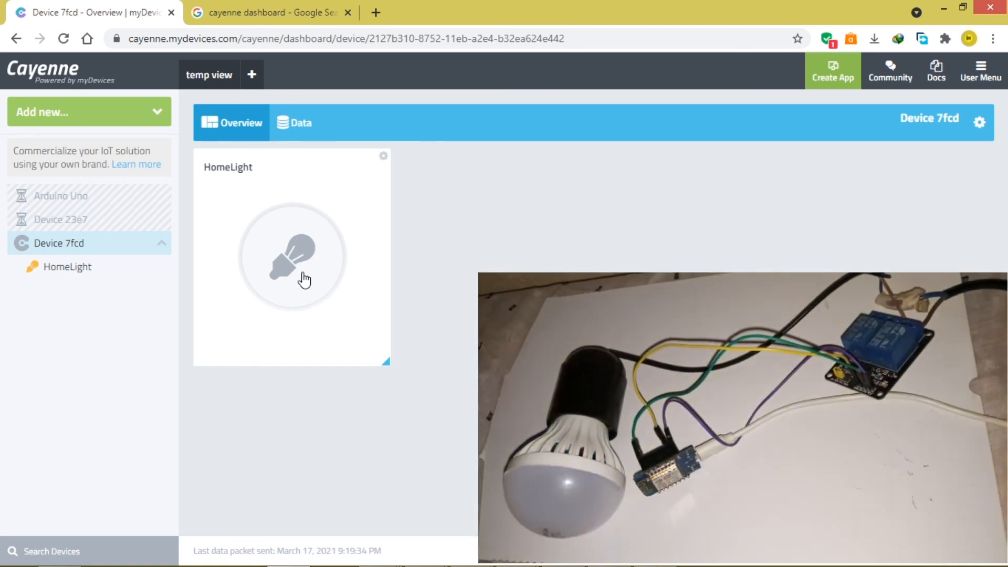